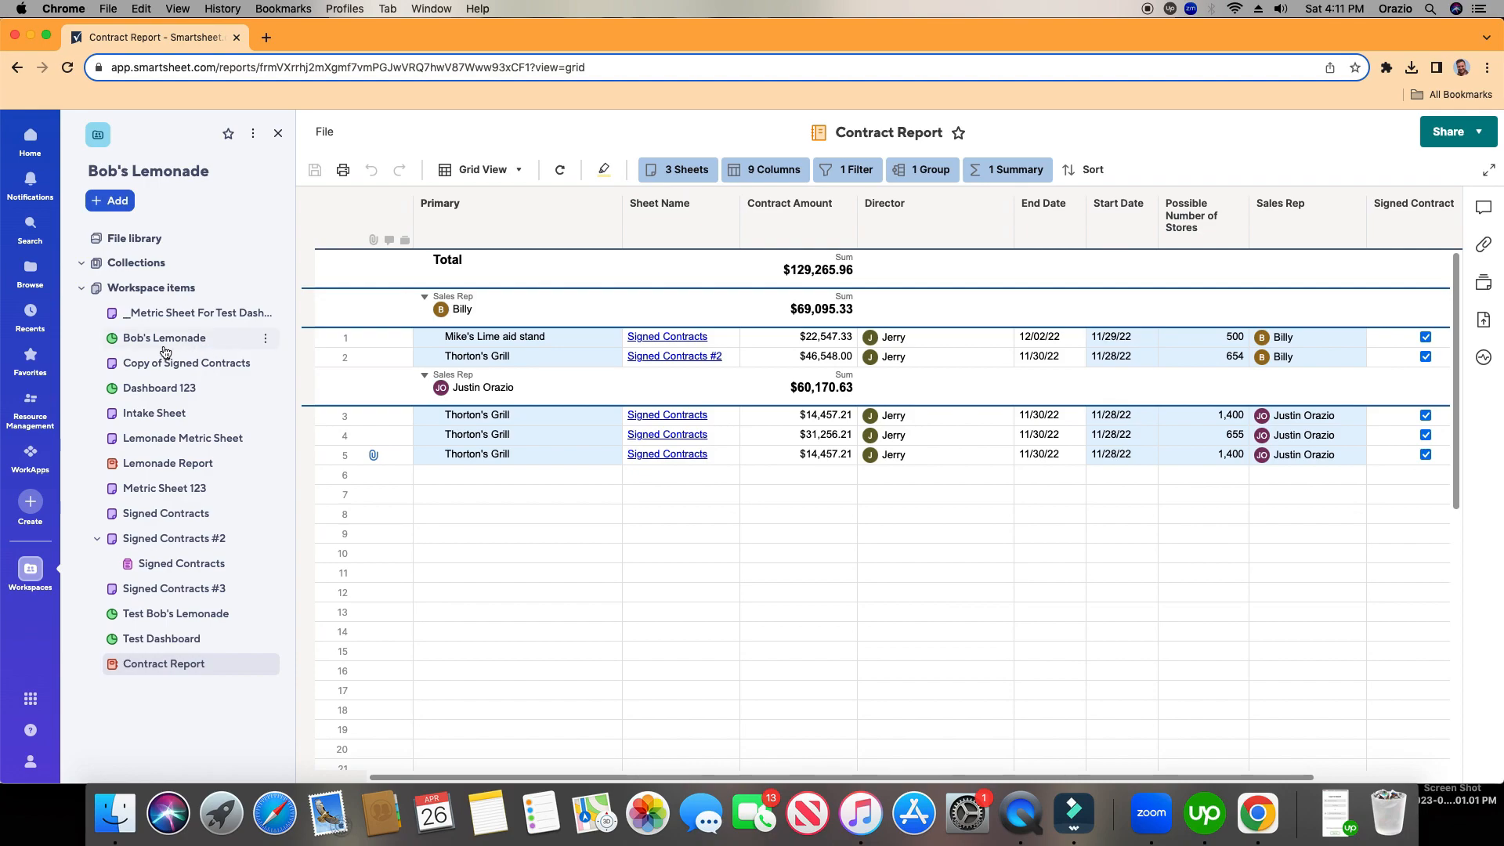
mouse_move(174, 341)
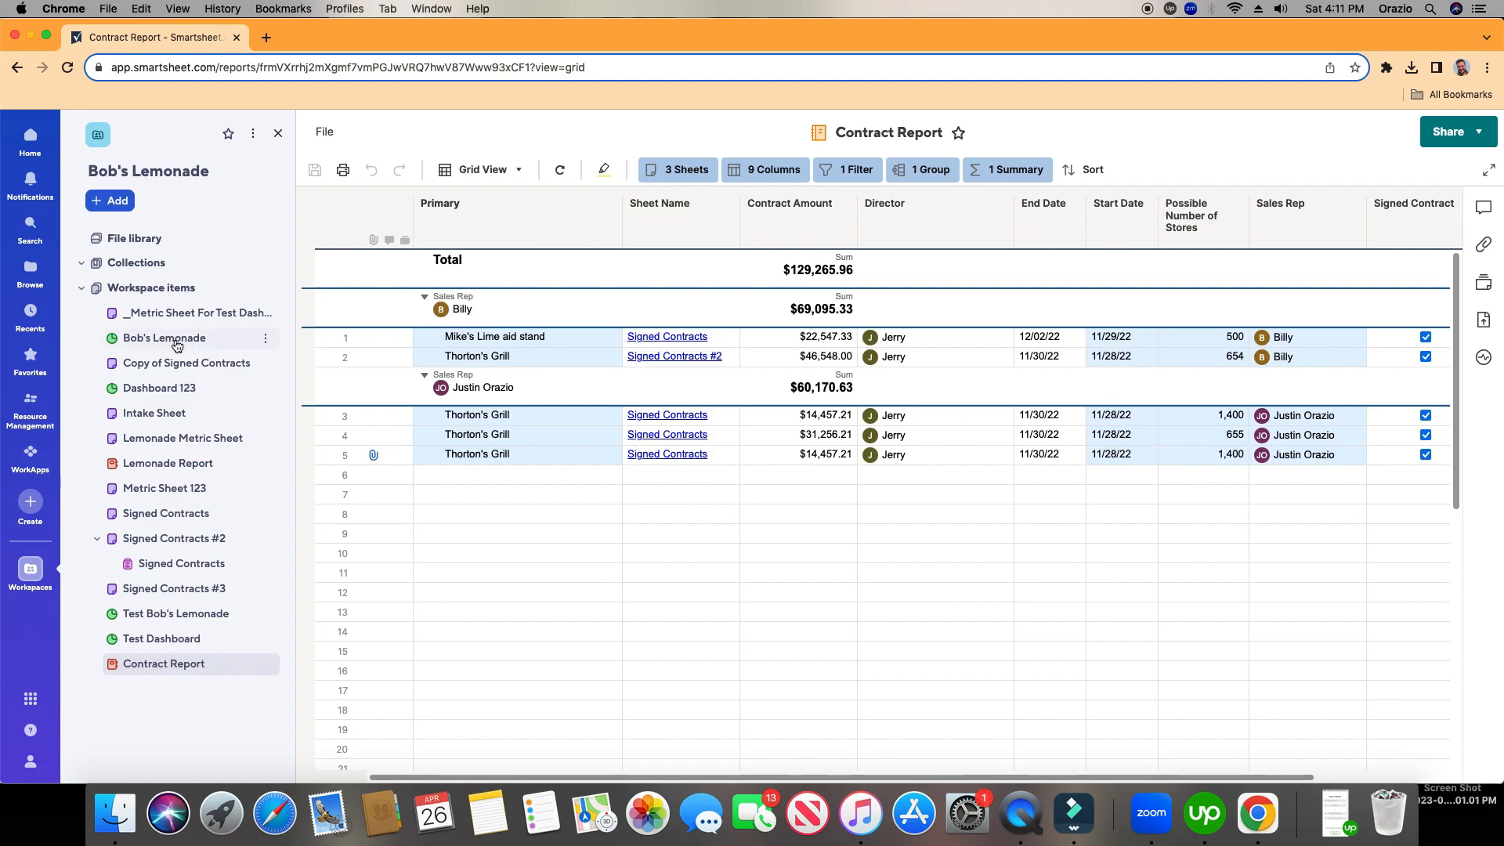
mouse_move(889, 138)
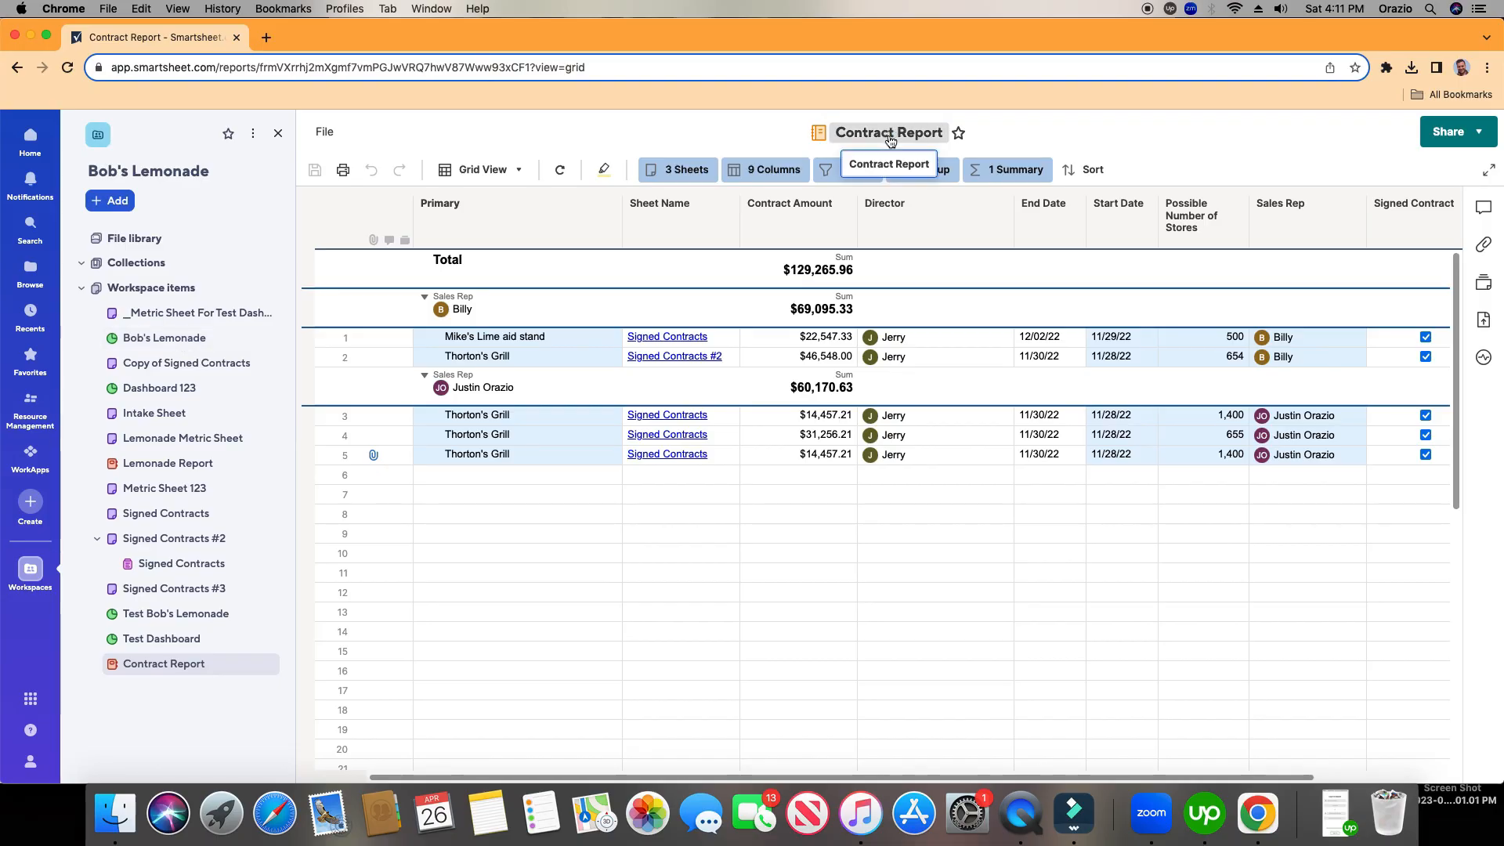
- Open the Bob's Lemonade dashboard from the workspace side panel
click(163, 339)
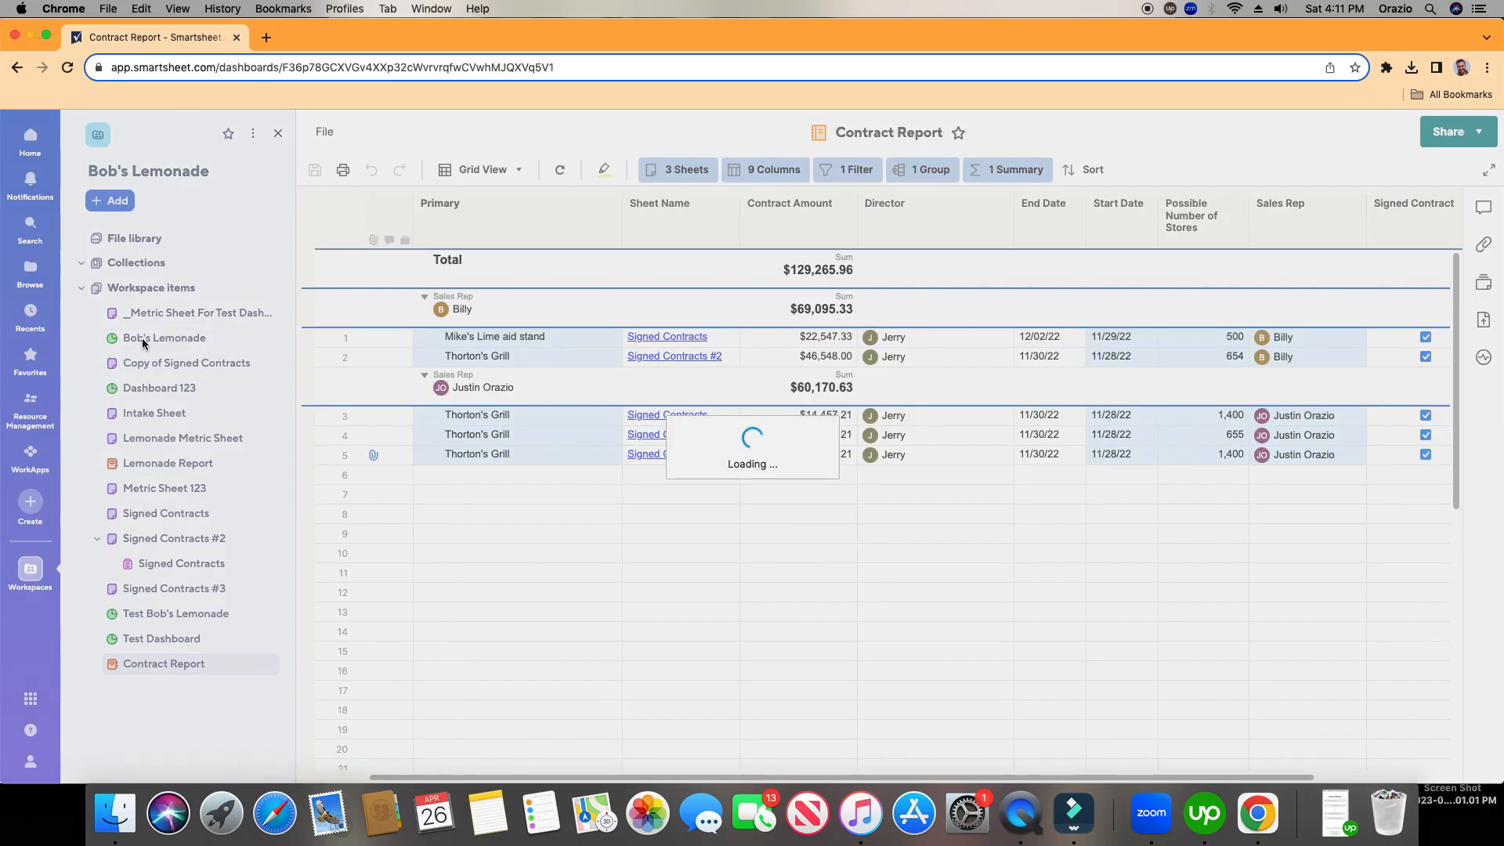
click(163, 339)
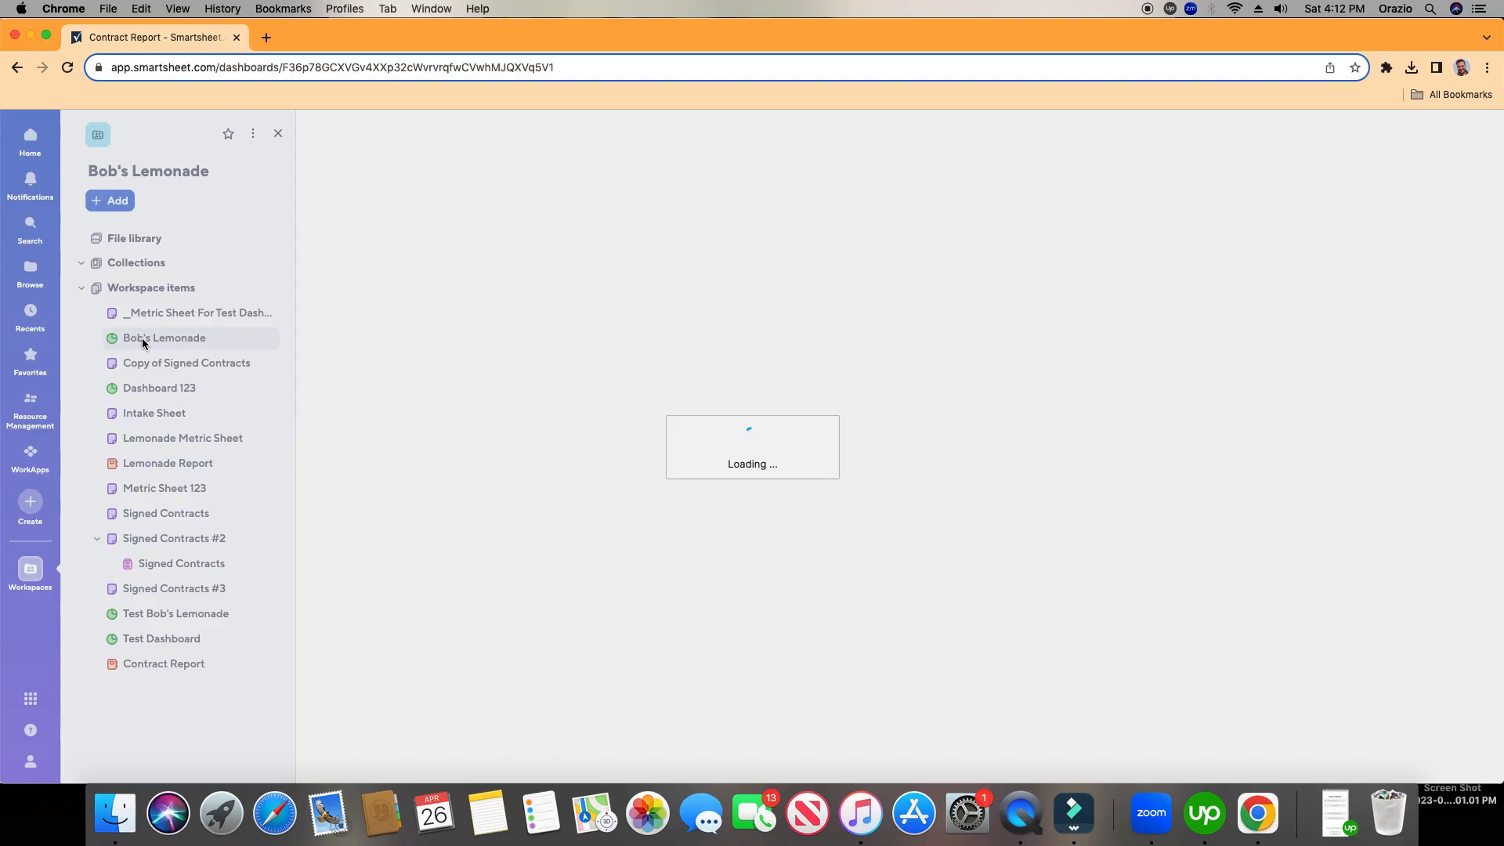
click(163, 339)
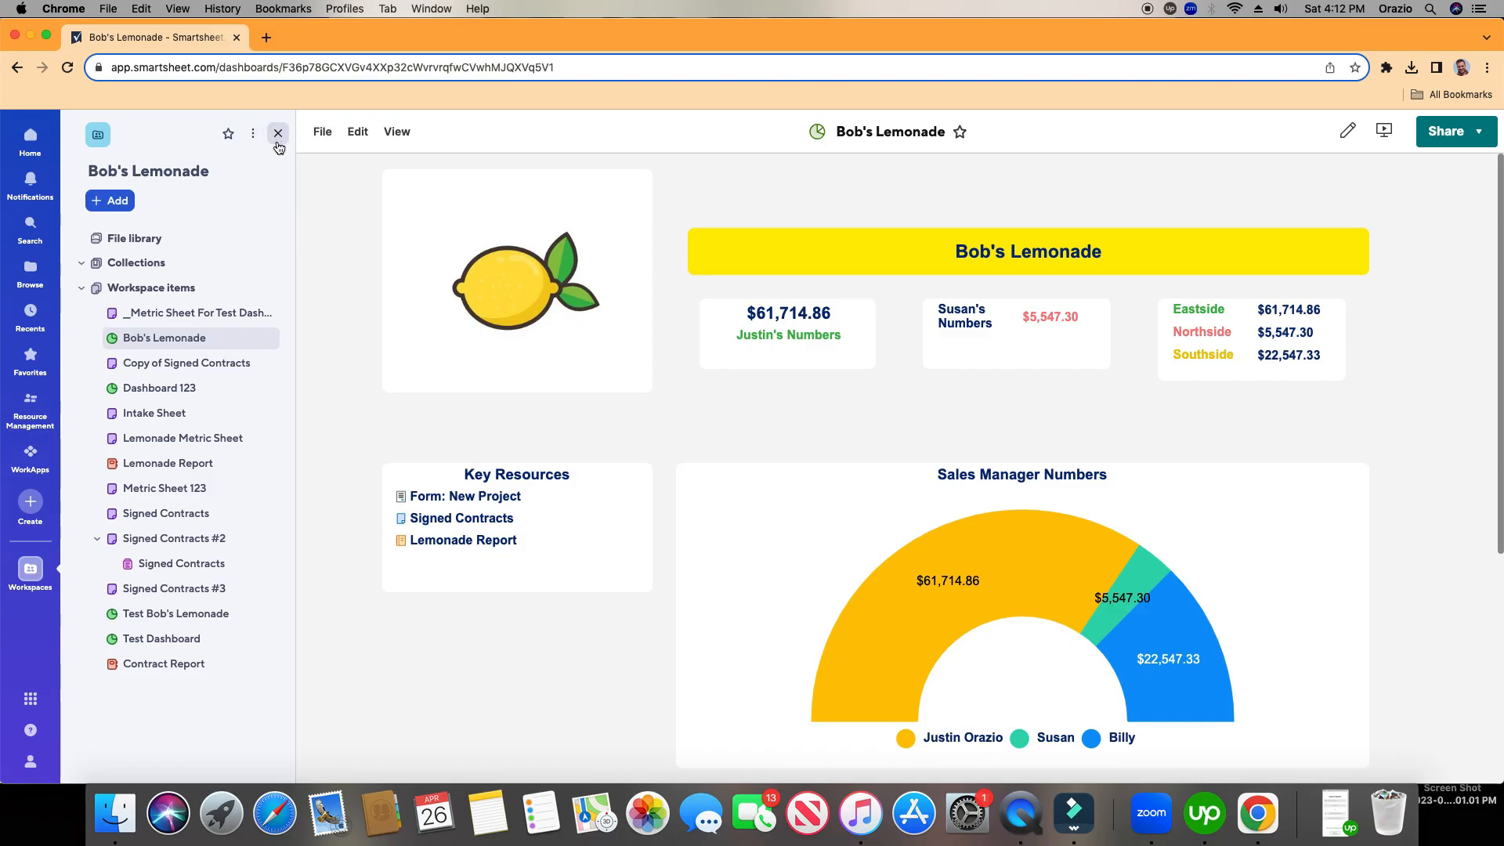
- Enter dashboard edit mode and add a new empty Report widget
click(277, 133)
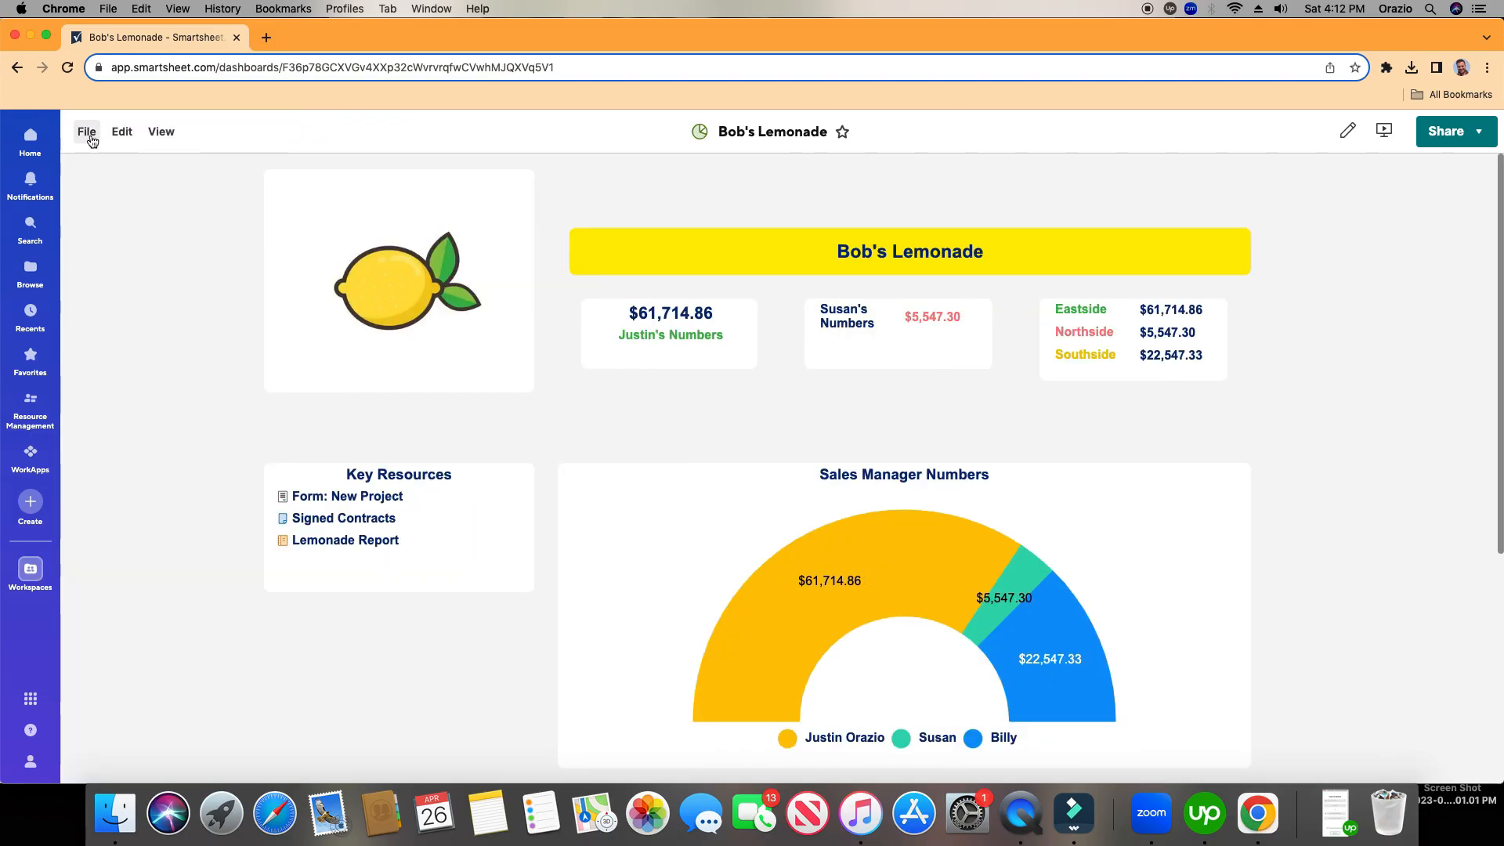
click(87, 131)
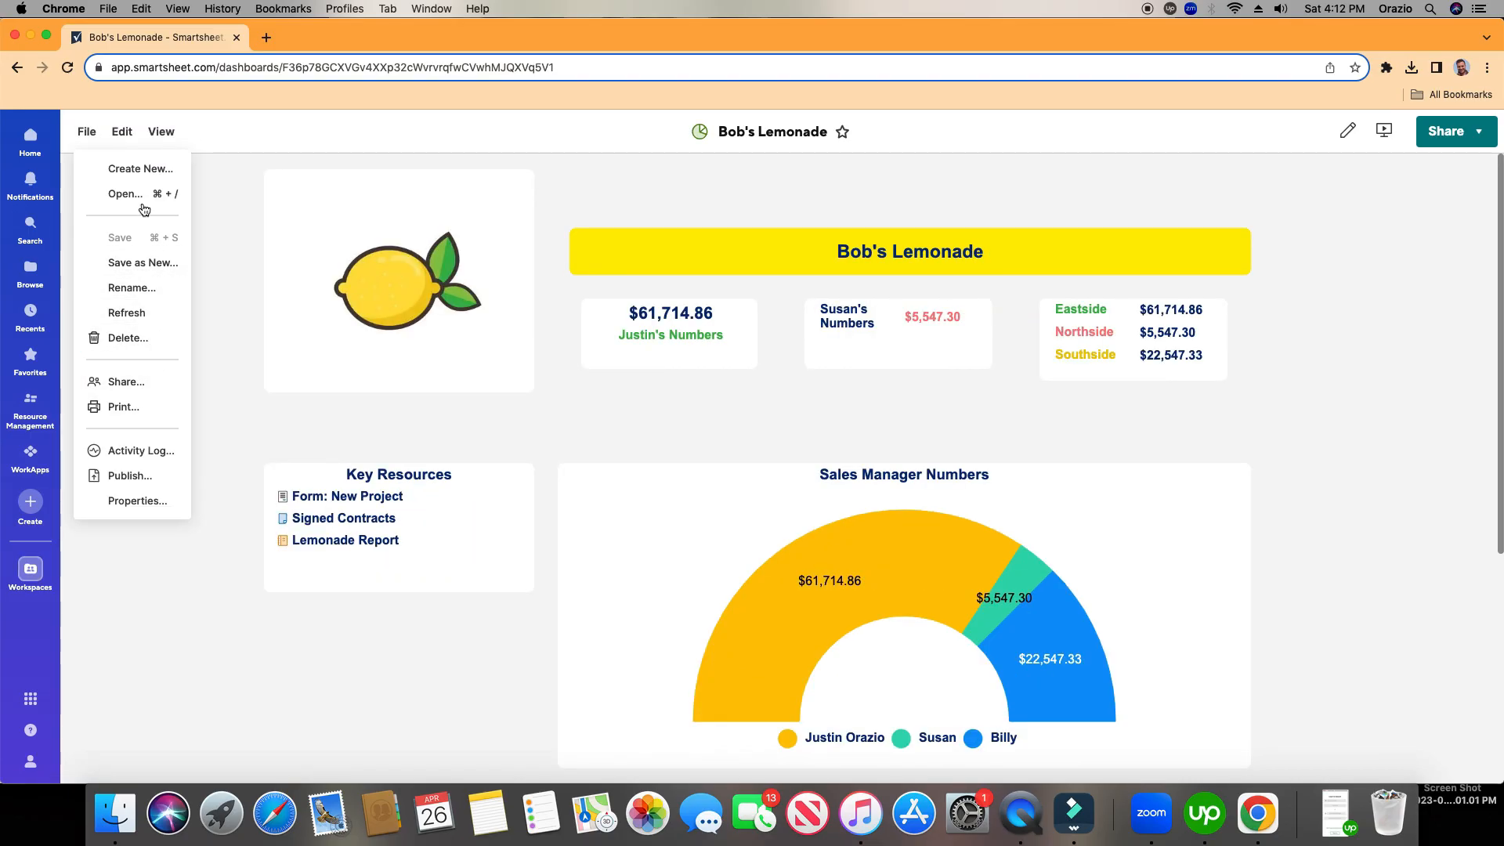
click(121, 132)
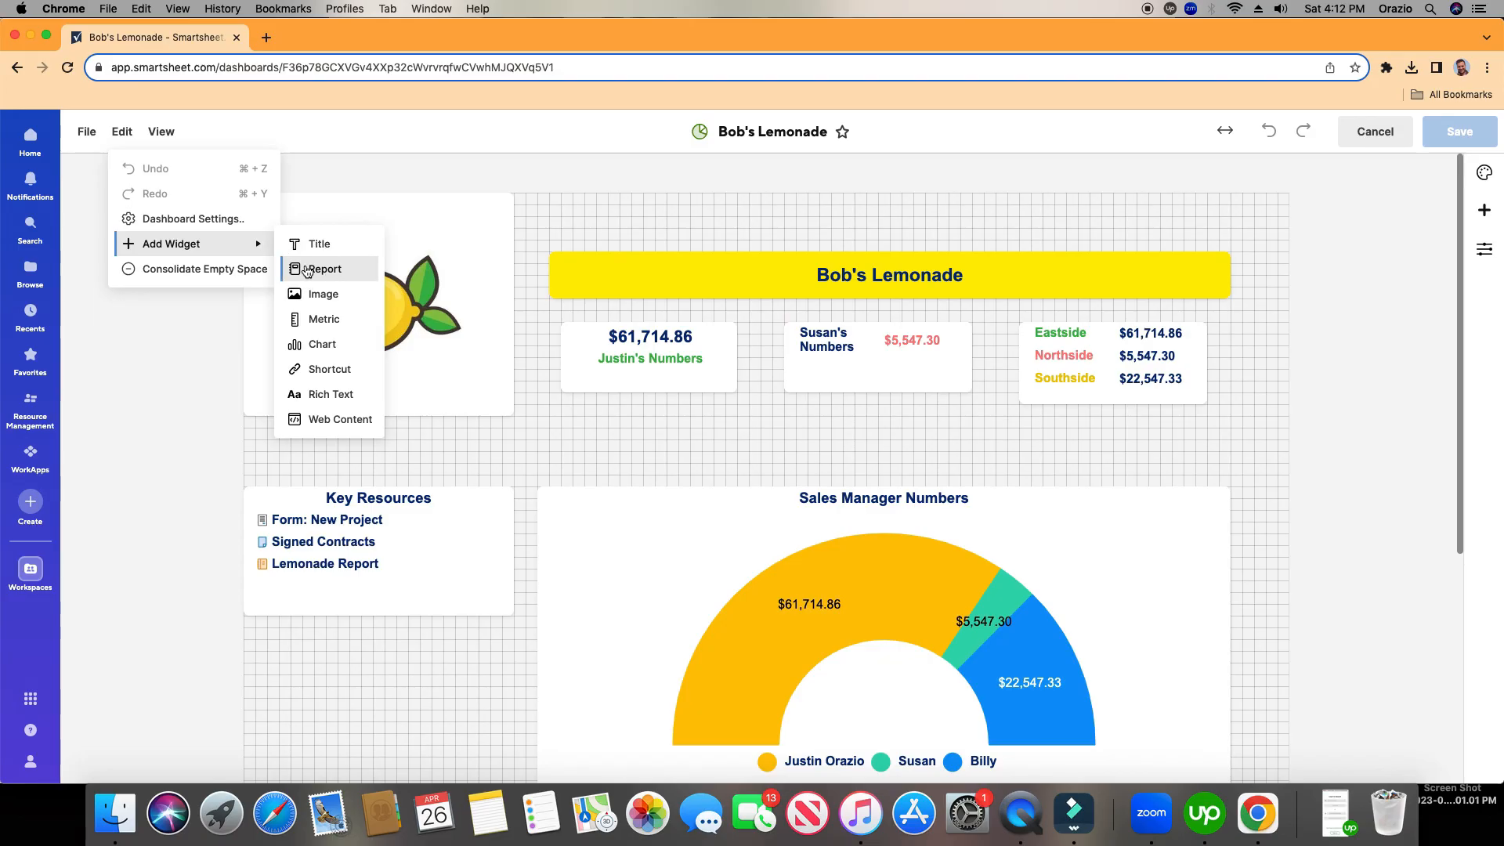
click(323, 269)
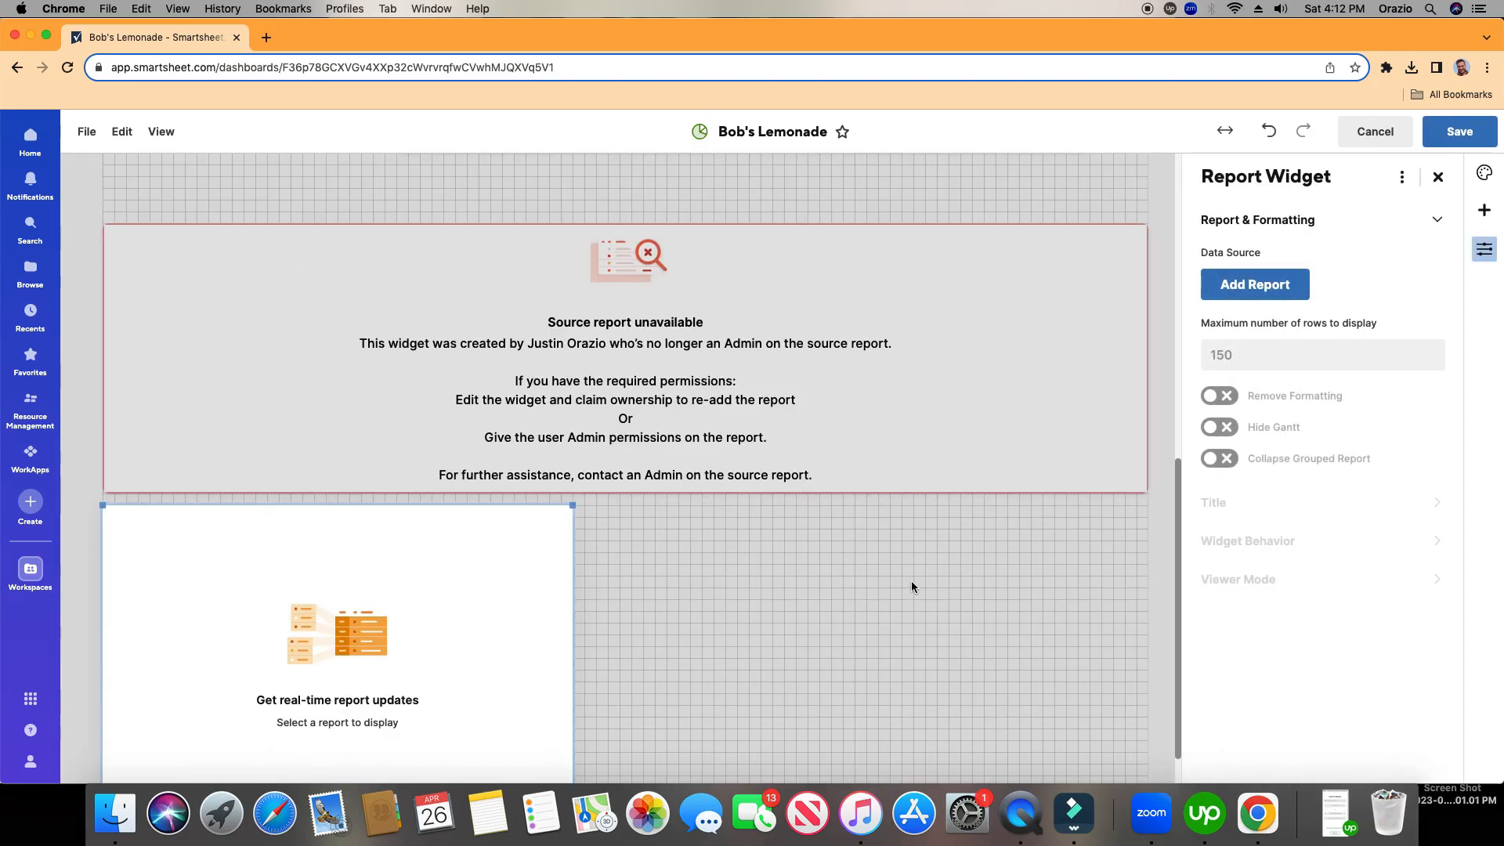
mouse_move(1263, 293)
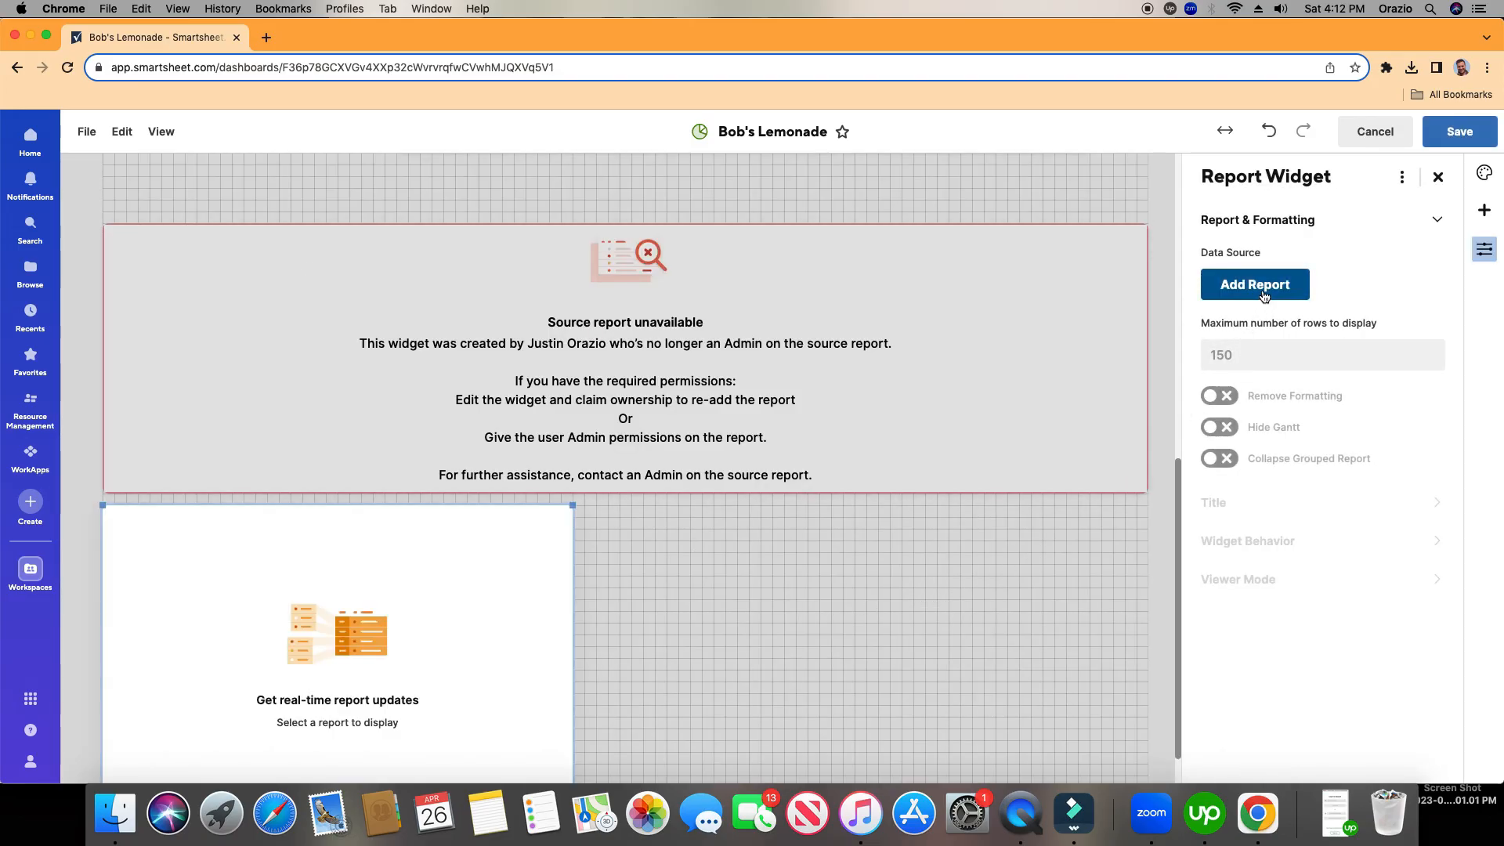
- Search 'con' and confirm Contract Report as the widget's data source
click(1255, 284)
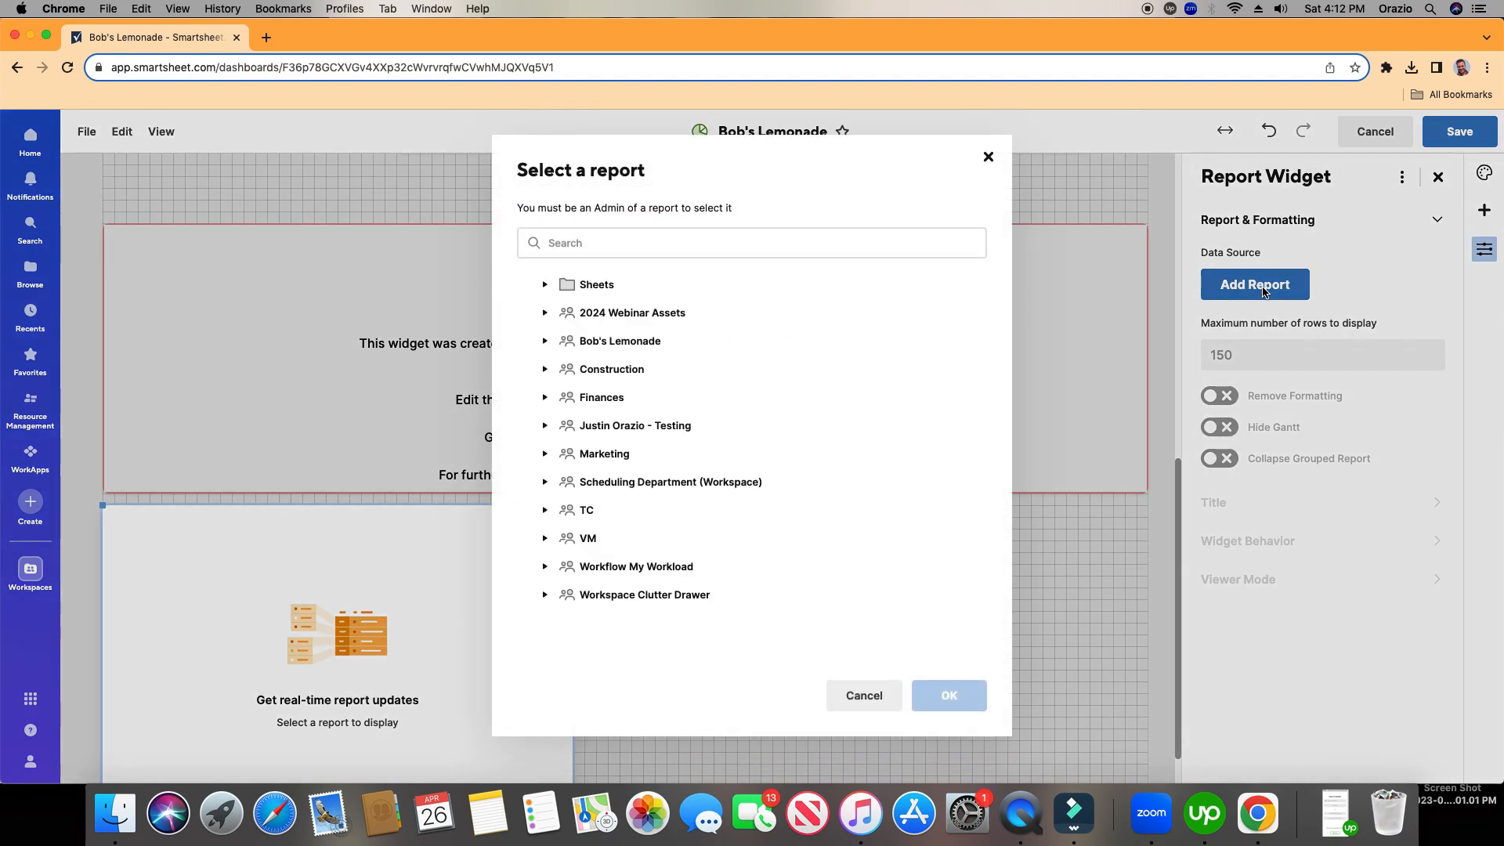
click(774, 242)
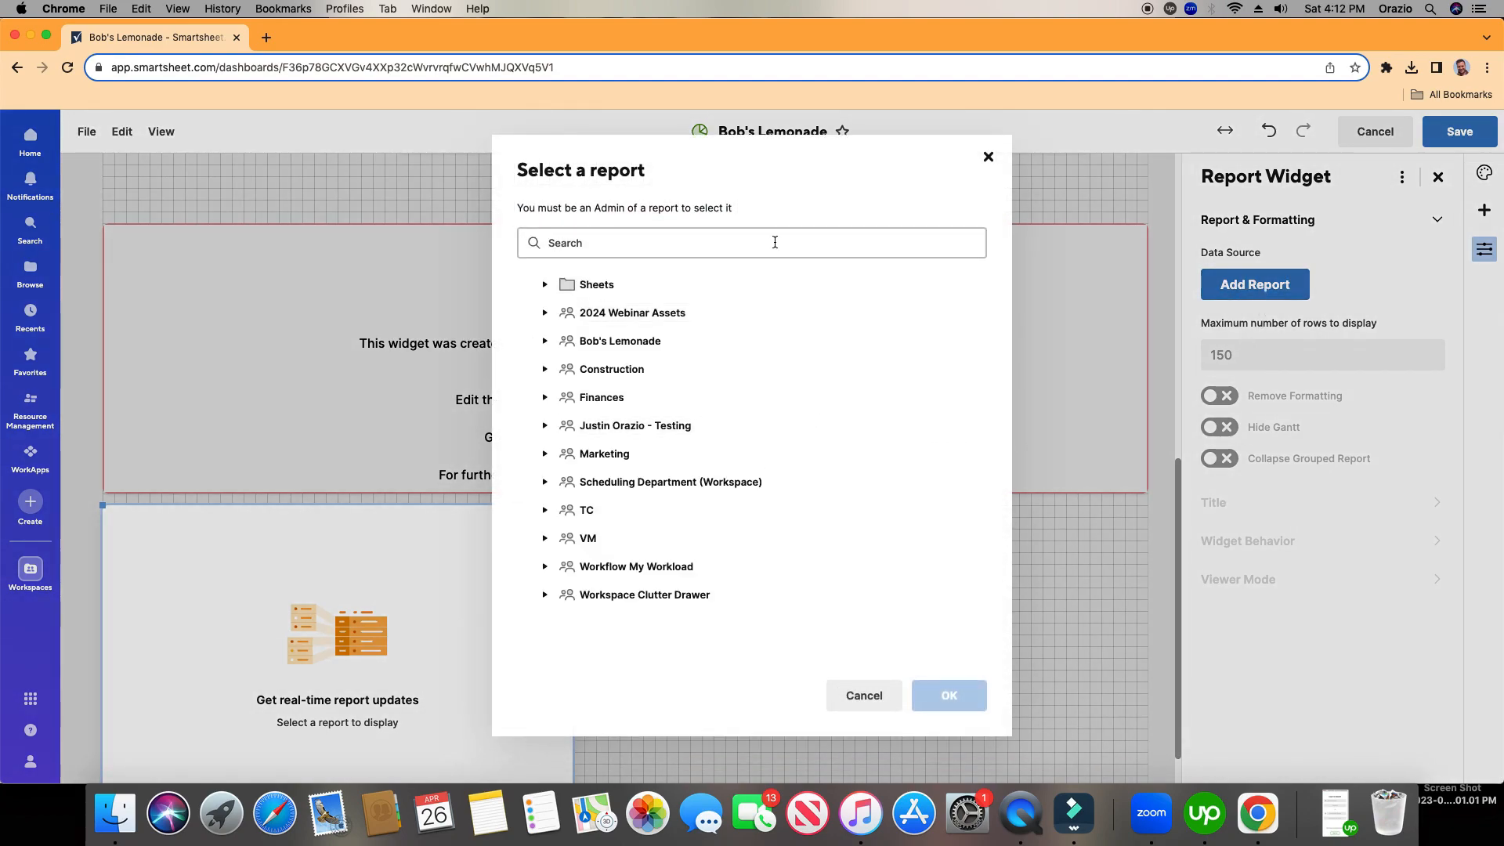
click(774, 243)
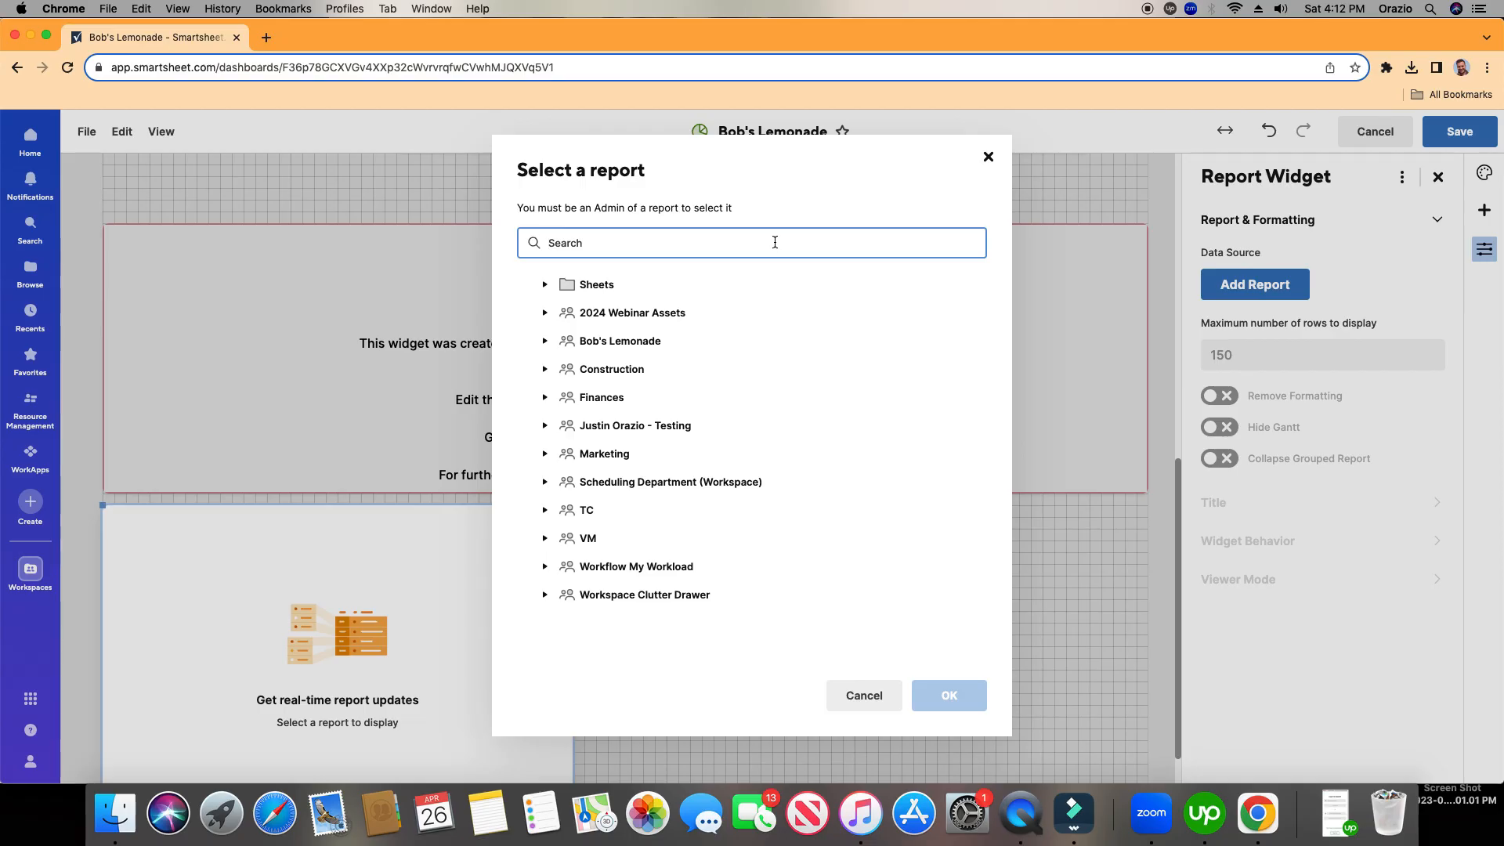
mouse_move(570, 360)
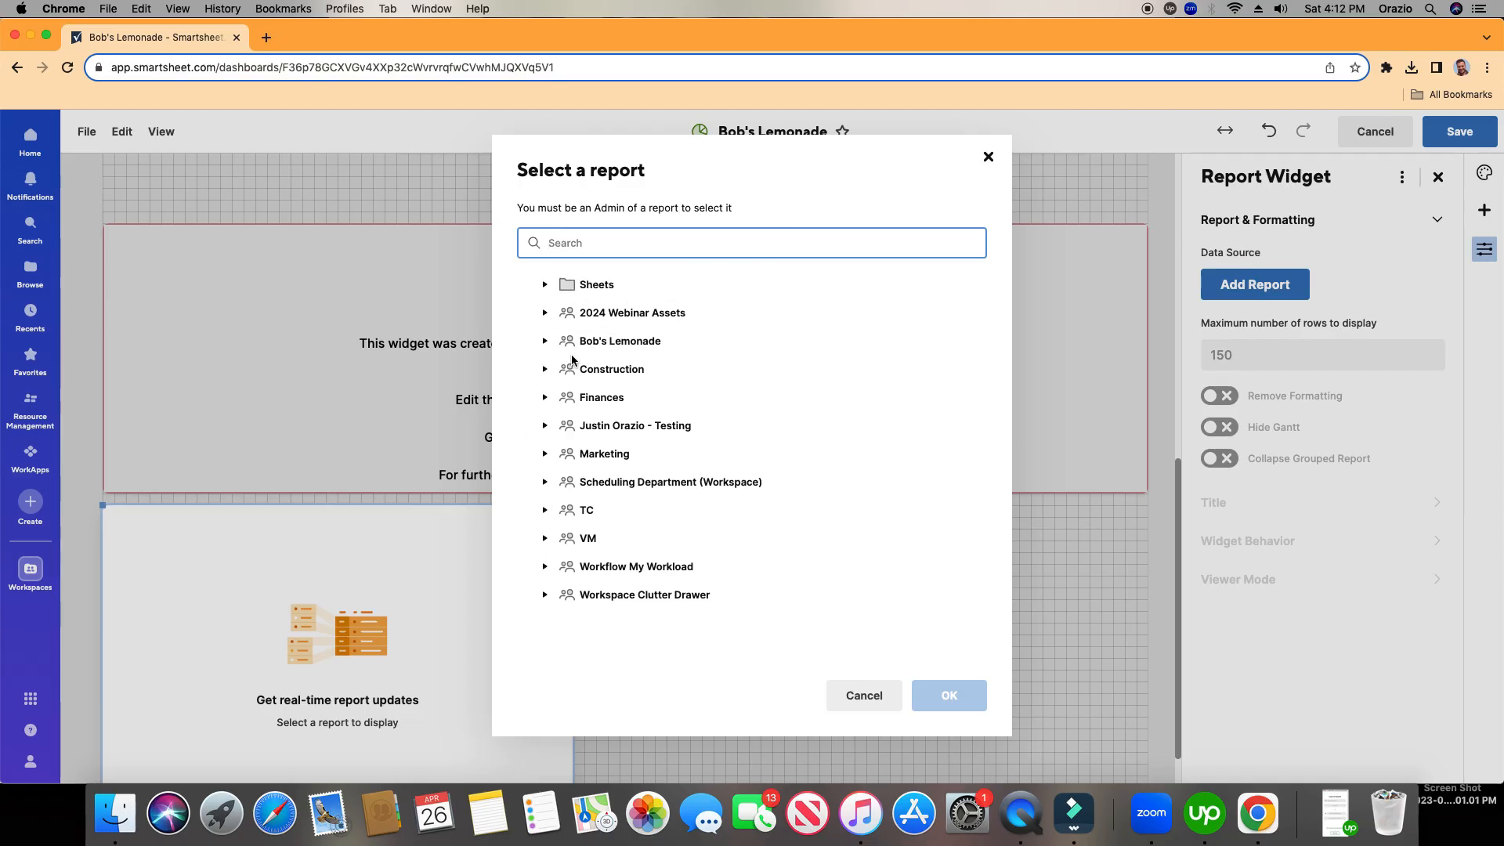
text(contract Report)
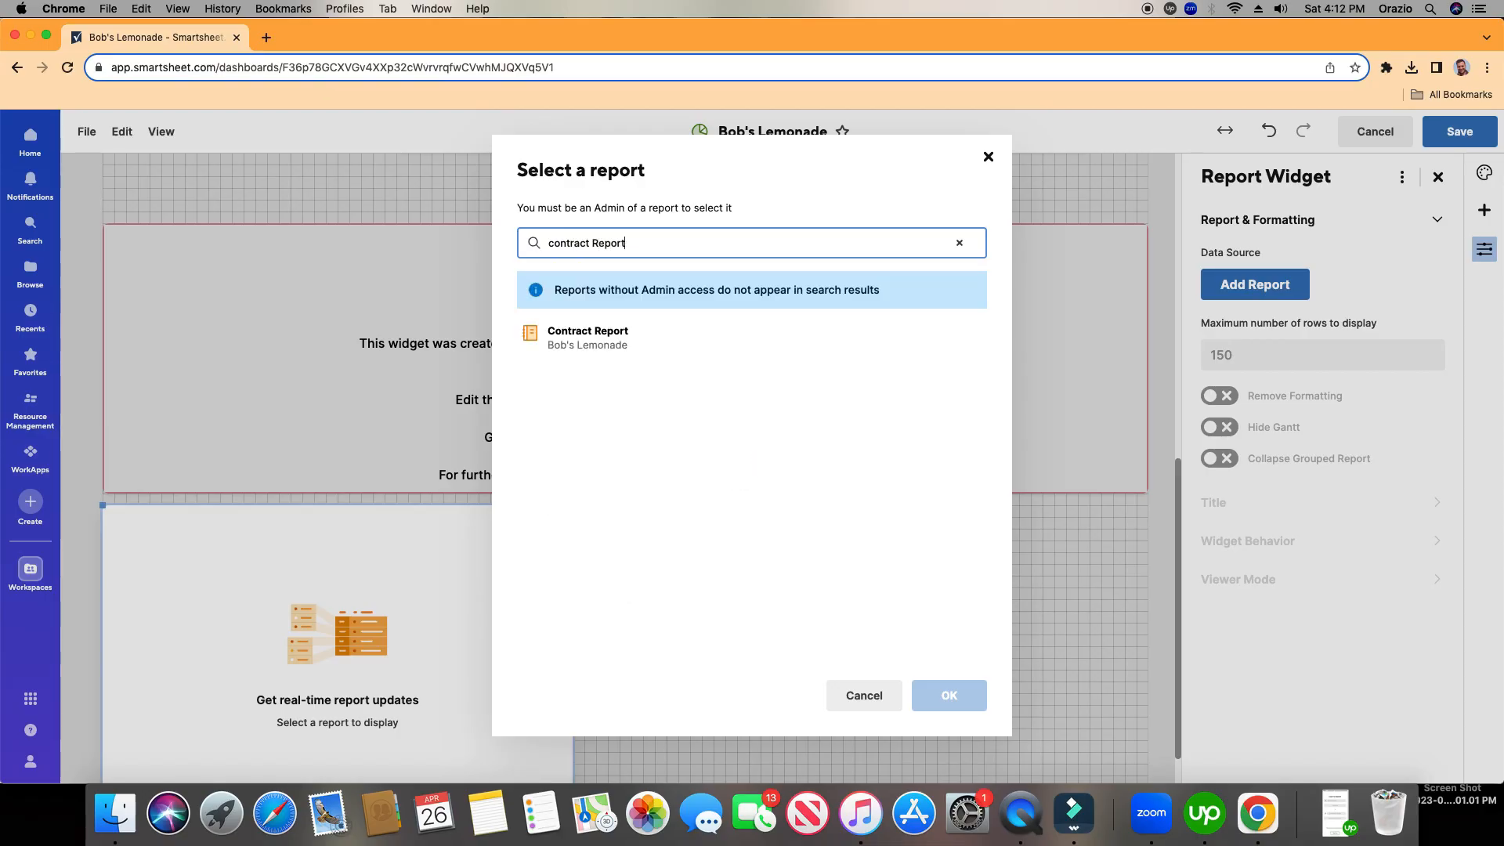
click(606, 337)
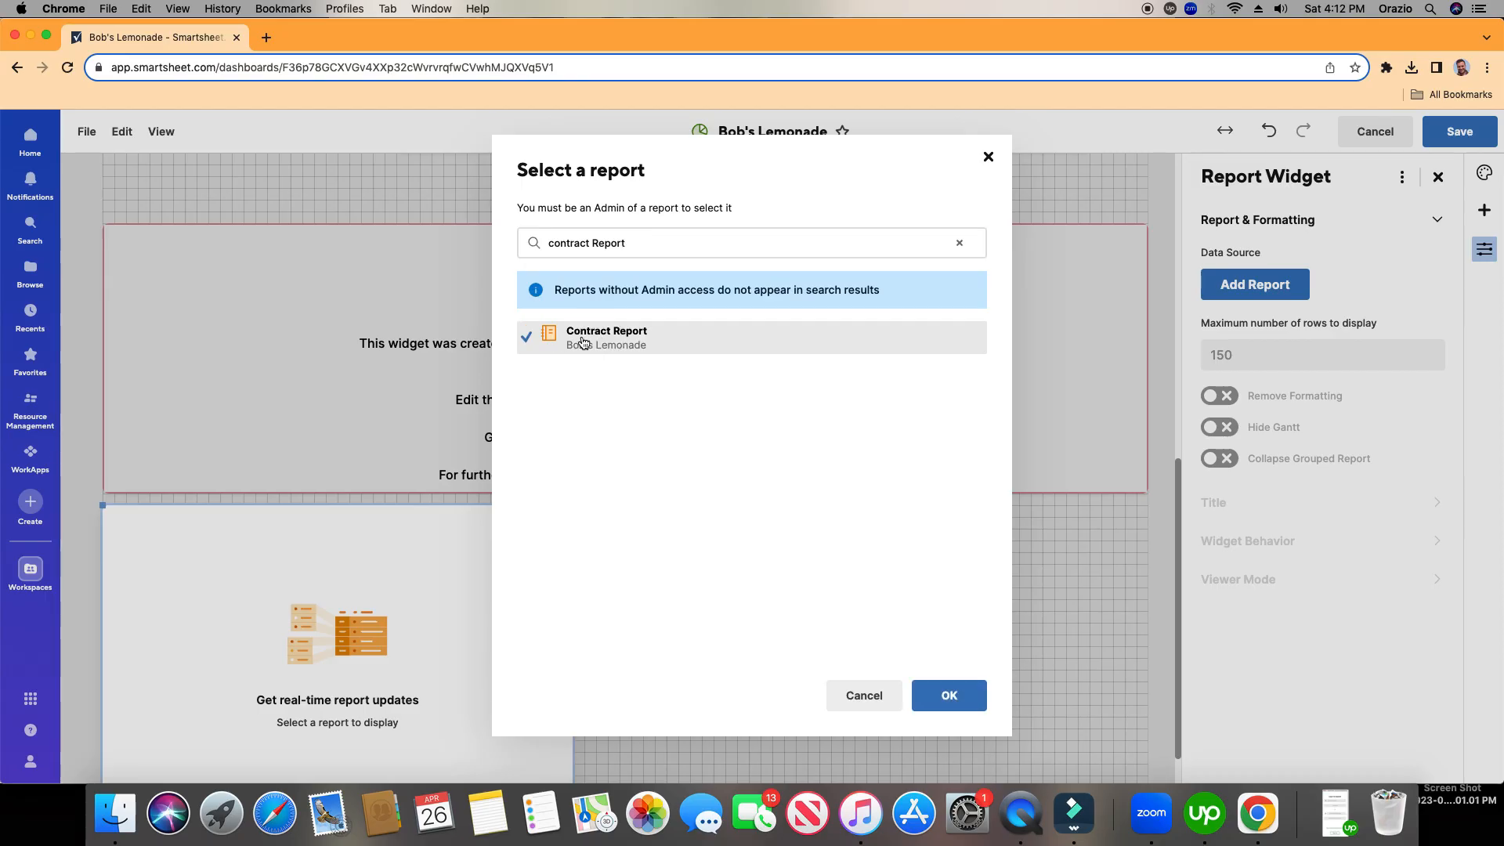
click(949, 695)
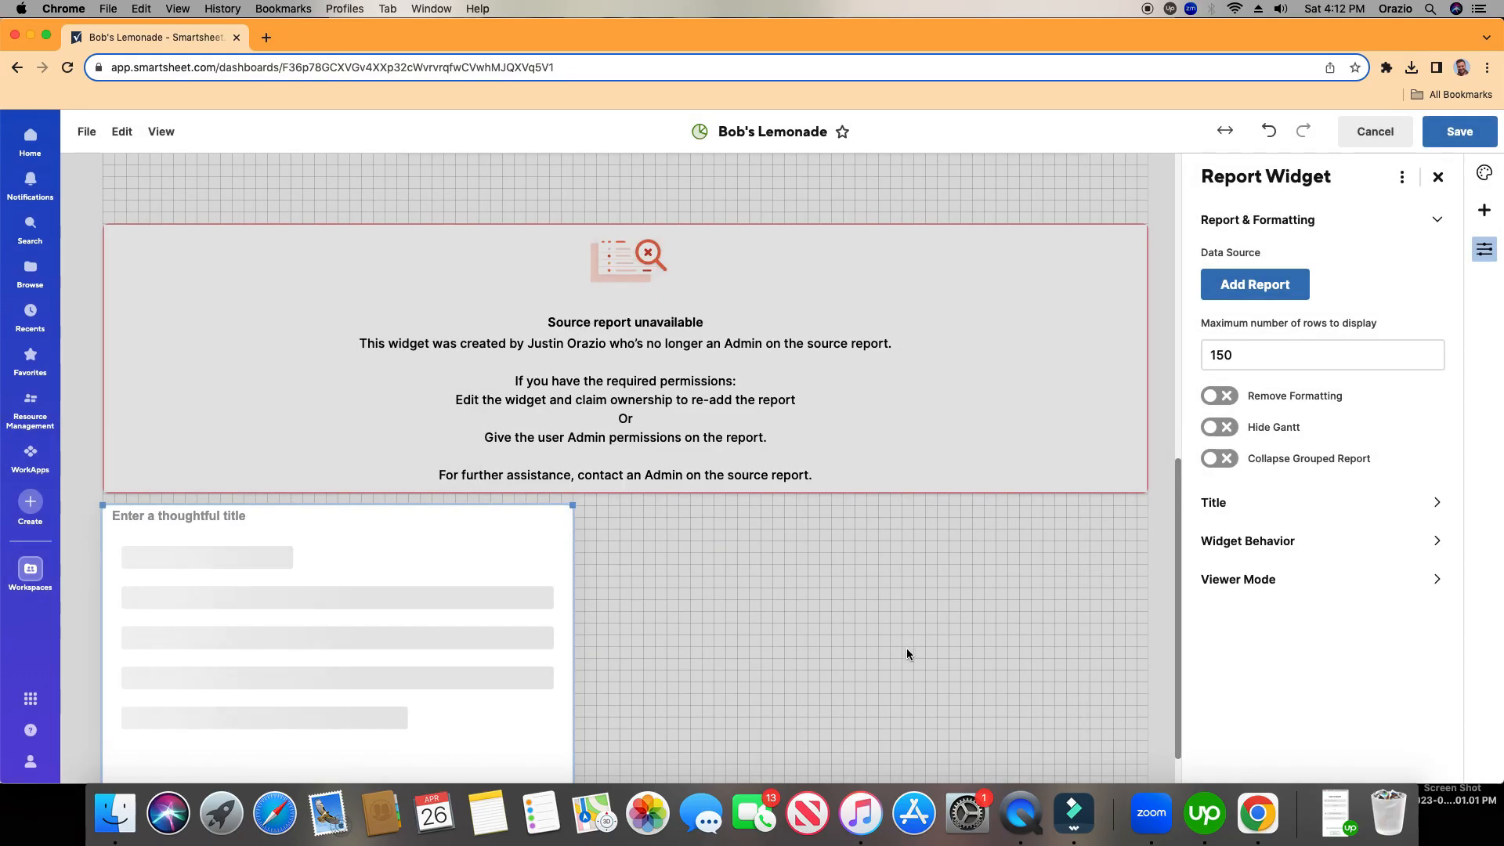
- Turn on Hide Gantt so the Contract Report widget shows only its columns
click(1256, 284)
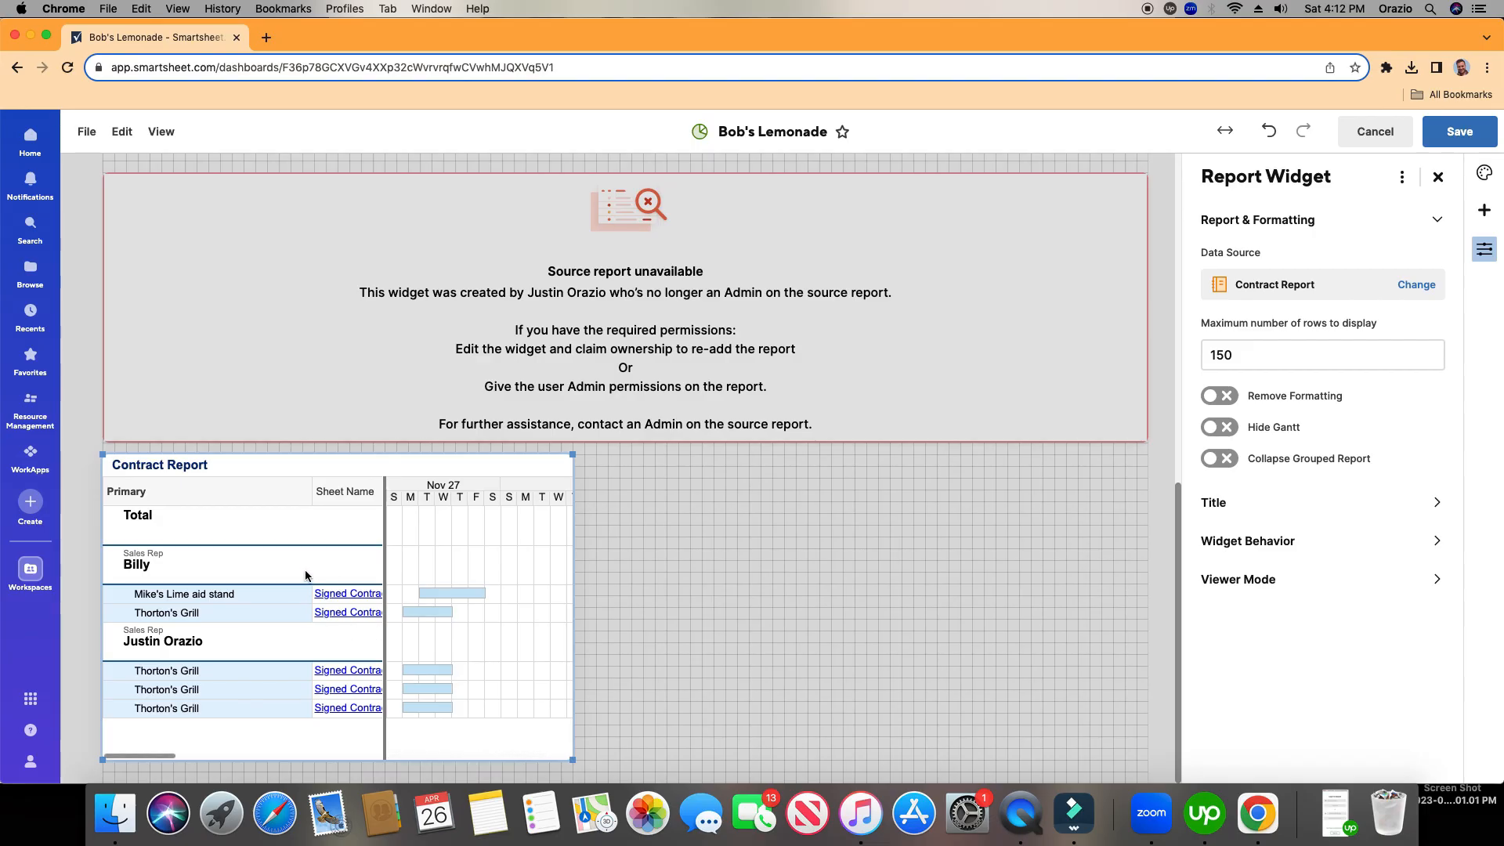
mouse_move(345, 527)
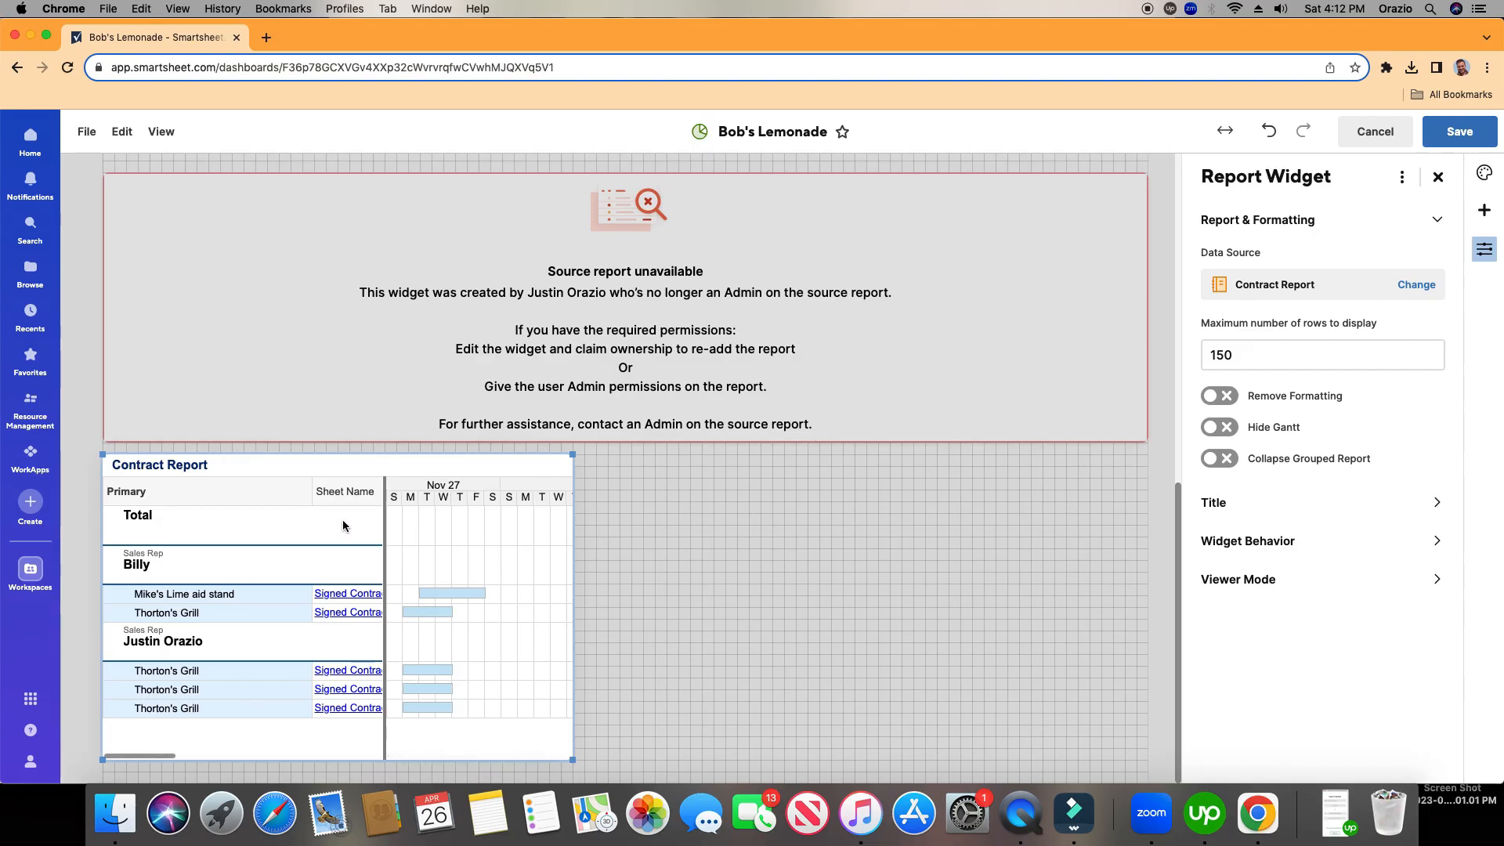
mouse_move(292, 540)
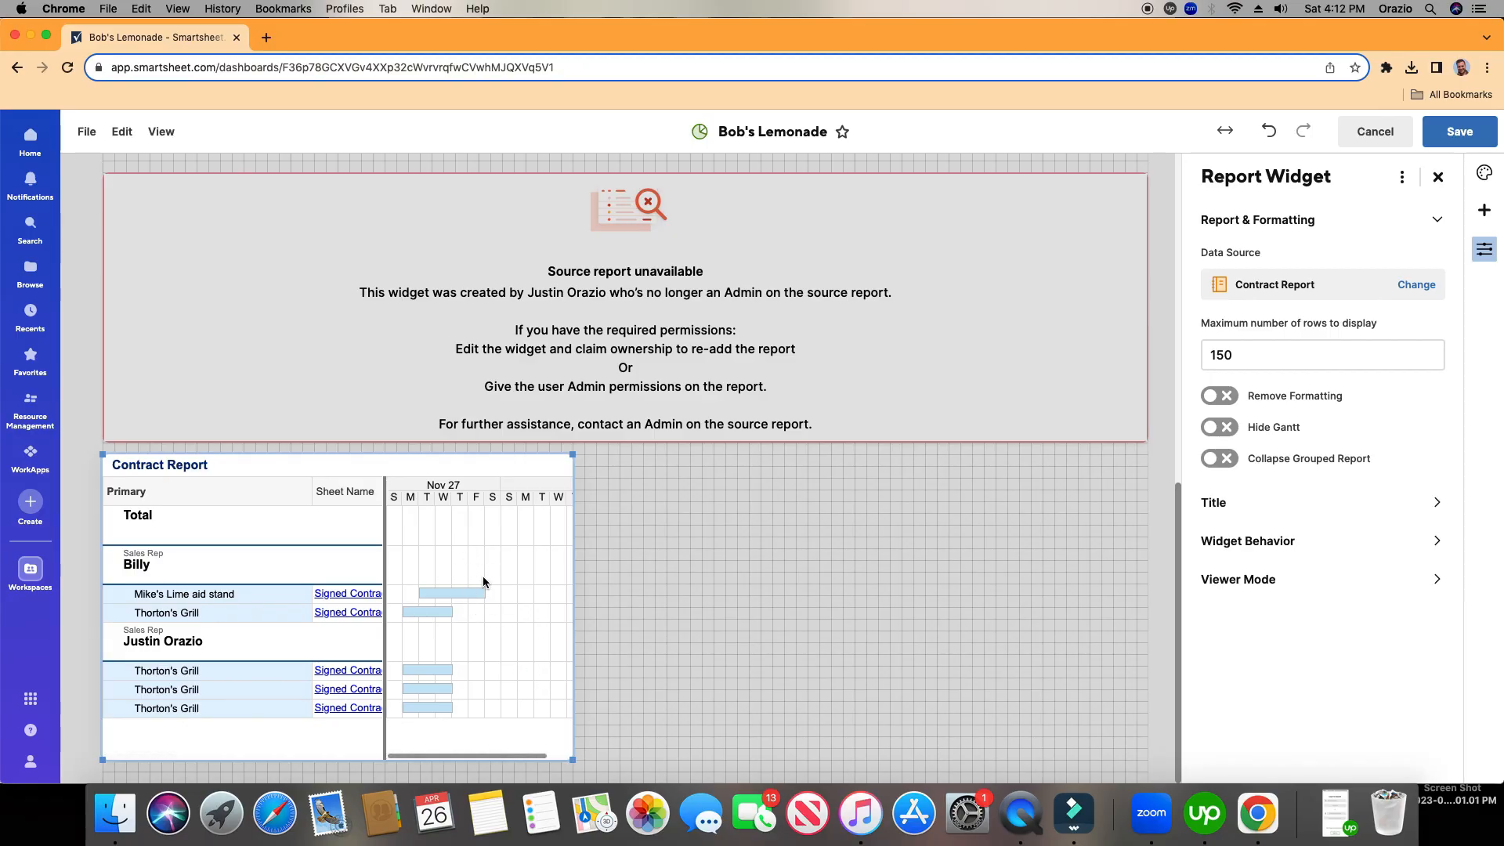
mouse_move(598, 577)
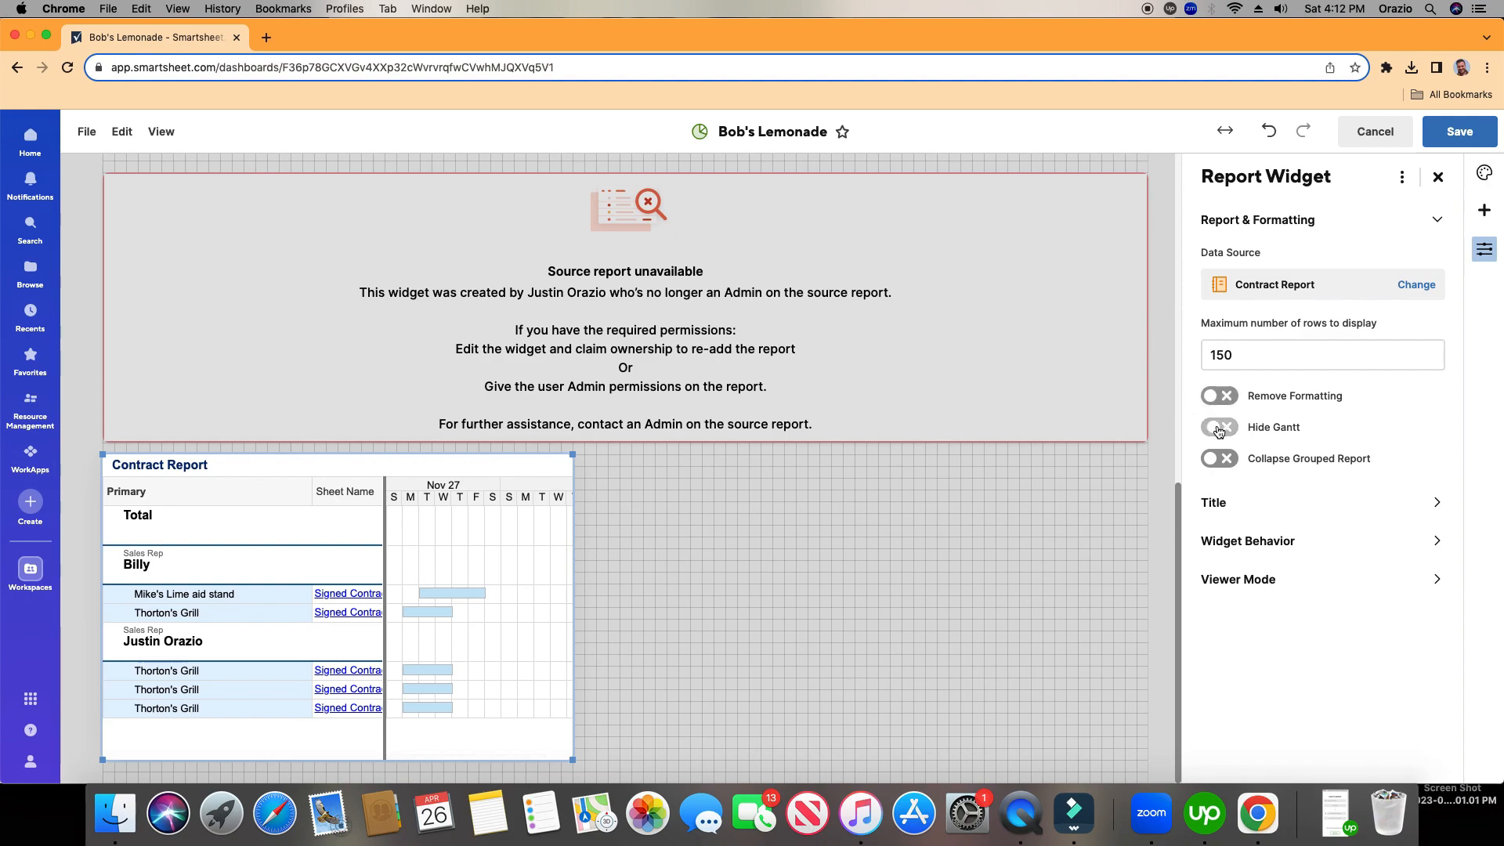
click(1219, 426)
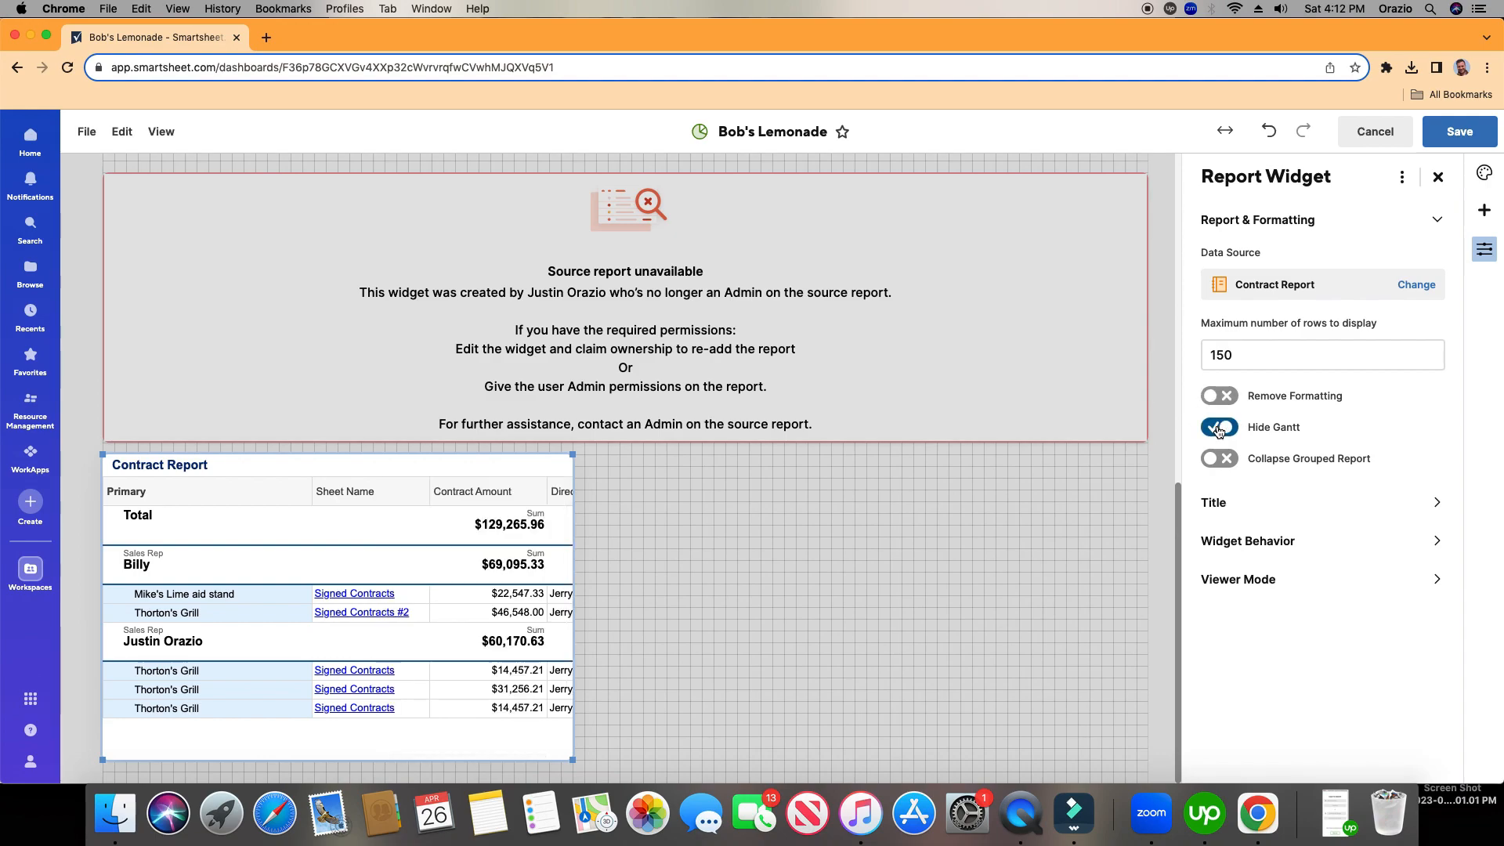
click(1219, 426)
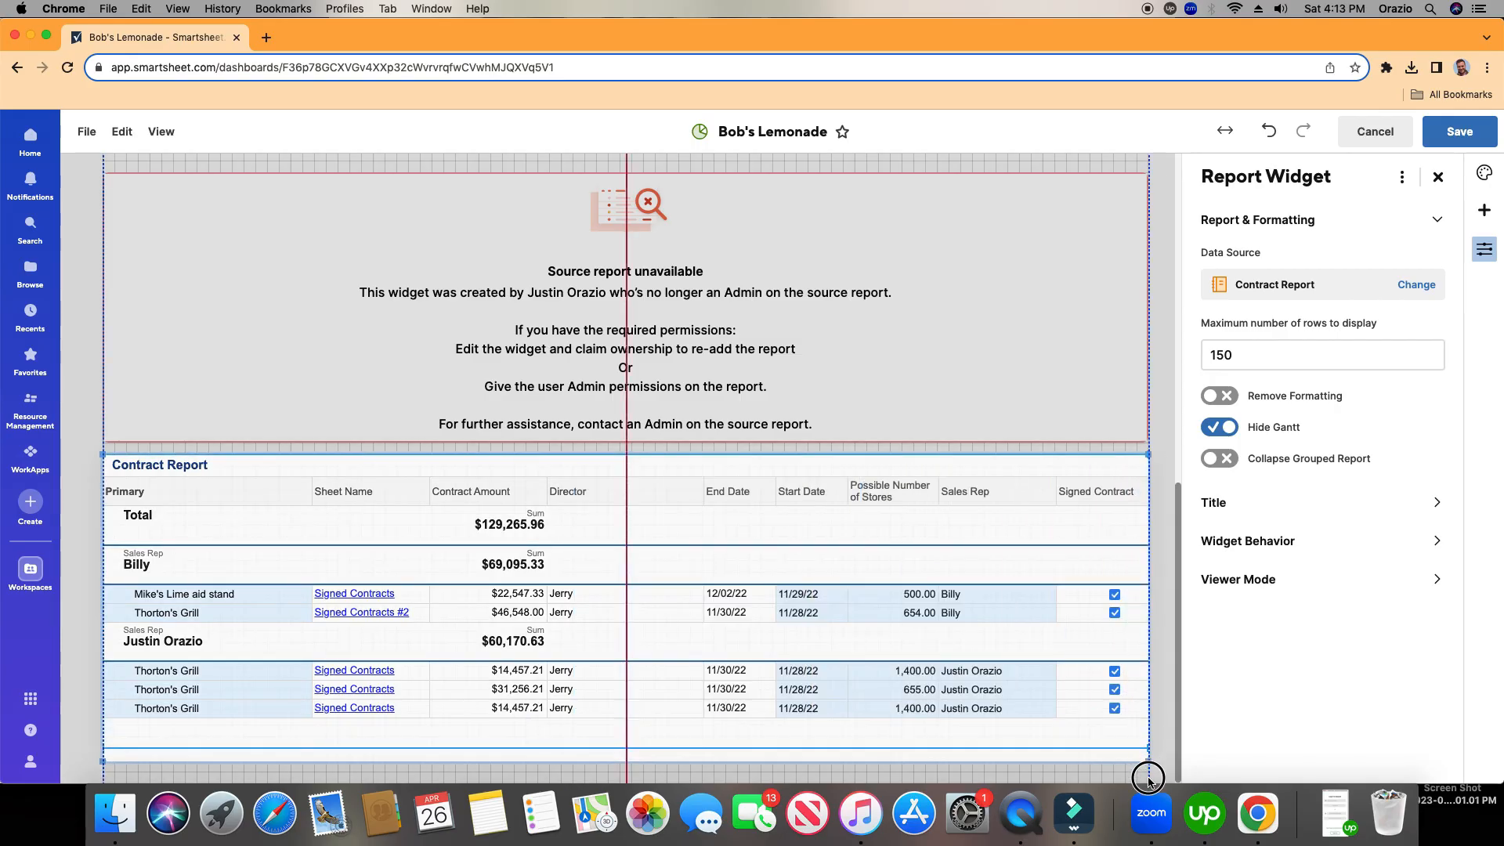
- Stretch the Contract Report widget to the full dashboard width
drag(1149, 776, 1147, 703)
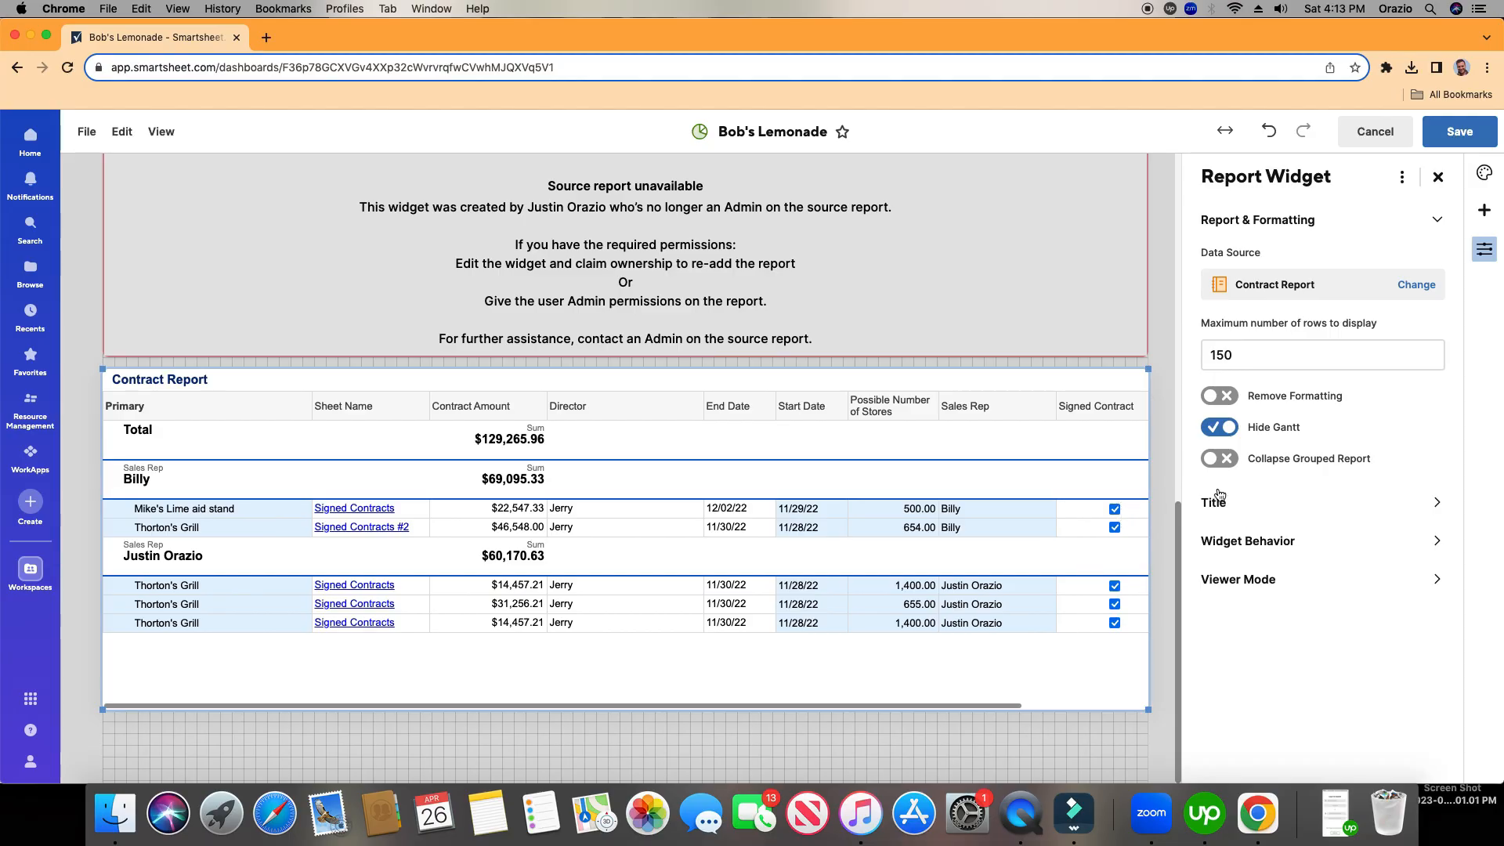
mouse_move(1221, 484)
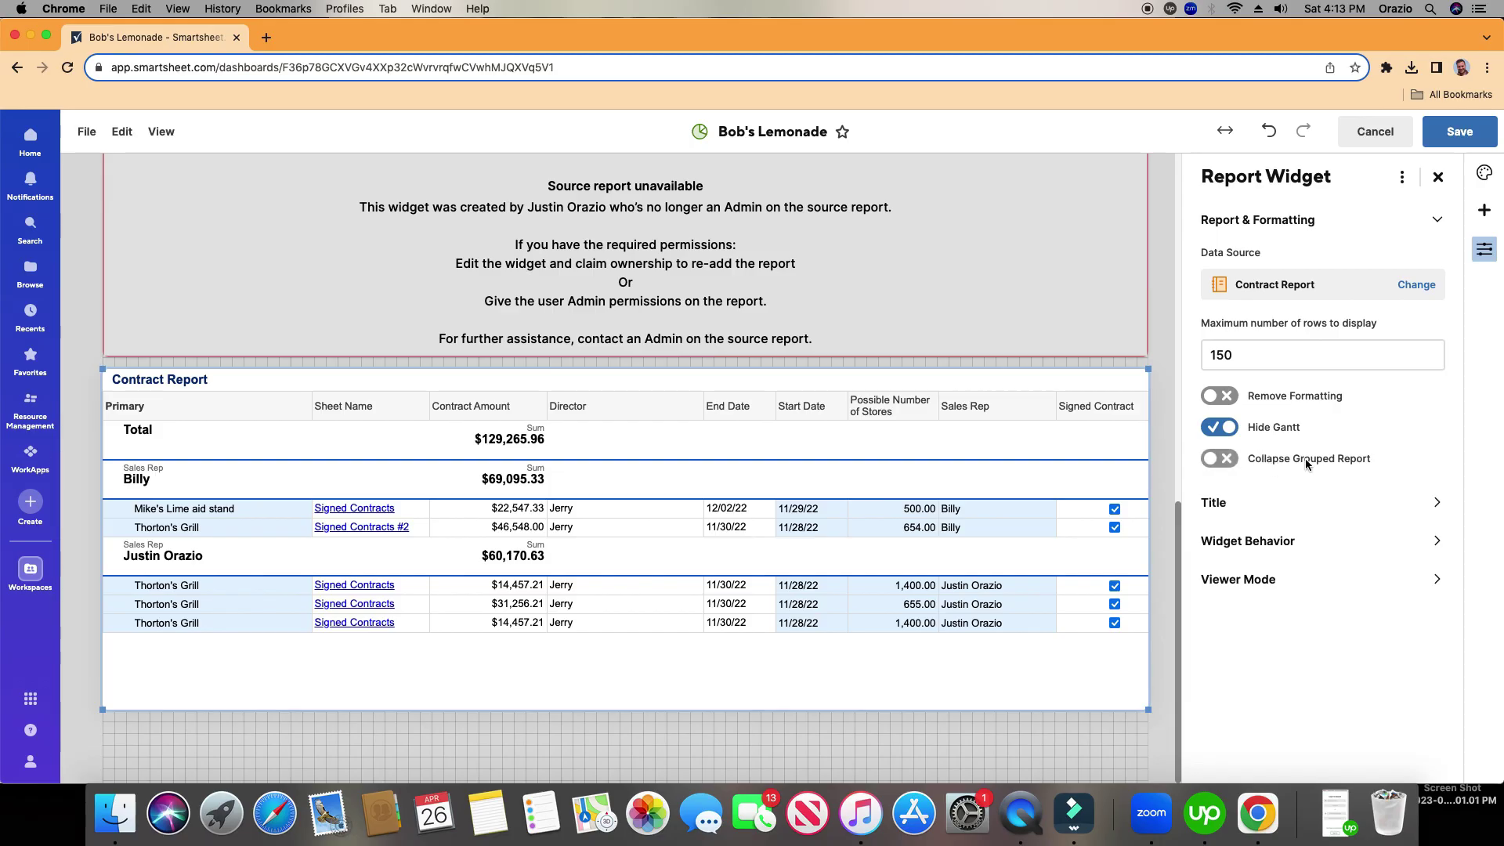
- Toggle Collapse Grouped Report on to view group totals, then back off
click(1219, 458)
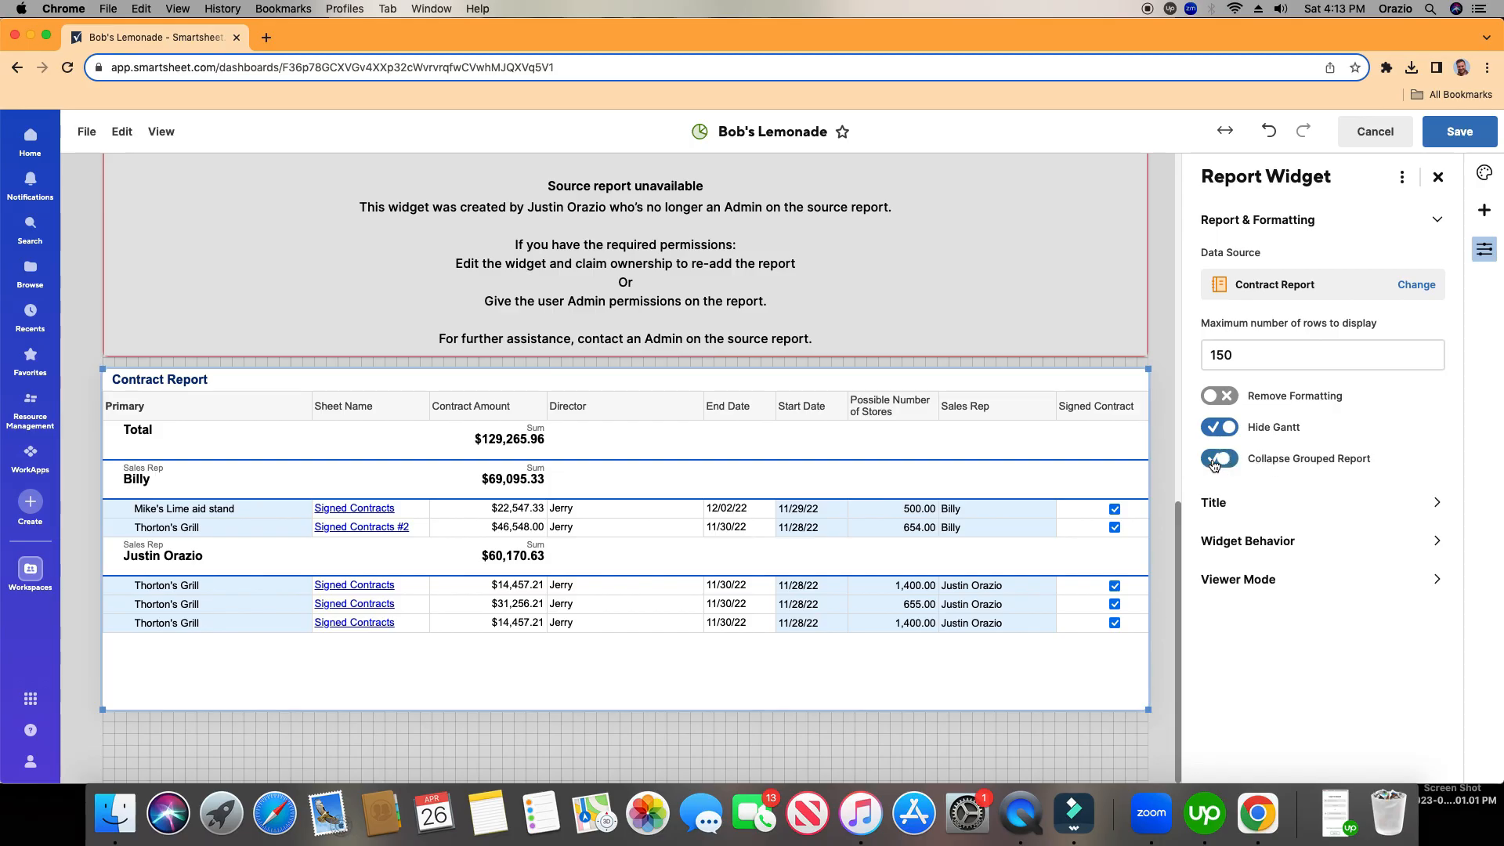
click(1219, 457)
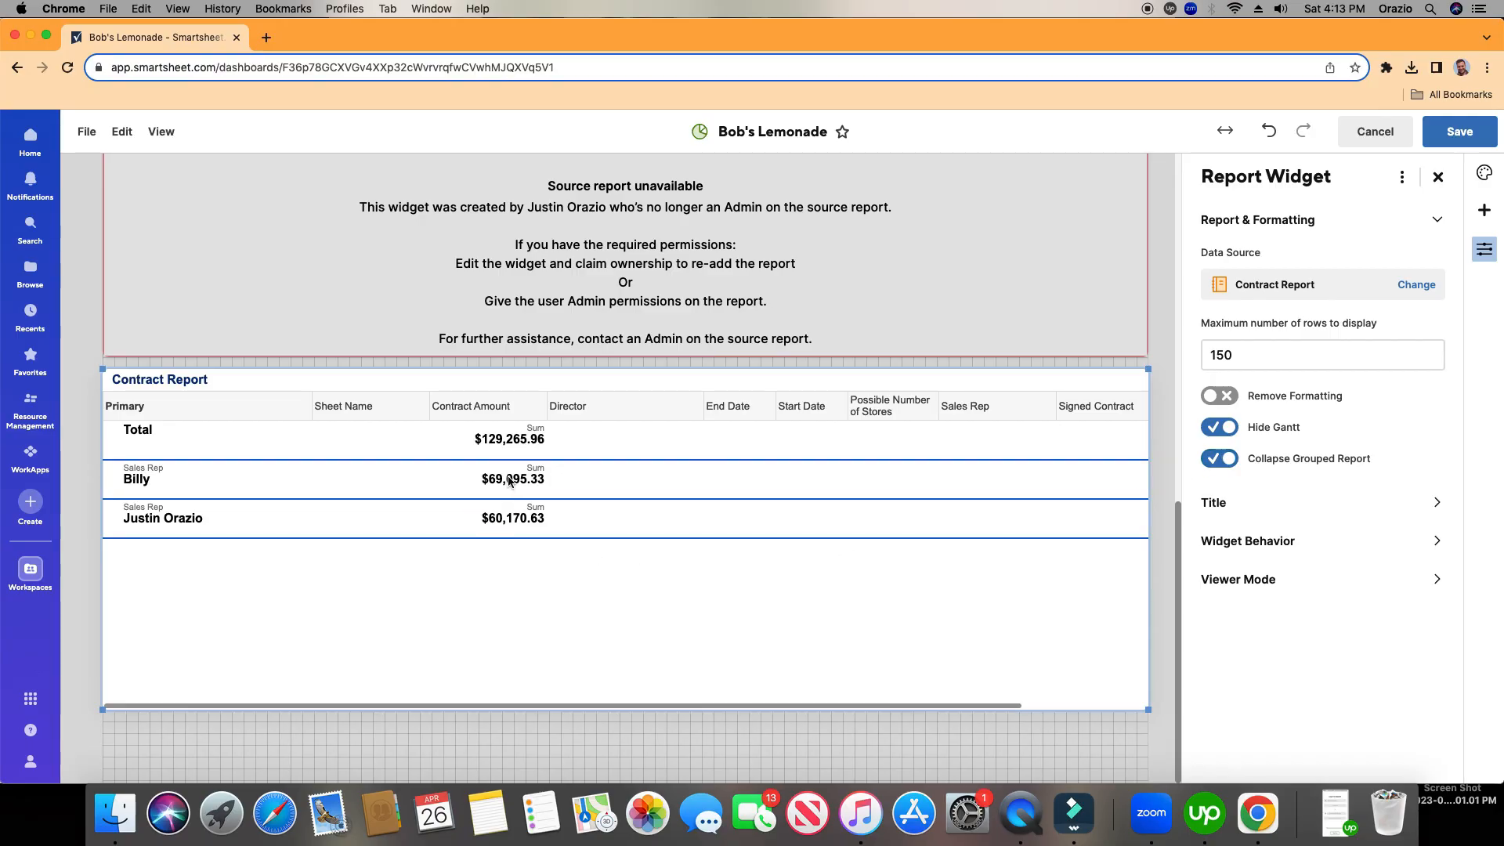
click(1219, 458)
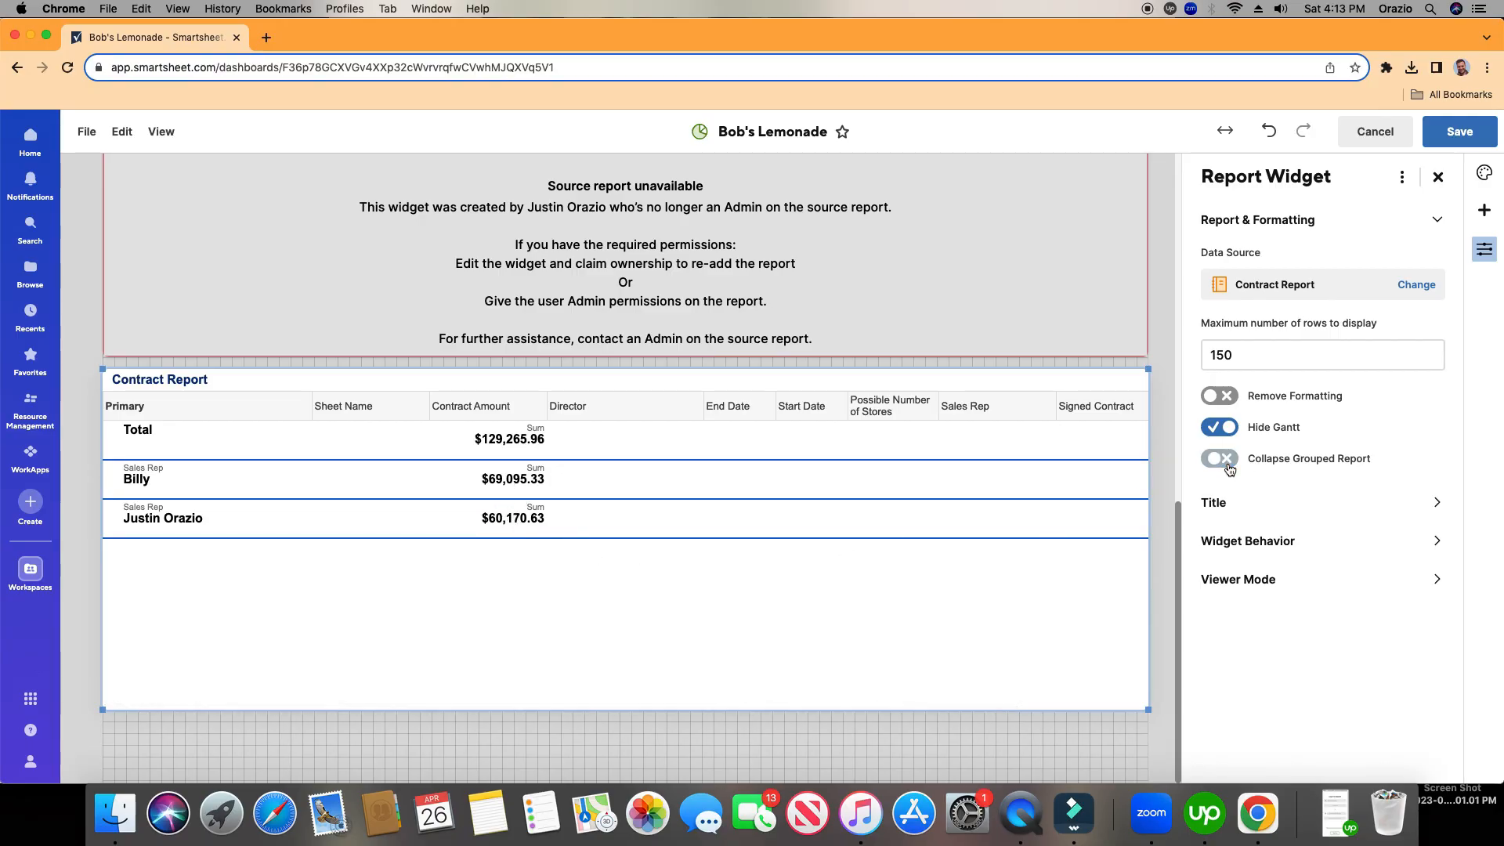
click(1219, 458)
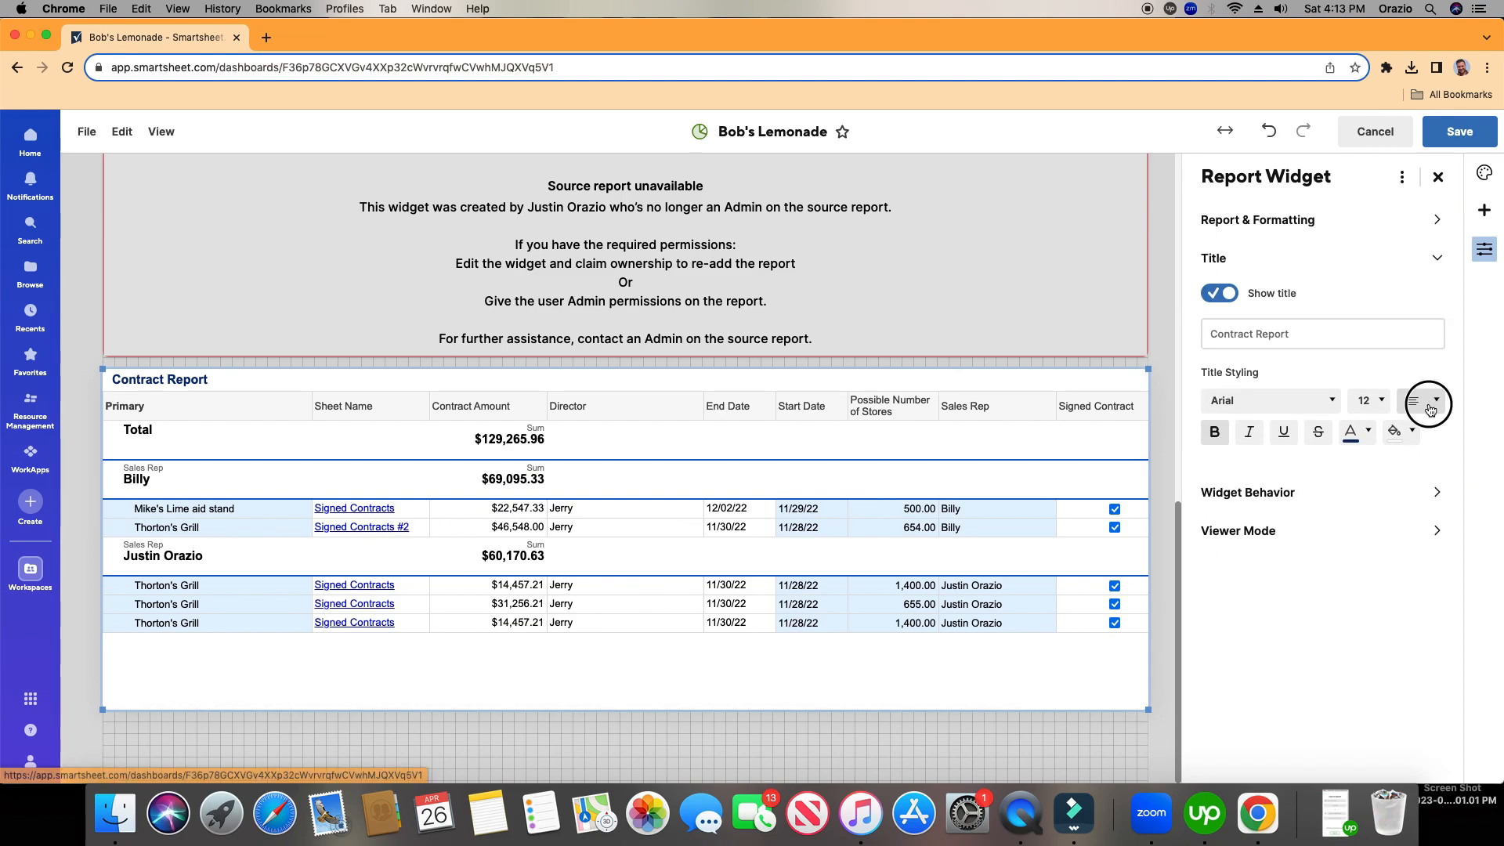
- Center the Contract Report widget title
click(1414, 401)
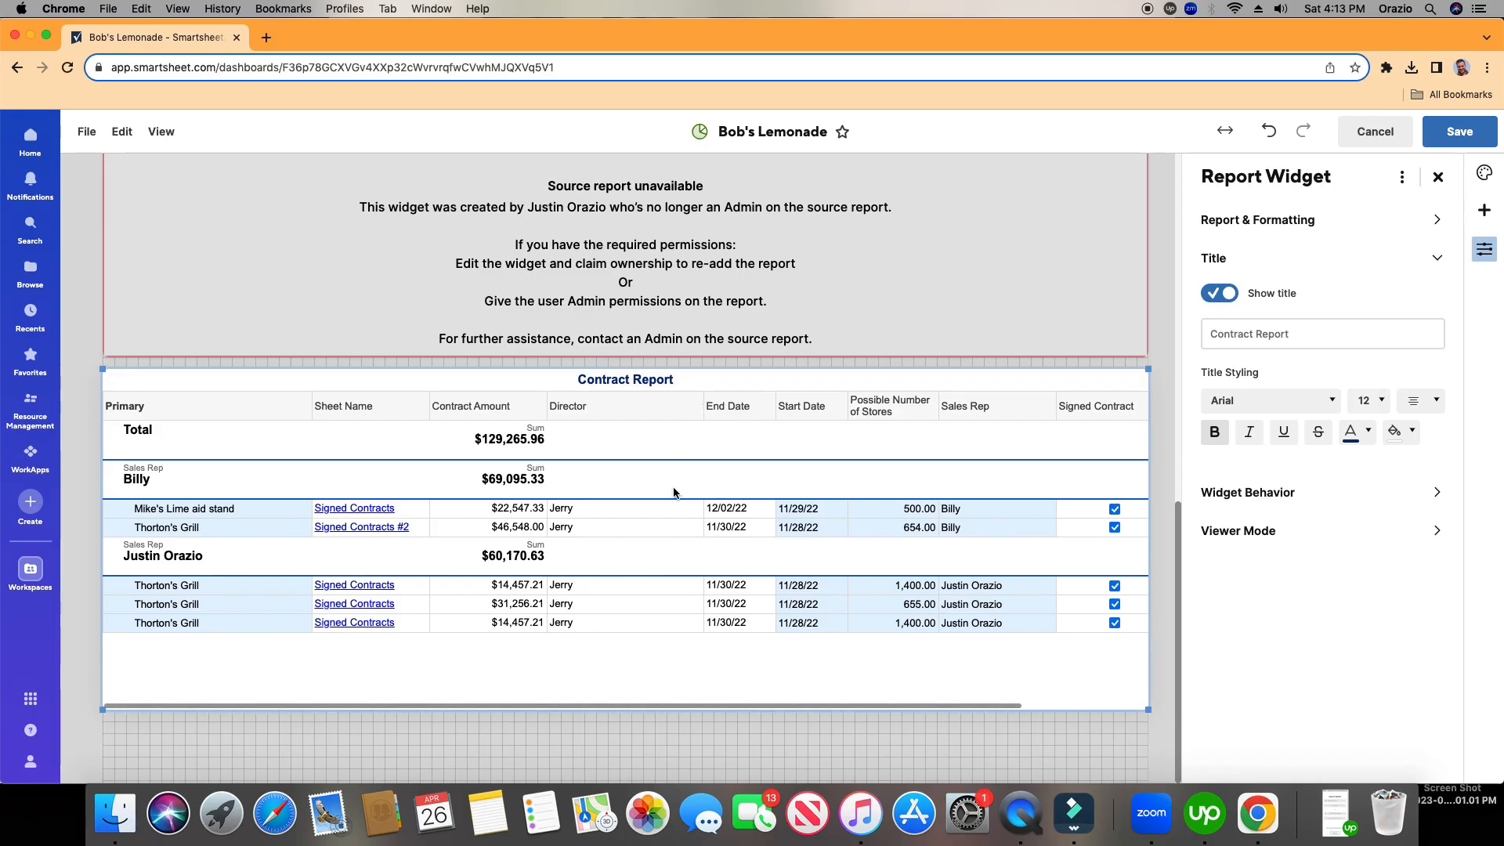
mouse_move(1257, 501)
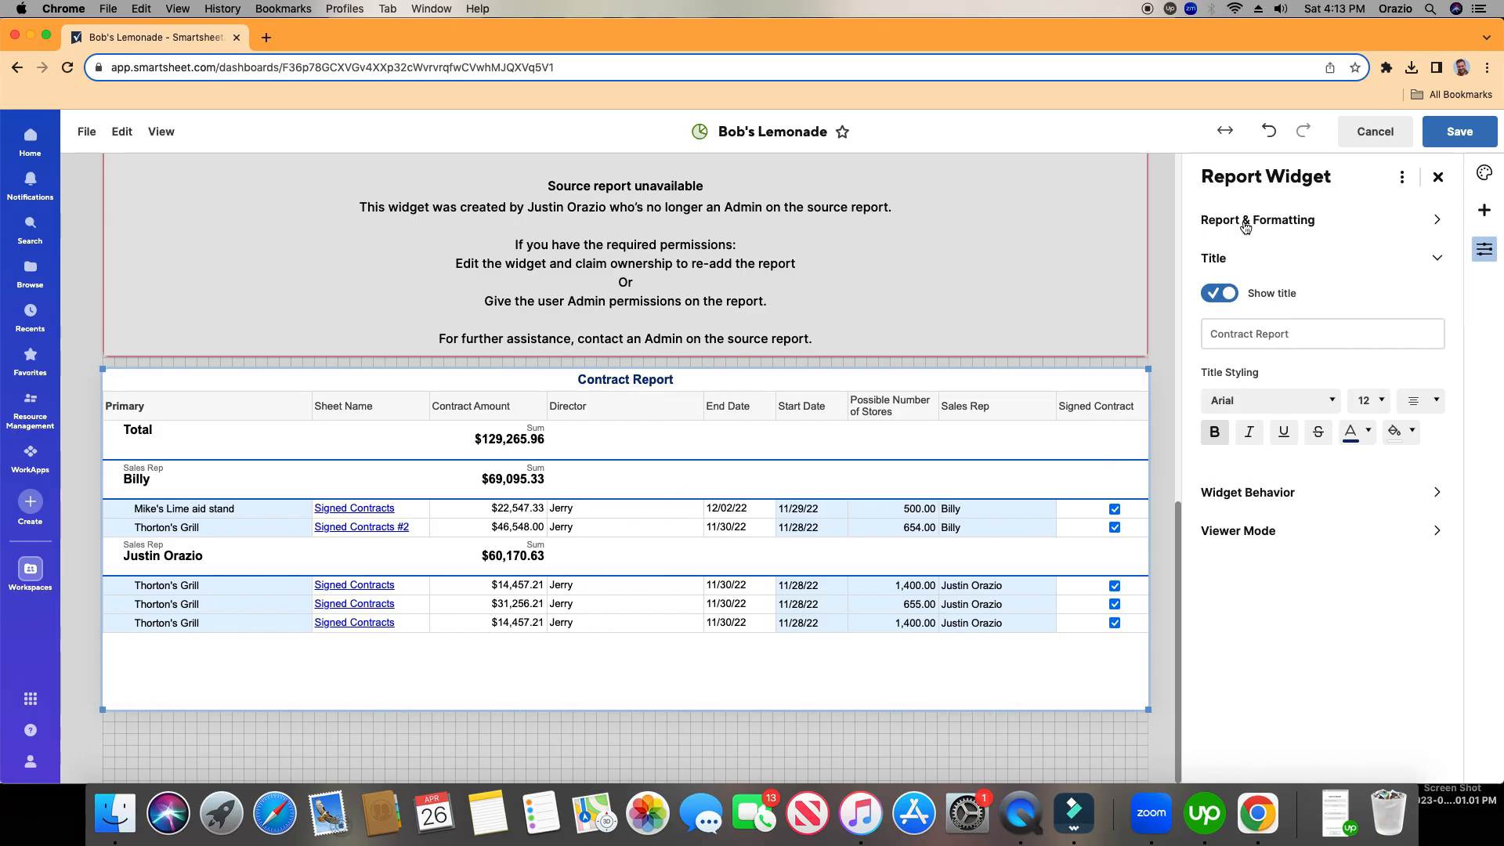
click(1257, 219)
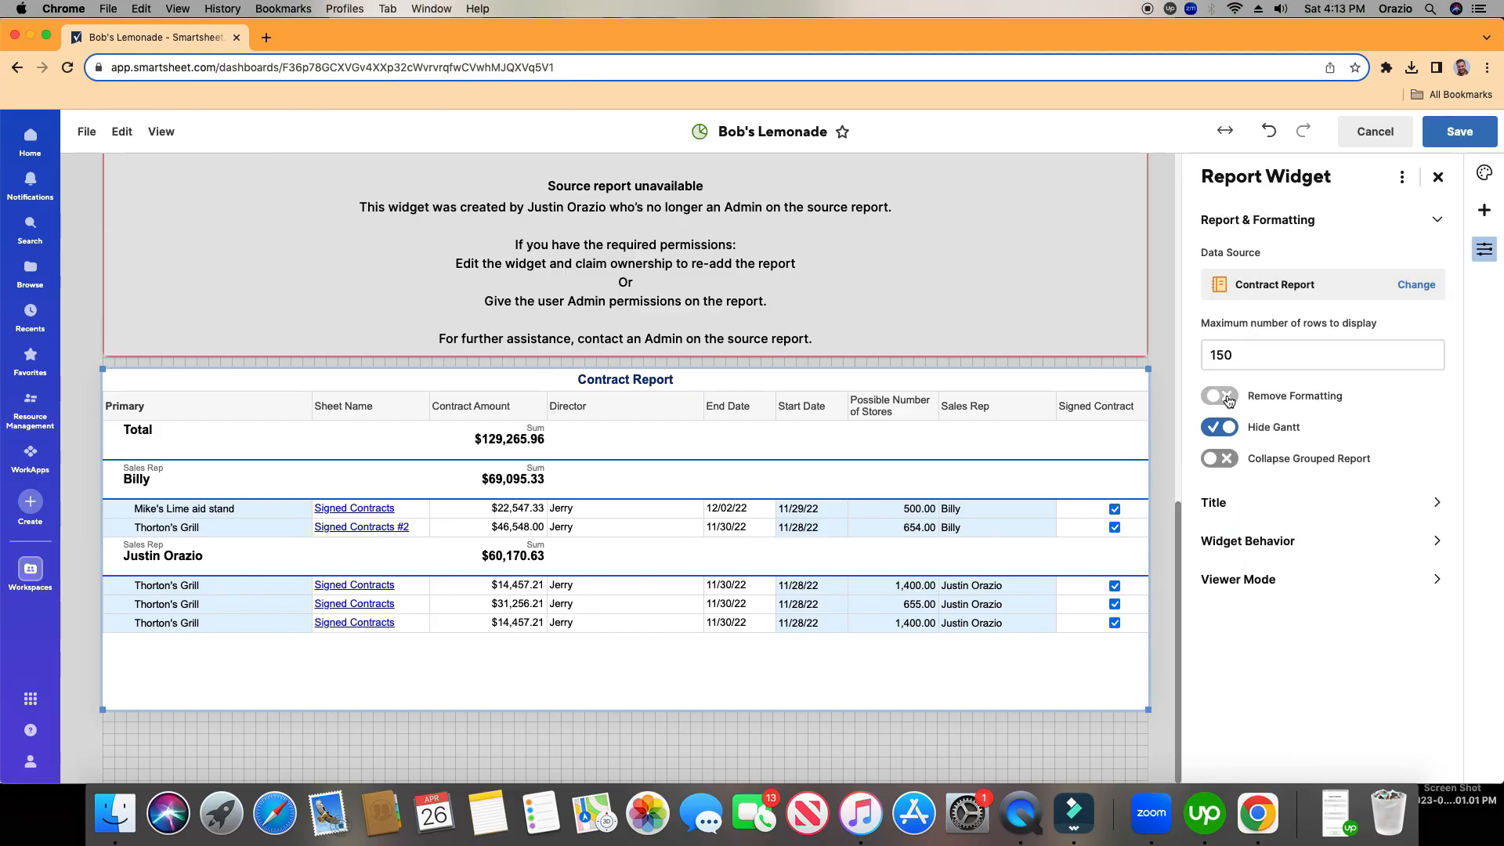
click(1220, 395)
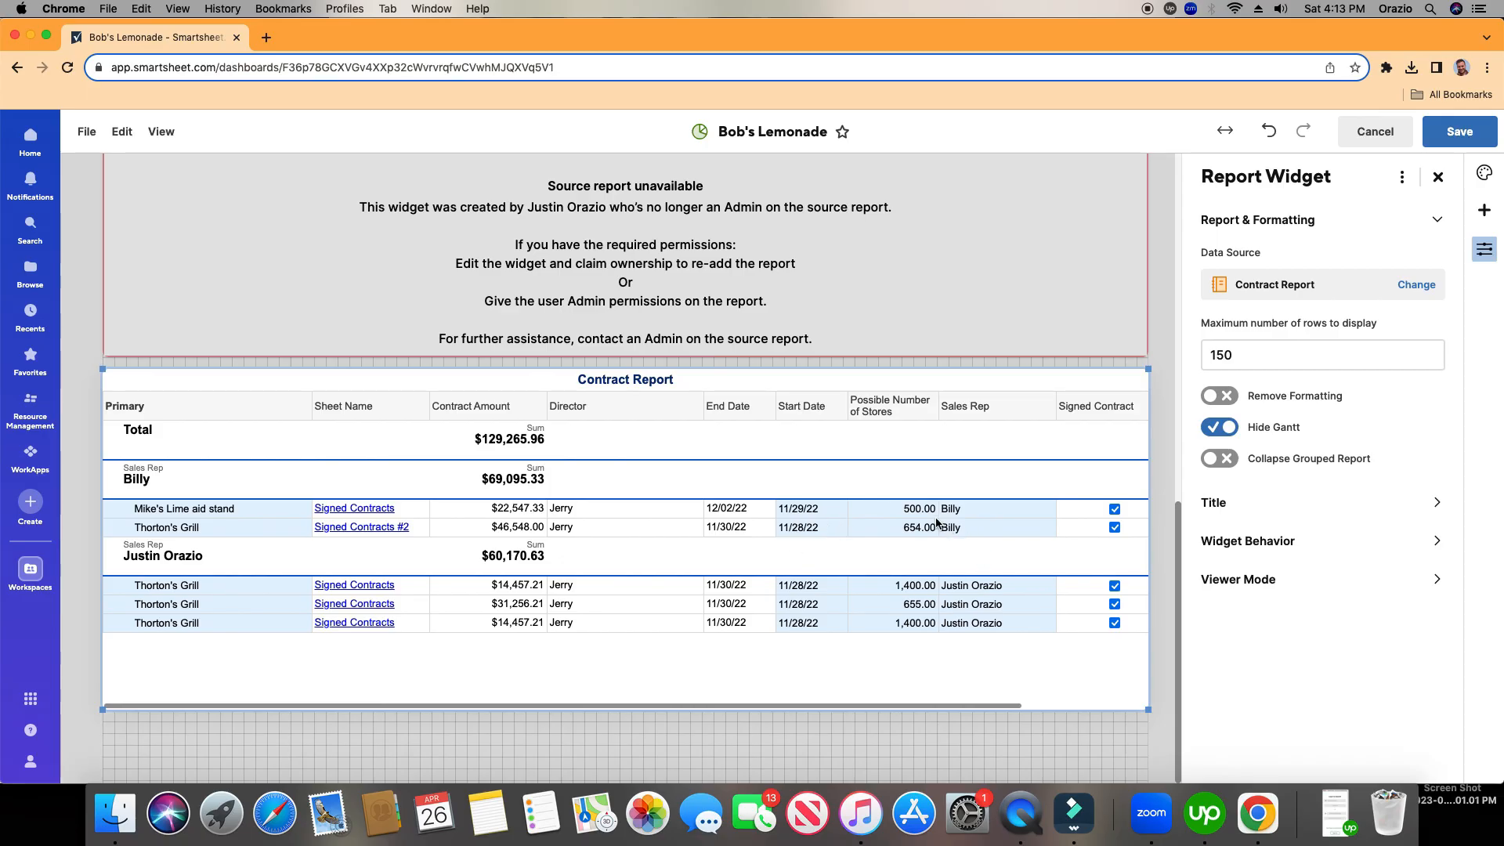
mouse_move(269, 535)
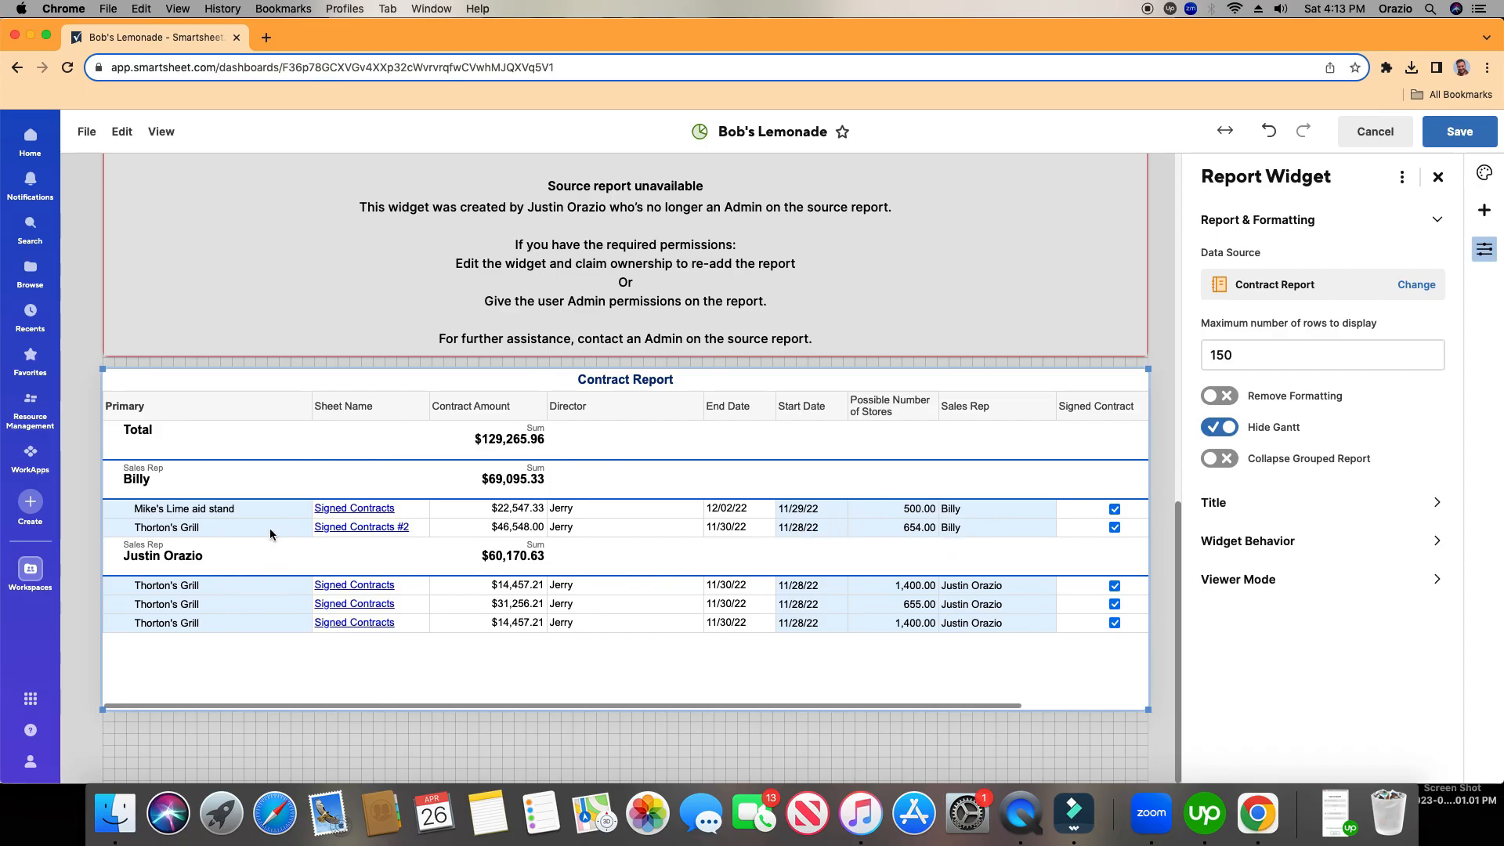
mouse_move(1056, 522)
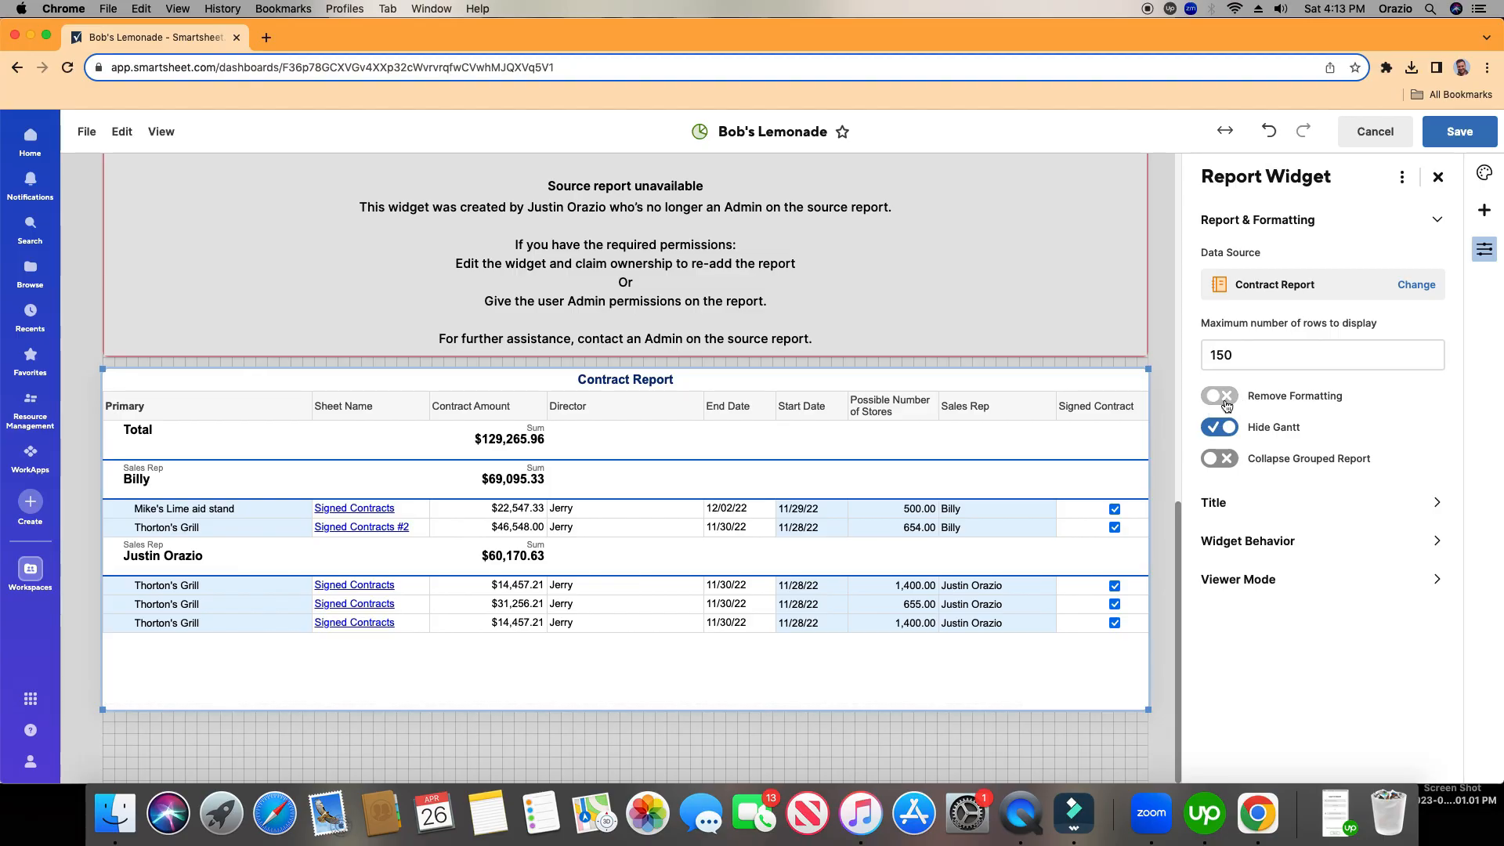
click(1219, 395)
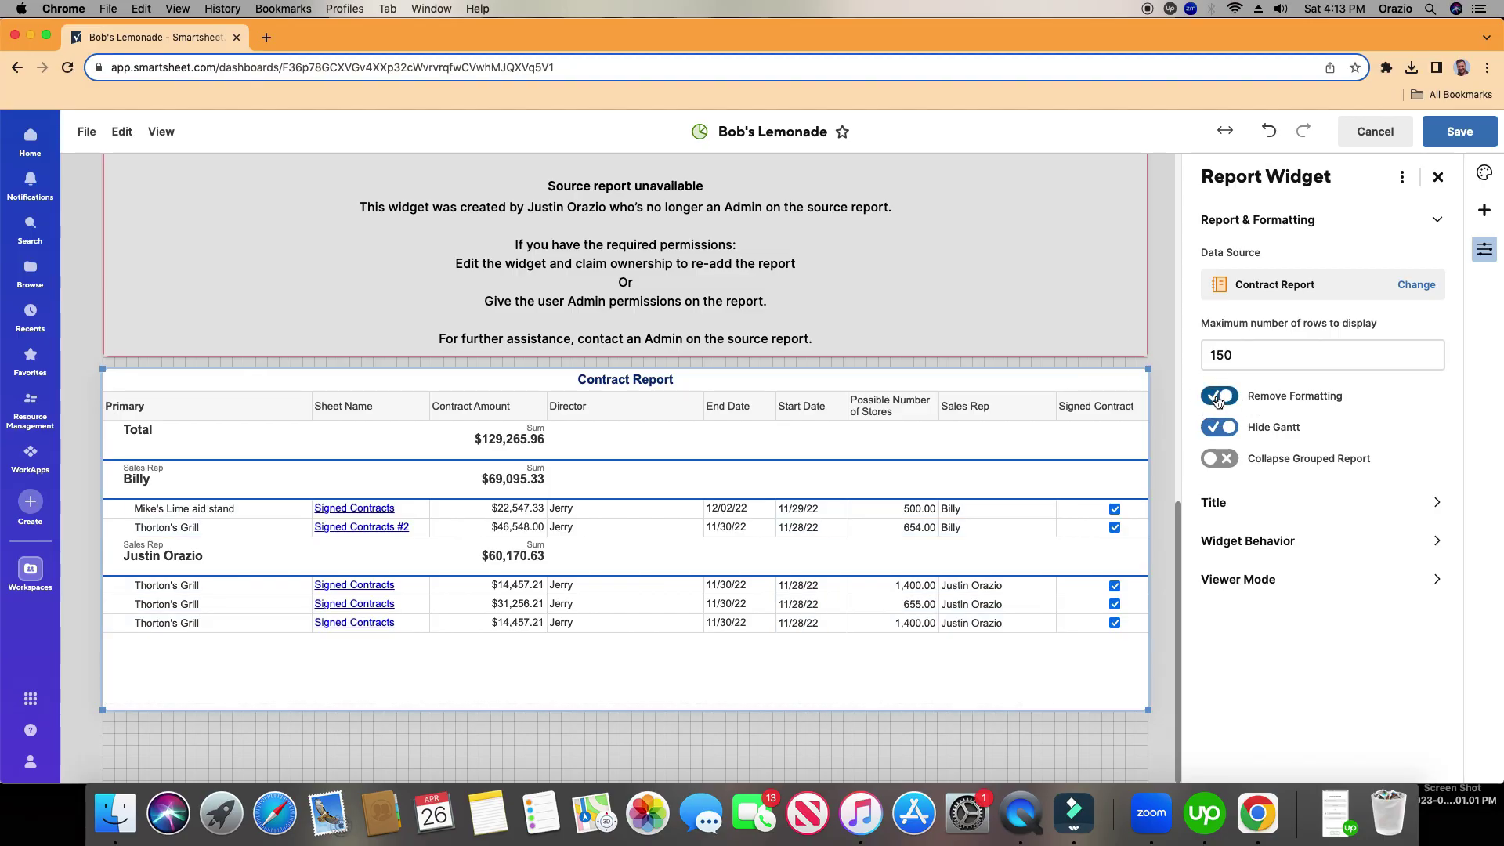
click(1219, 395)
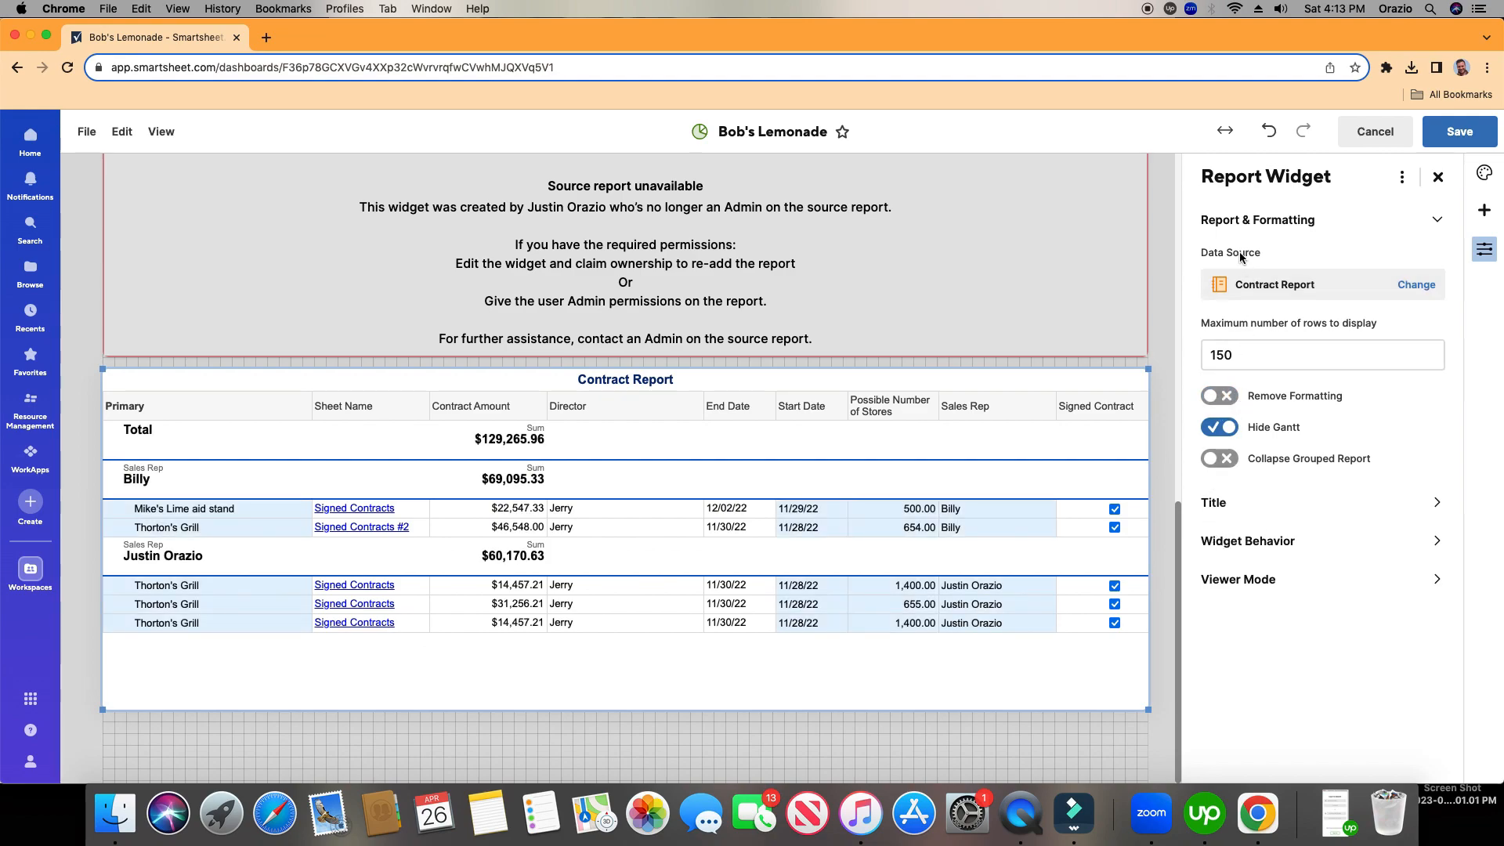
click(1257, 220)
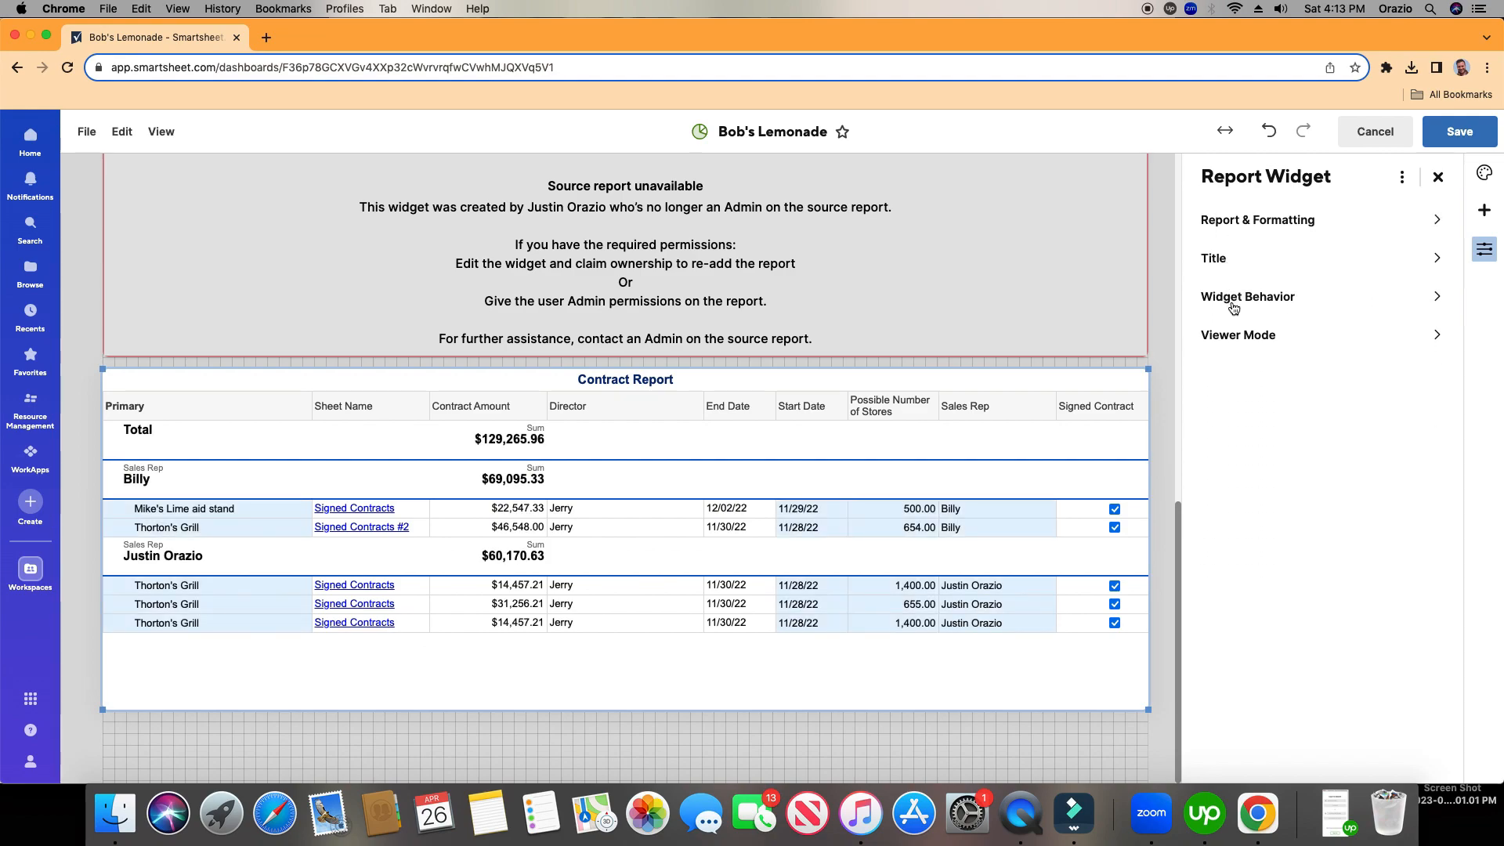
- In Widget Behavior, try the URL-link click action, then set clicks to open the data source
click(1247, 298)
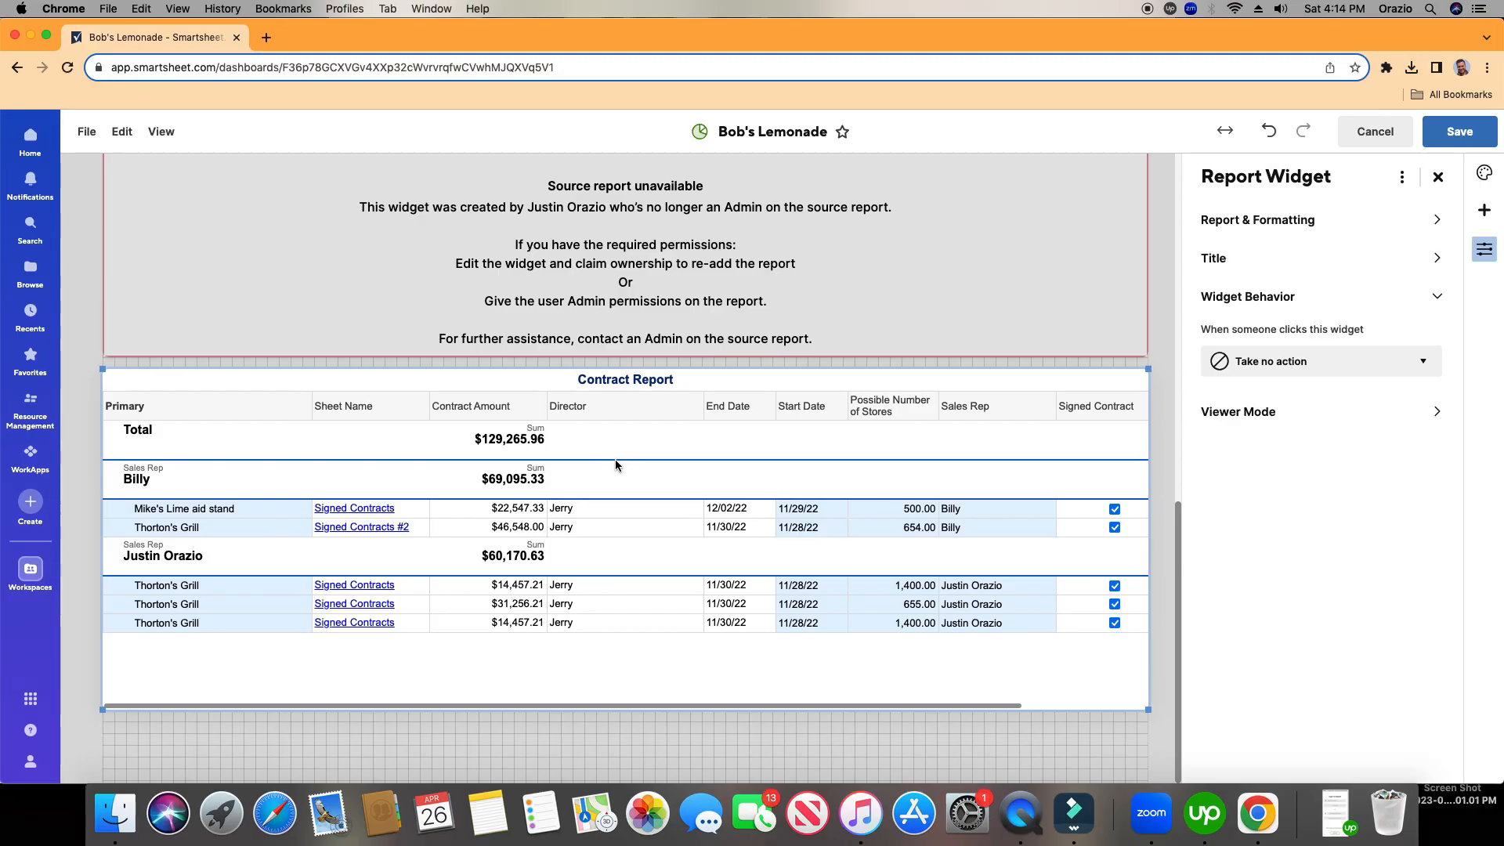
mouse_move(1013, 431)
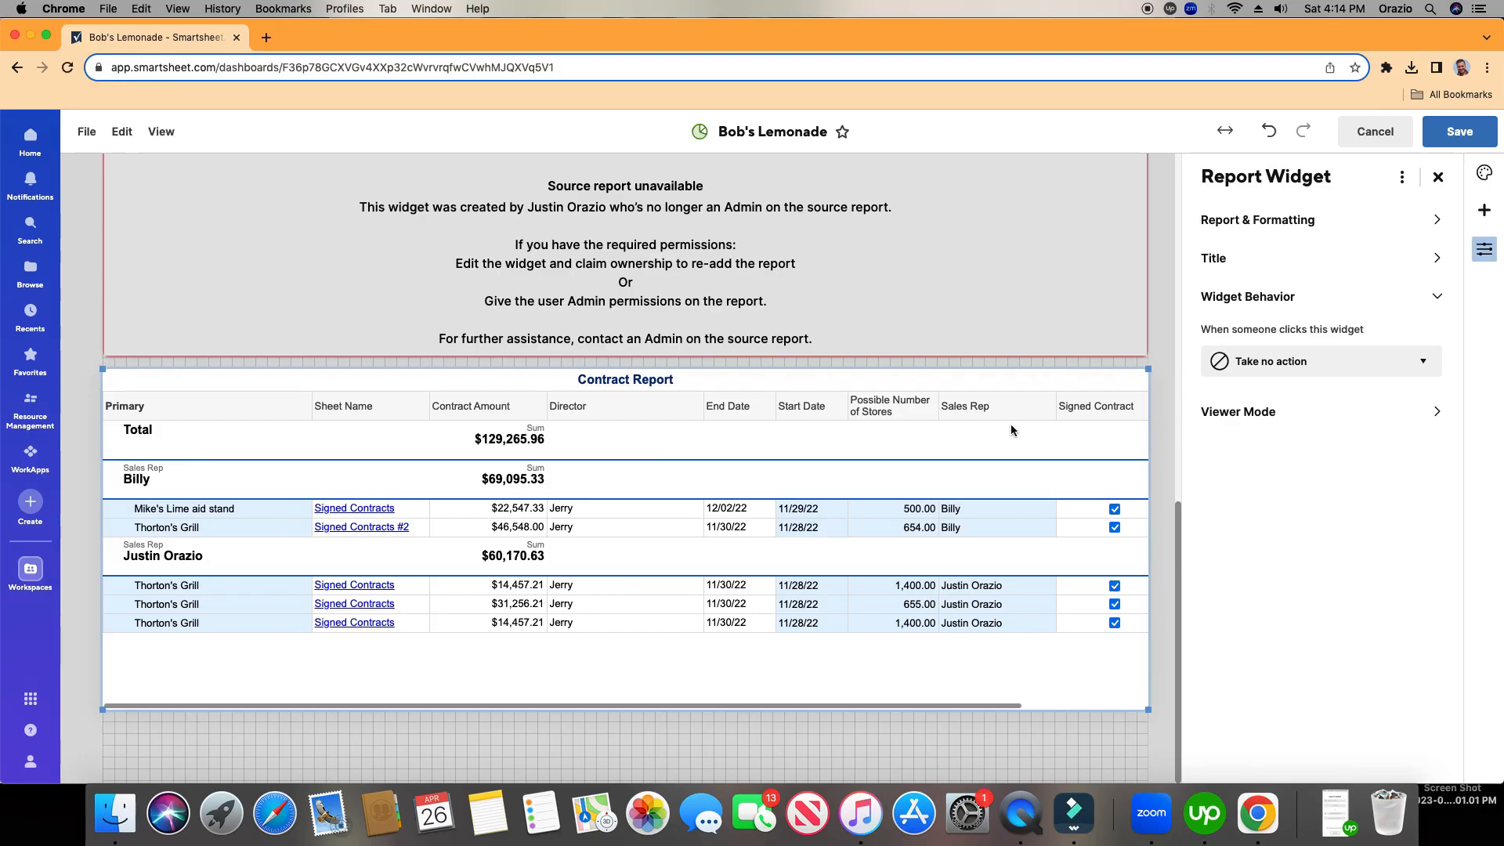
click(1321, 360)
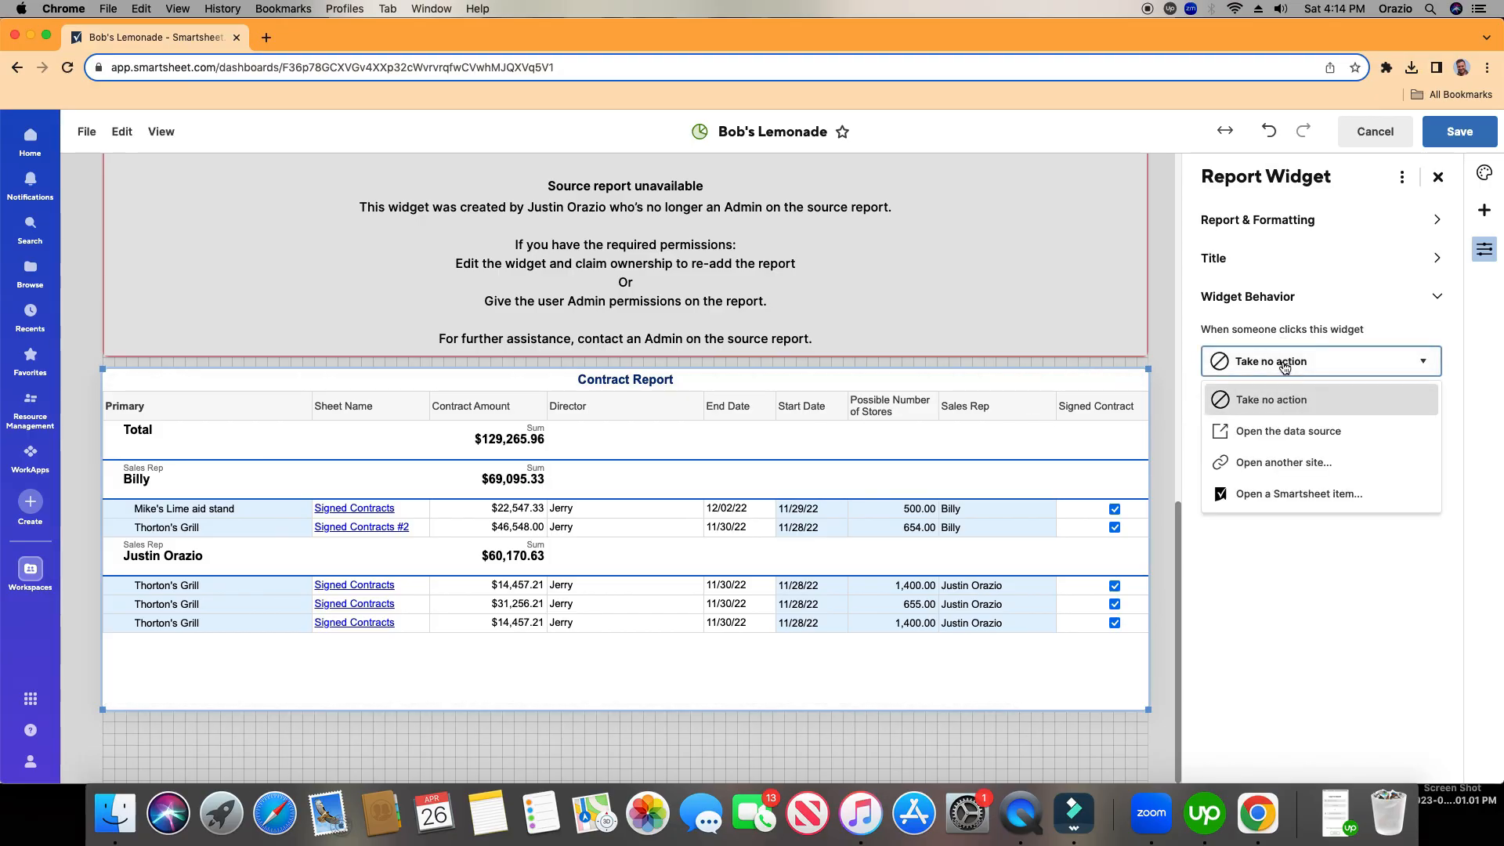
mouse_move(1288, 434)
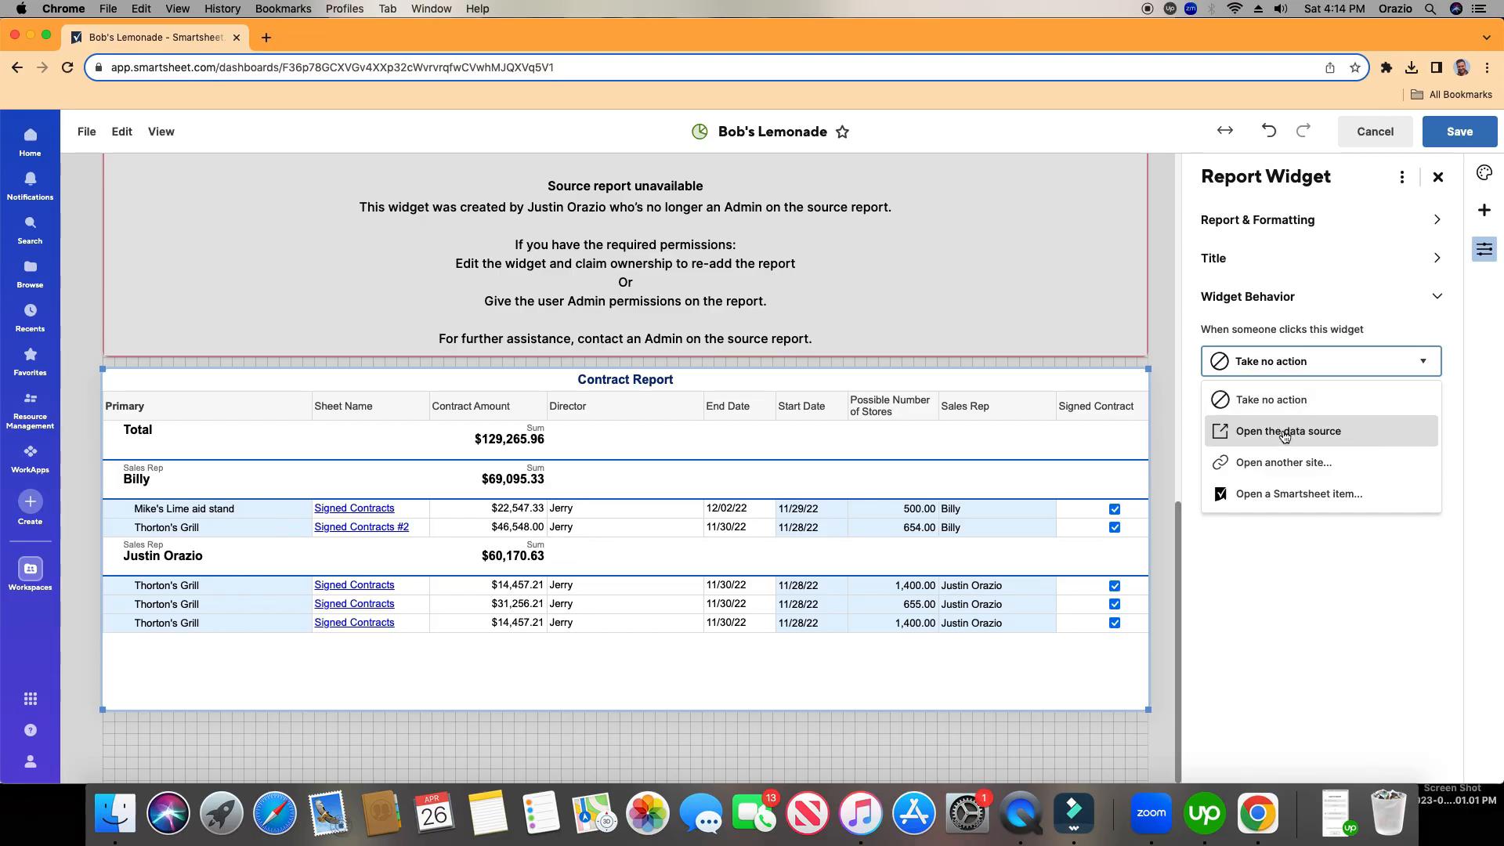
mouse_move(1241, 466)
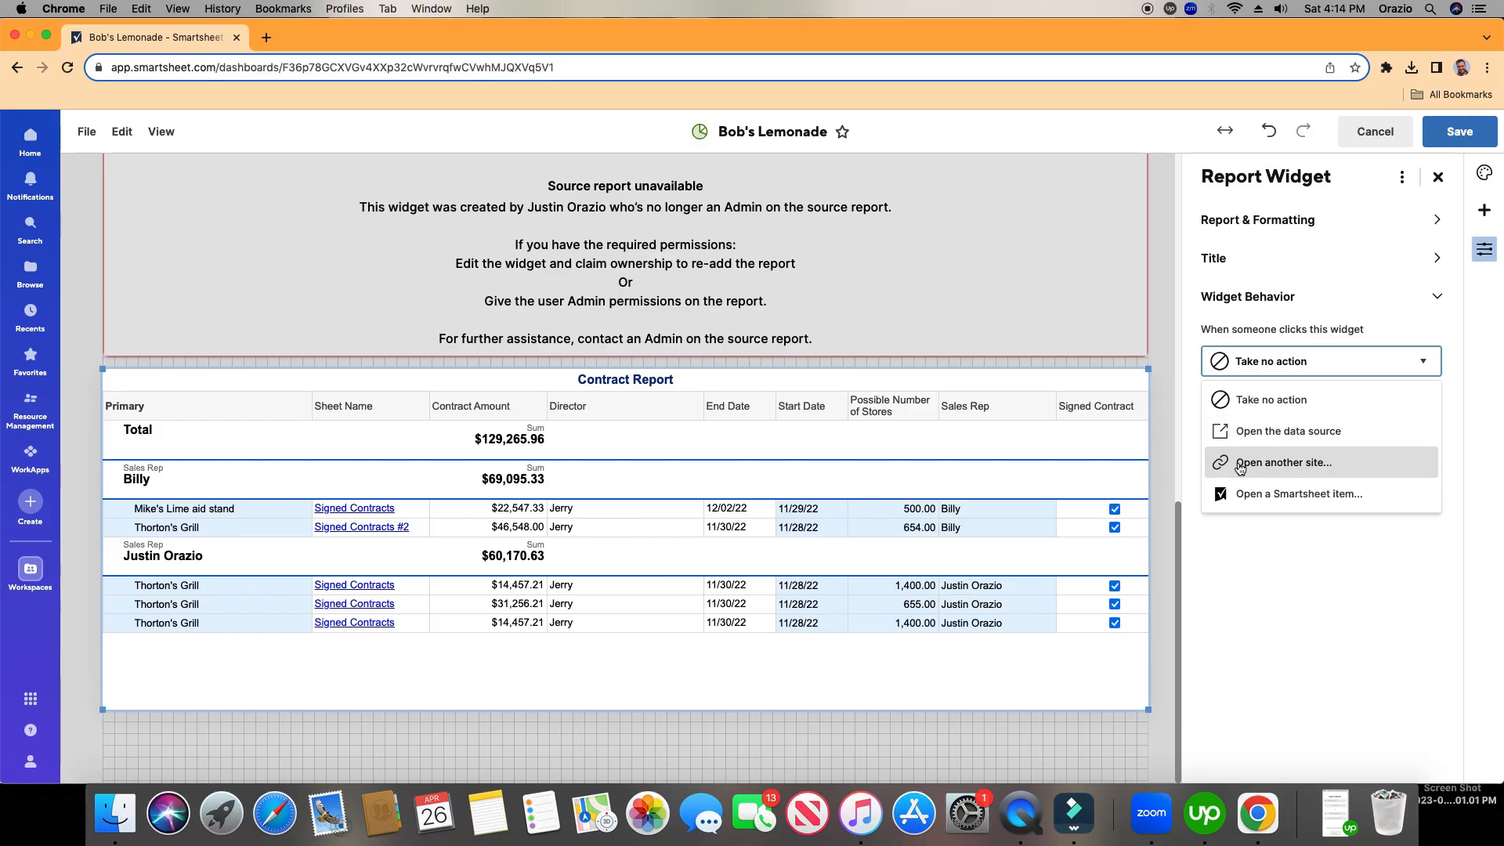
click(1283, 462)
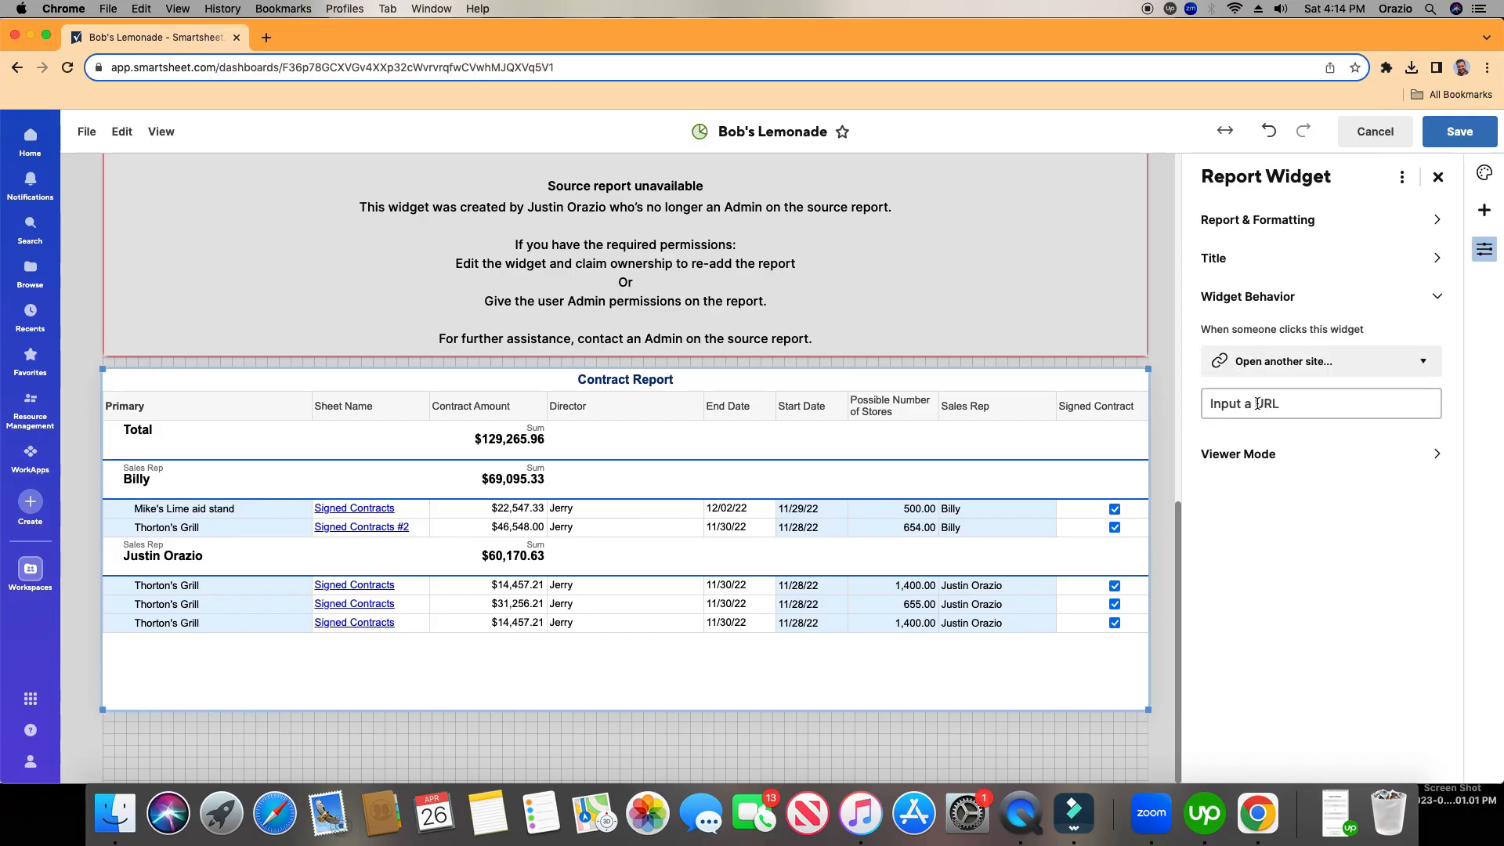
click(1321, 360)
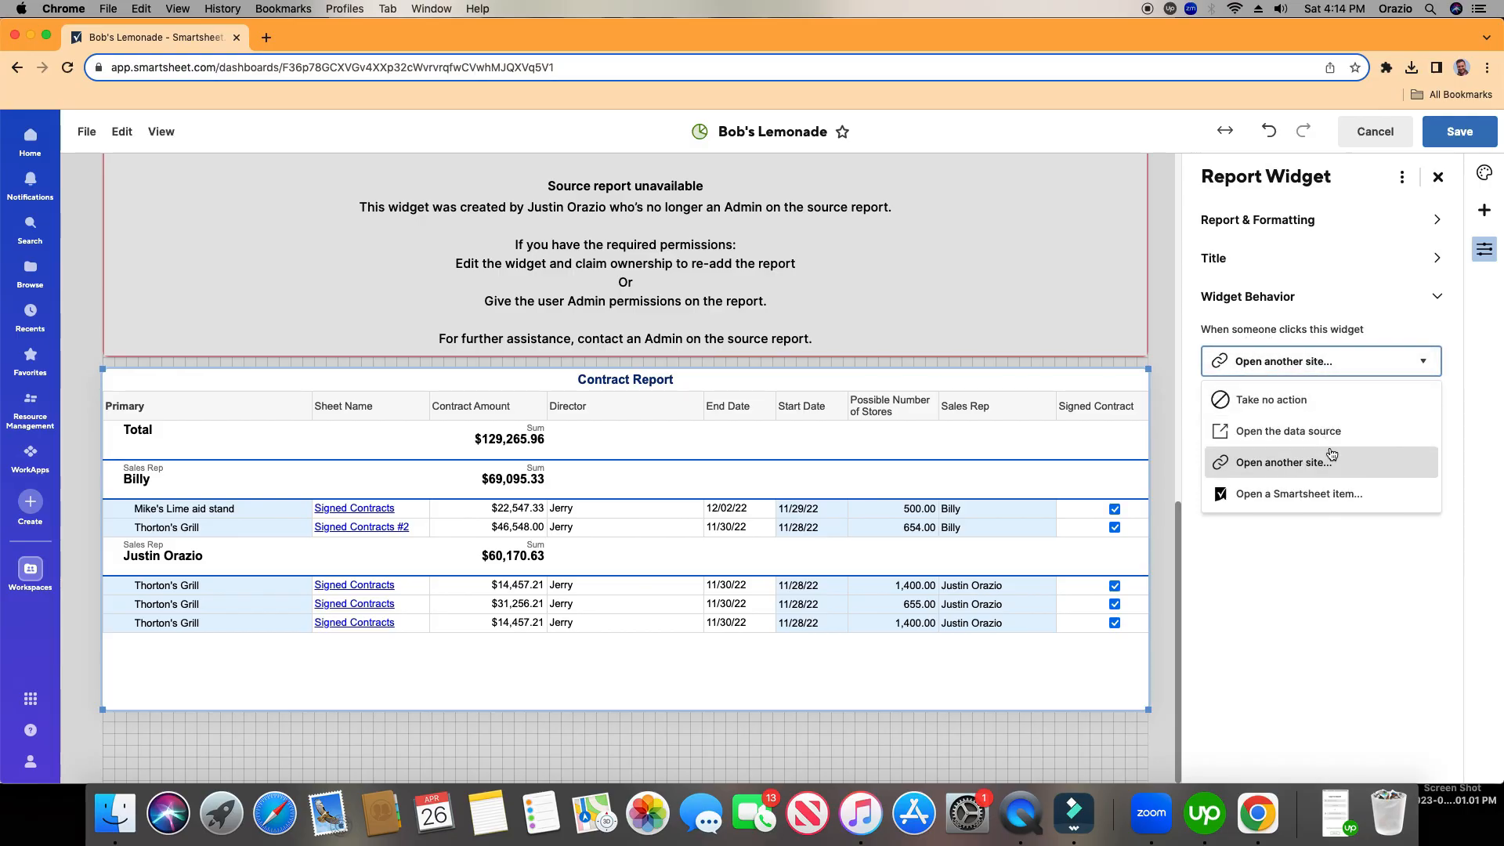
mouse_move(1312, 498)
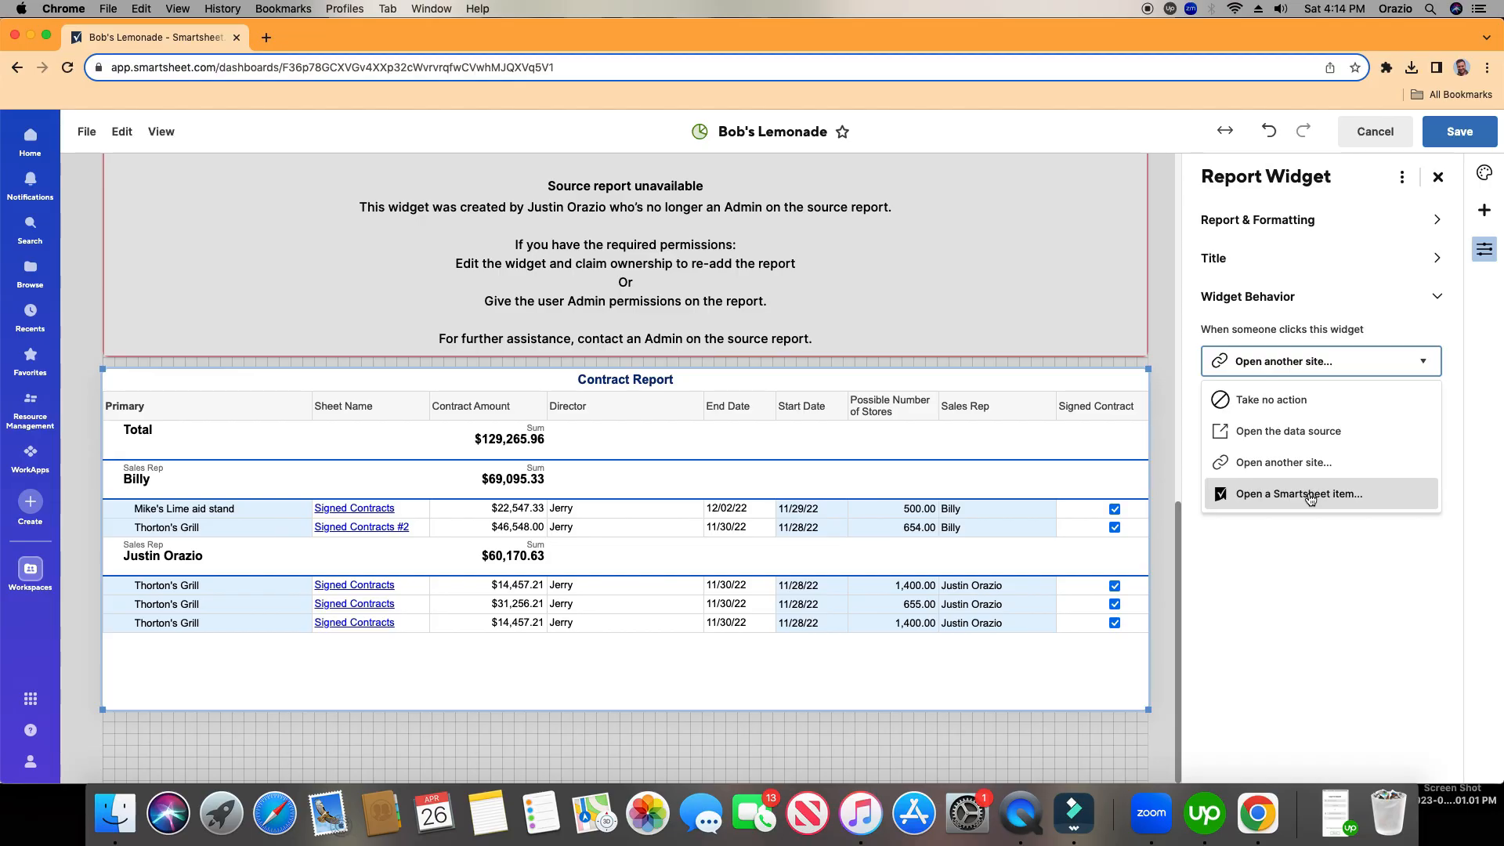
mouse_move(1299, 490)
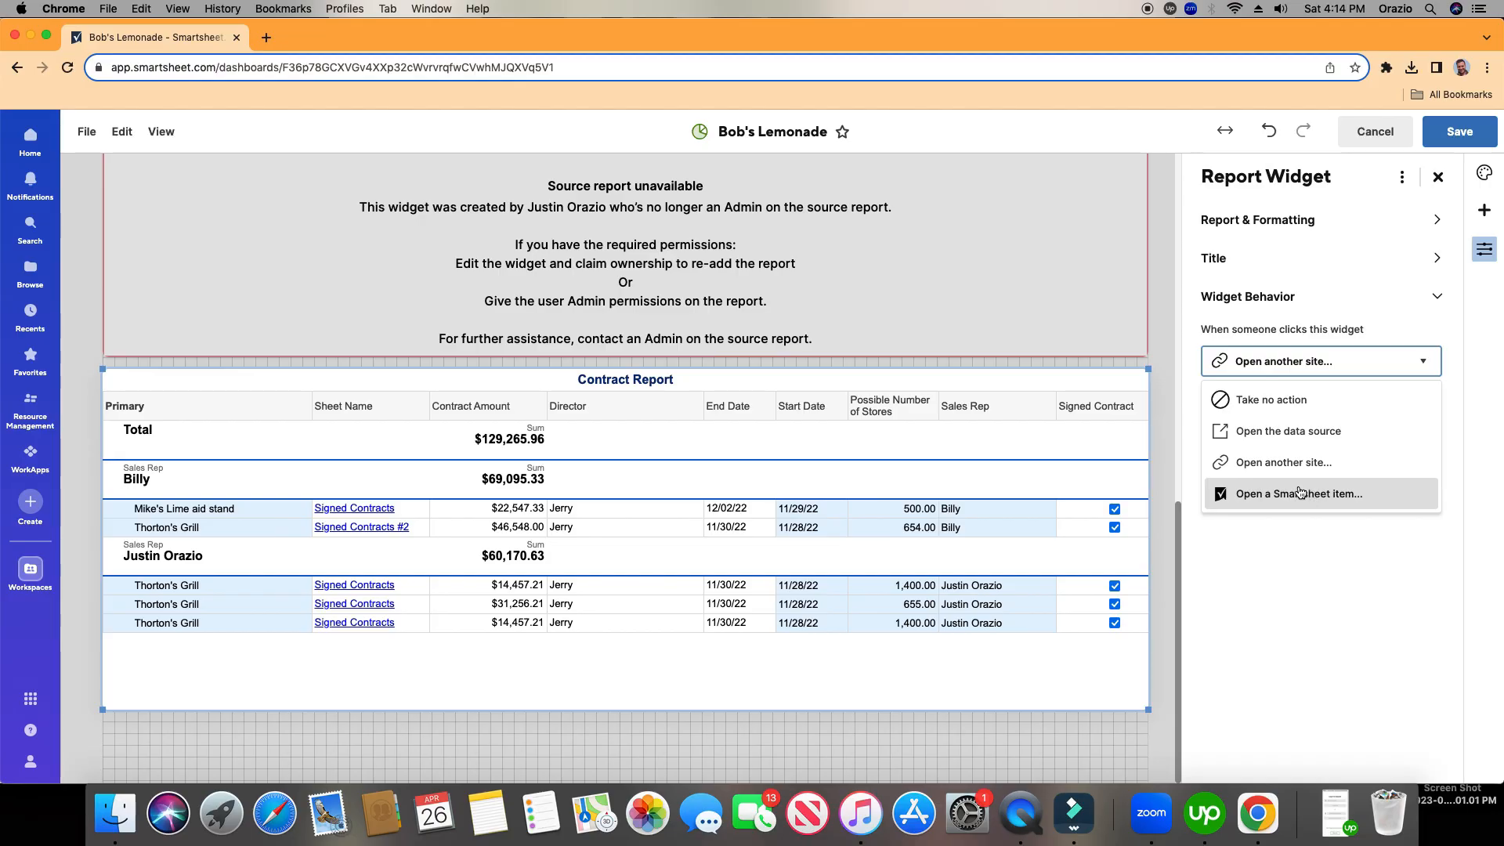
mouse_move(1324, 437)
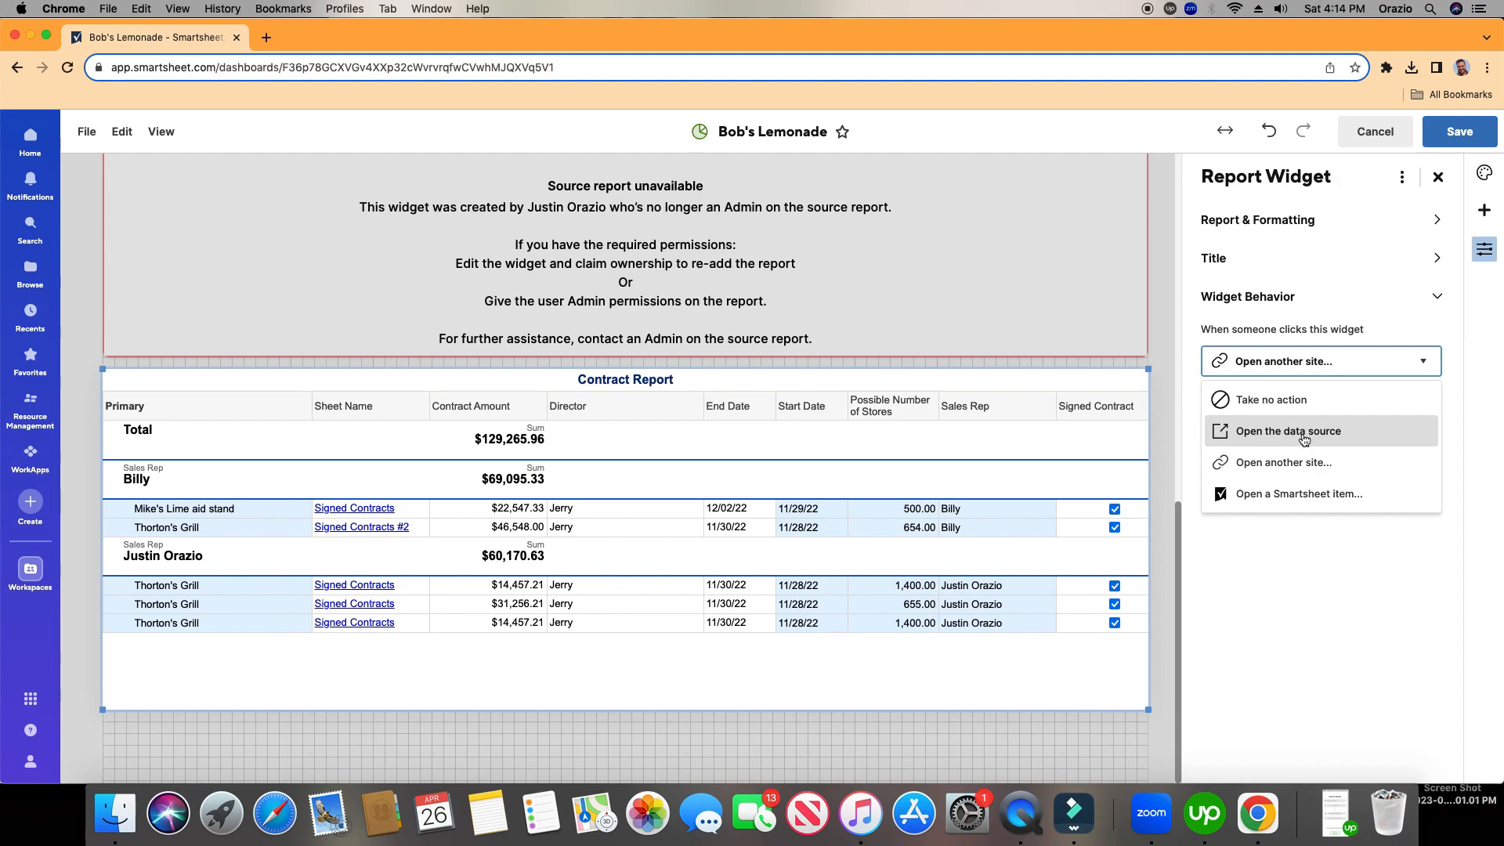
mouse_move(1285, 441)
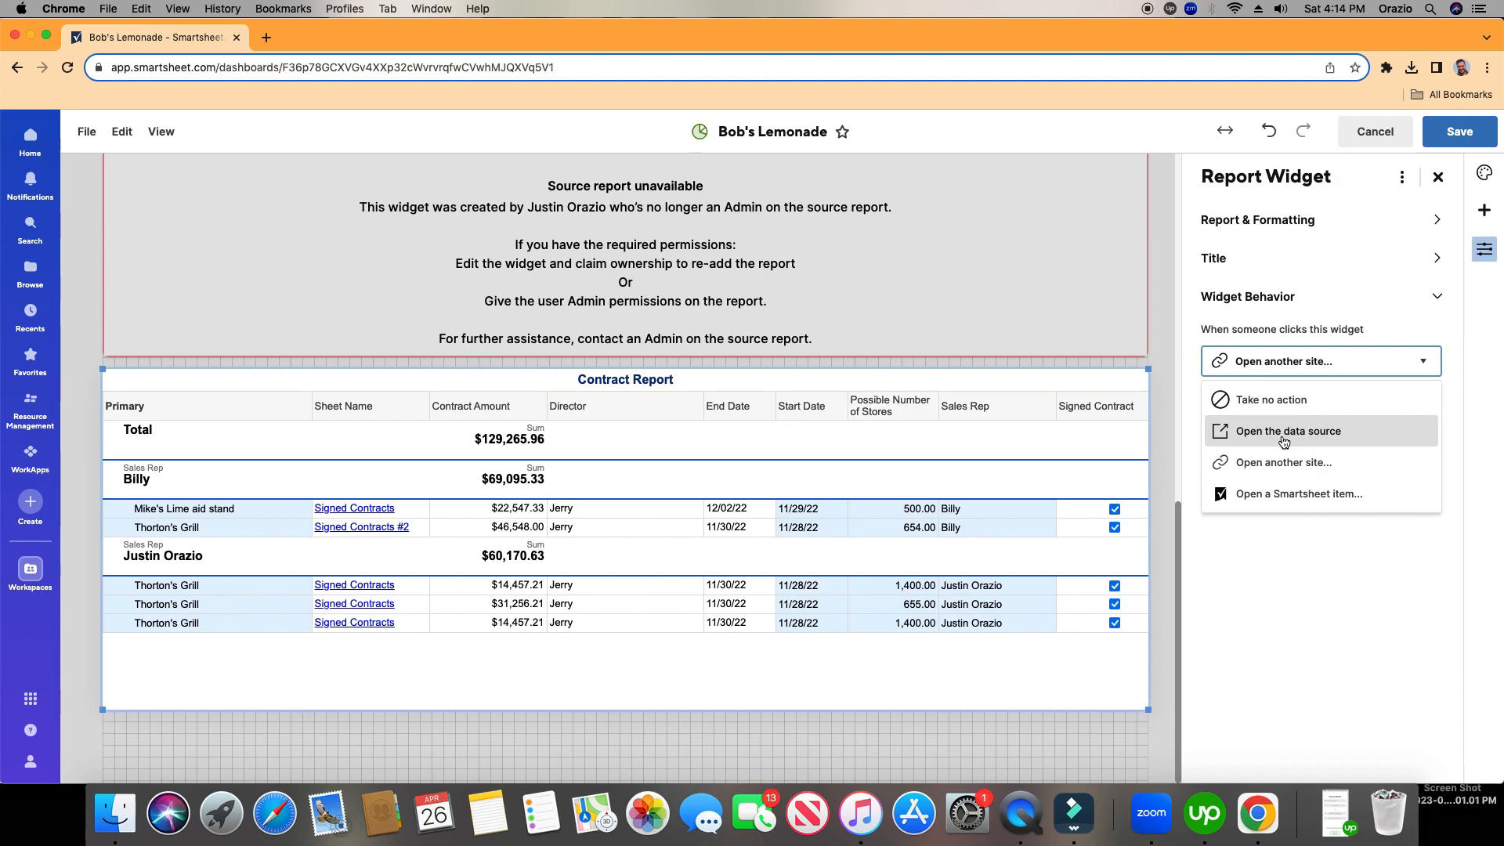
click(1289, 431)
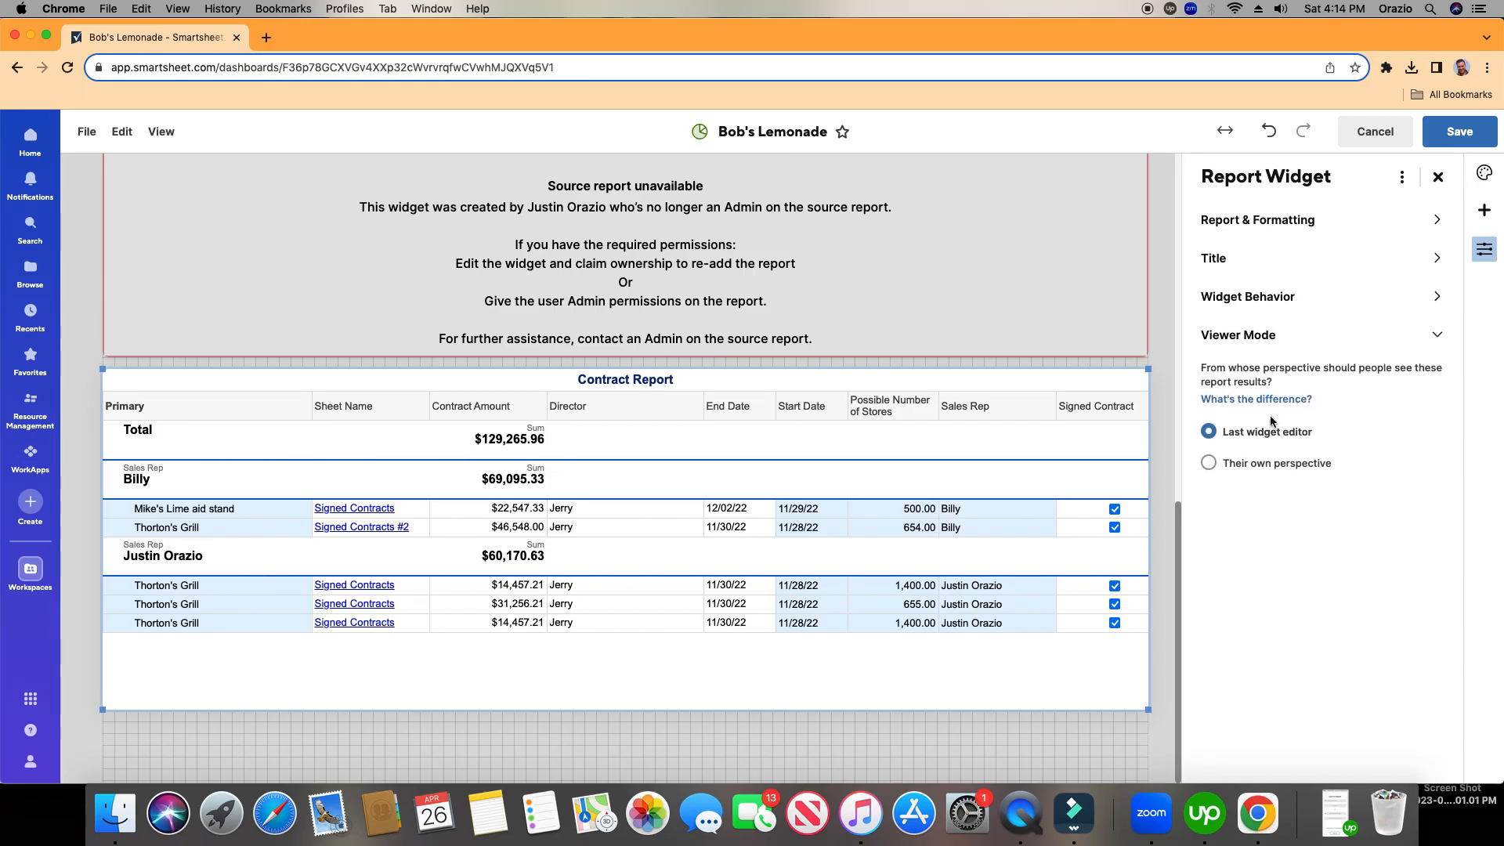
mouse_move(1294, 416)
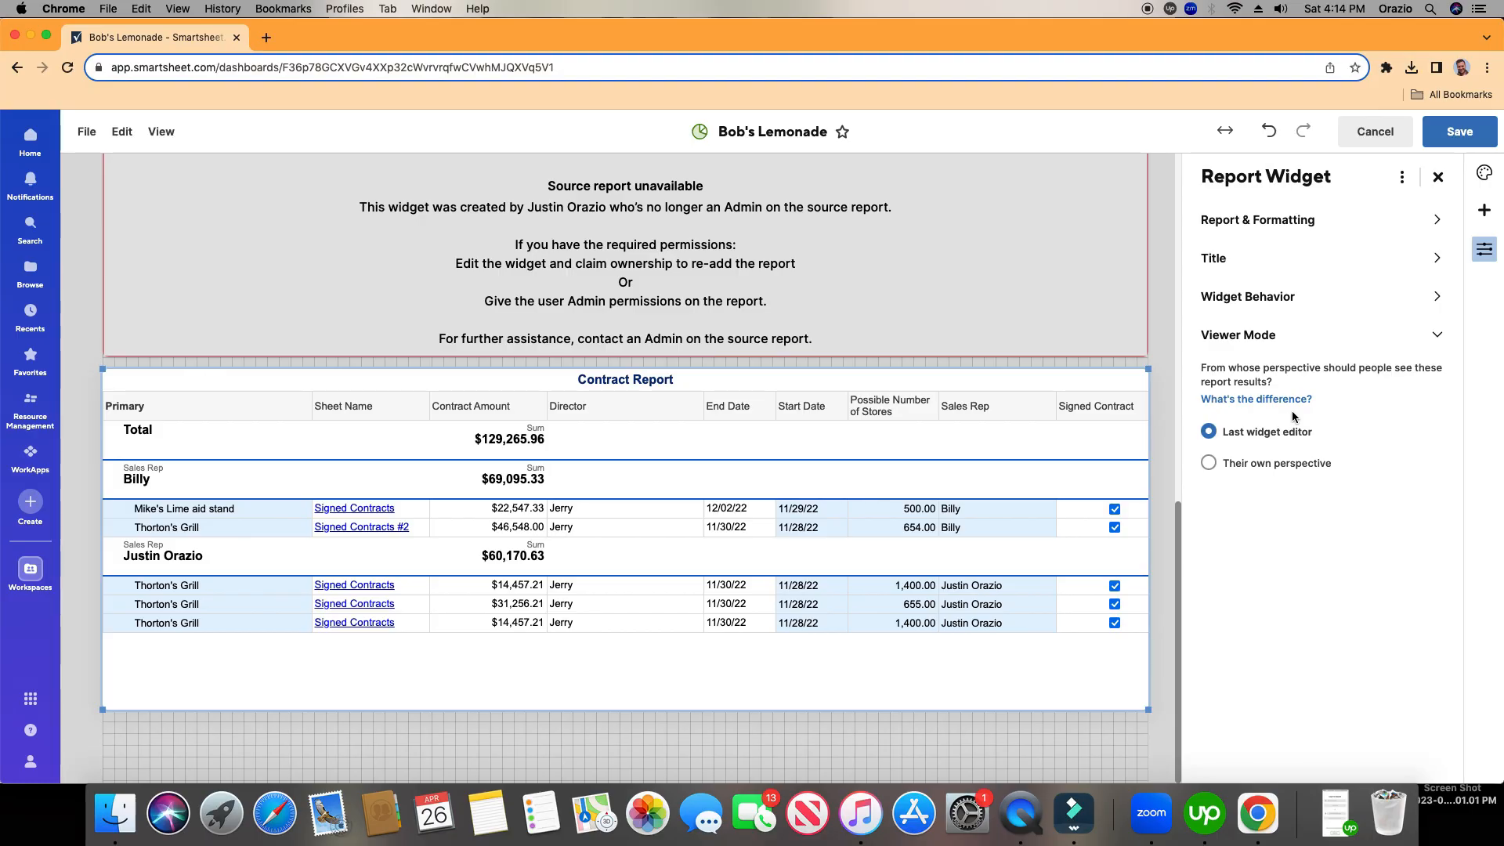
mouse_move(1307, 420)
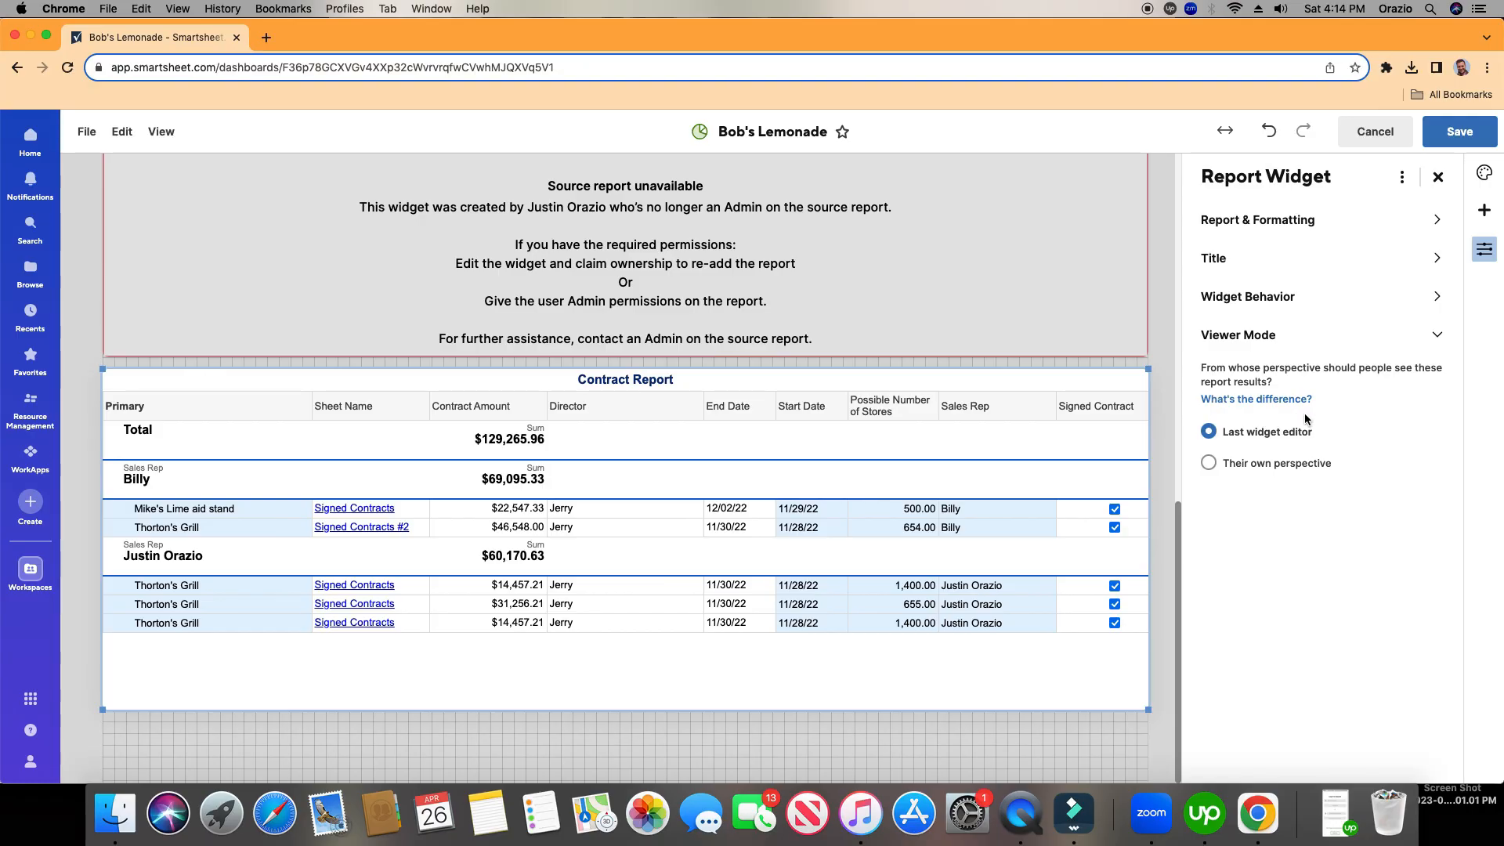
mouse_move(1319, 442)
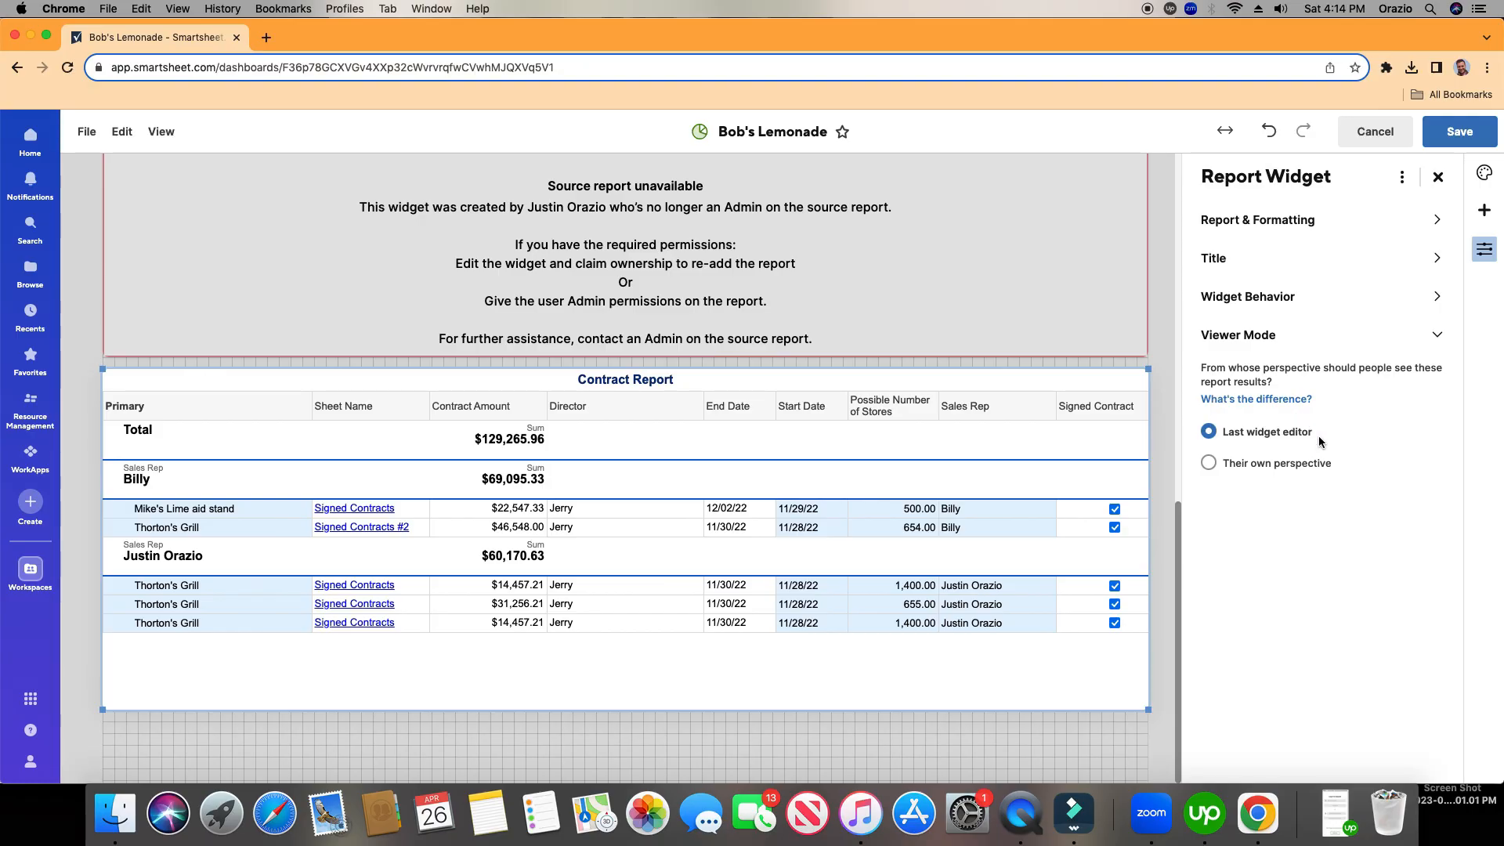
mouse_move(1267, 442)
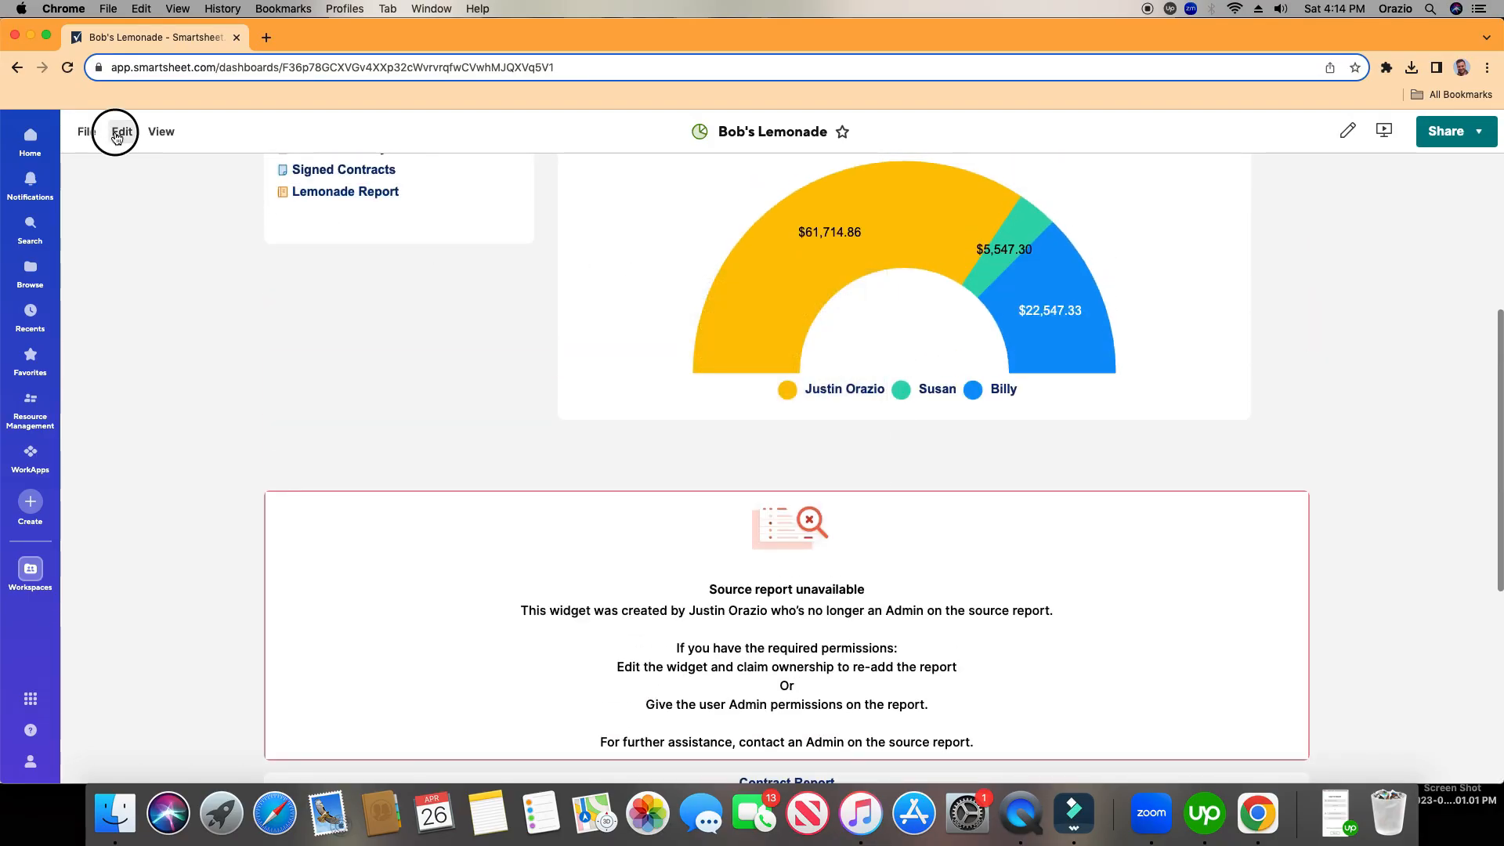
- Re-enter editing, move the Contract Report widget up under the chart, and save
click(116, 132)
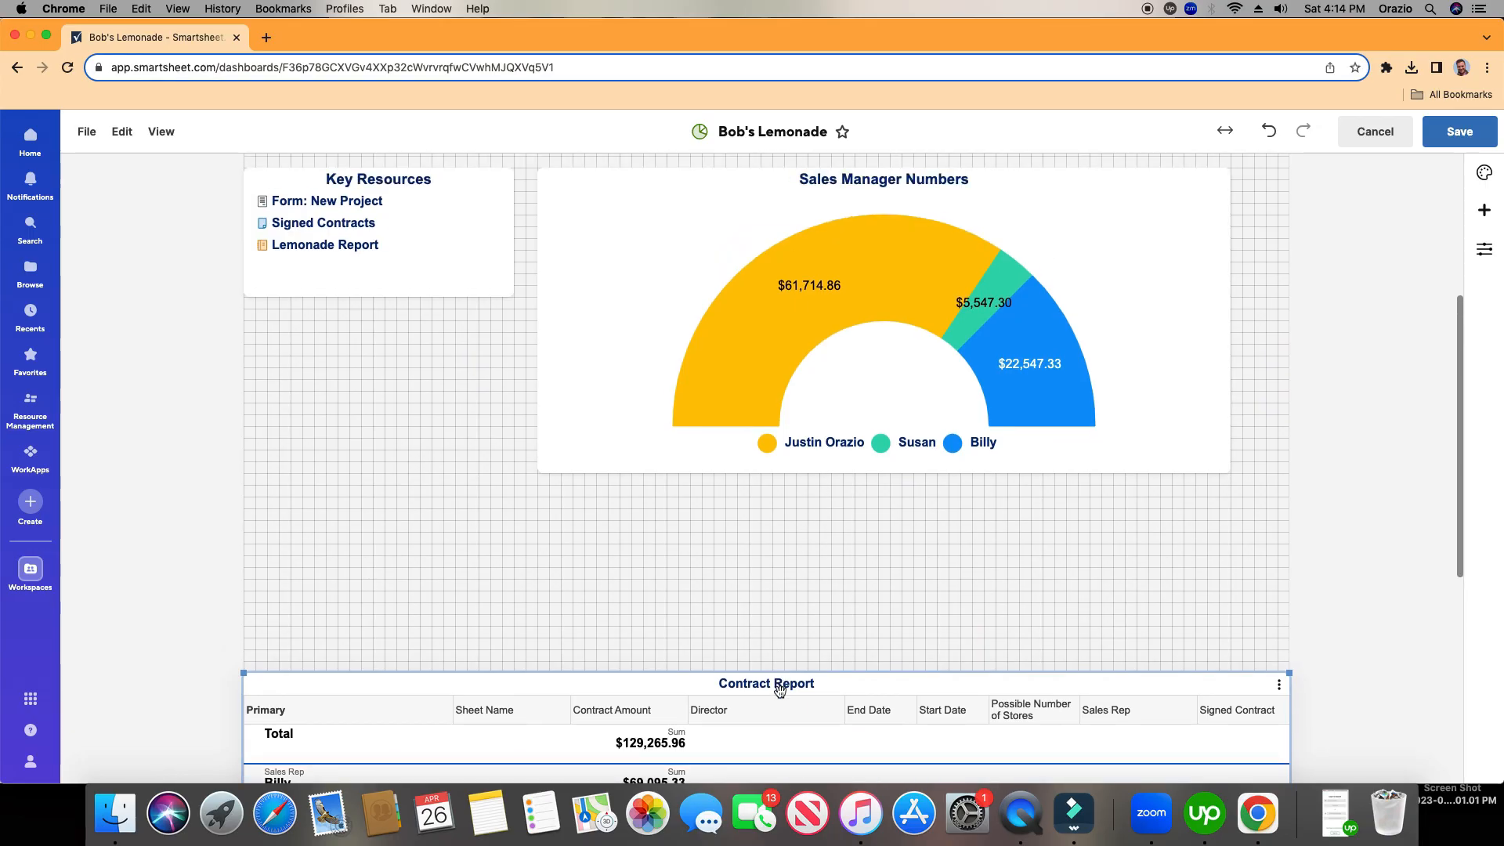
drag(766, 683, 785, 499)
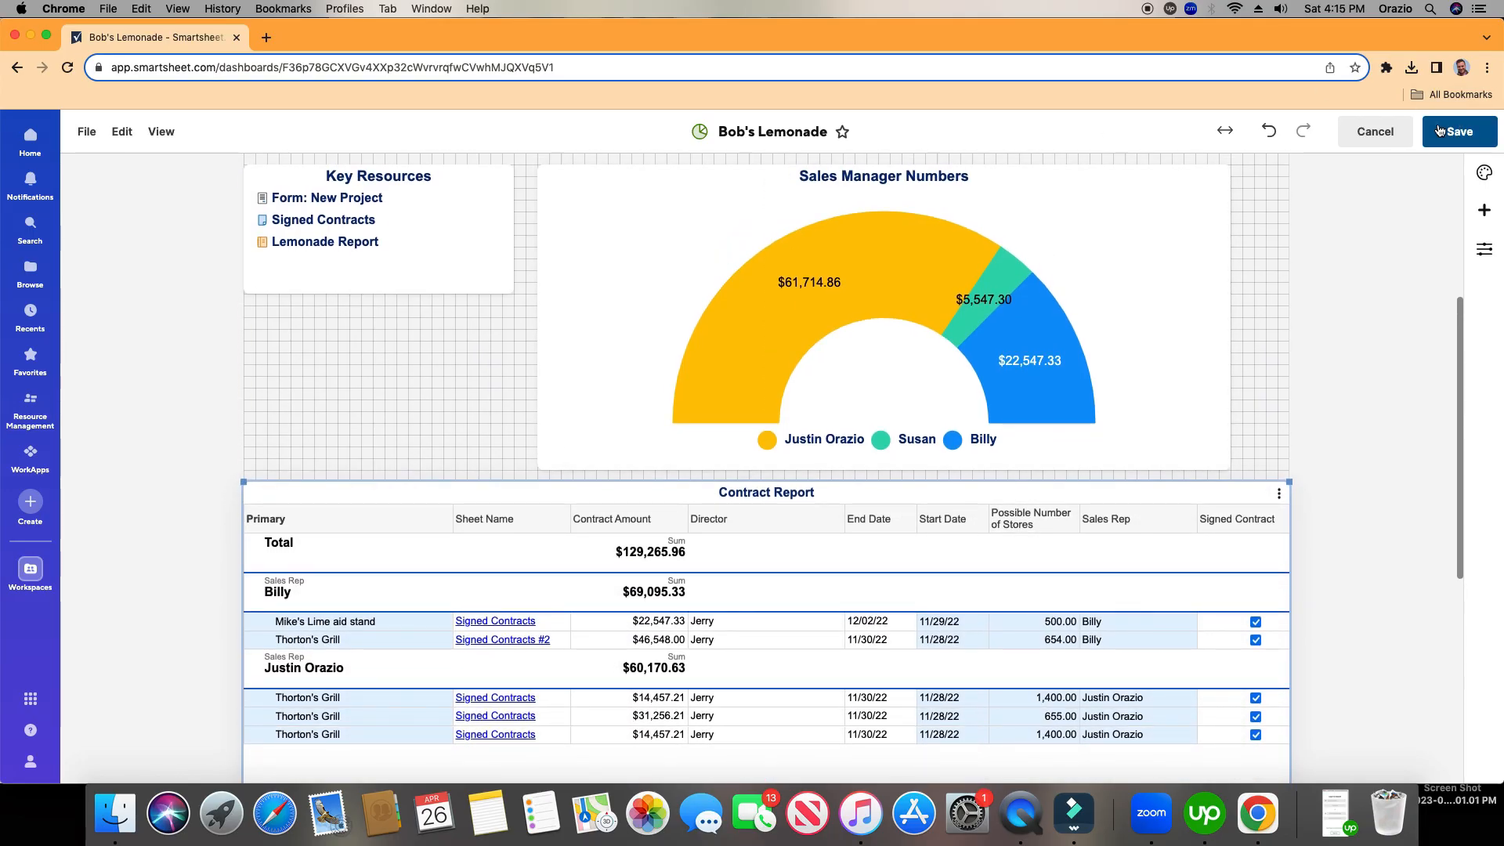
click(1461, 132)
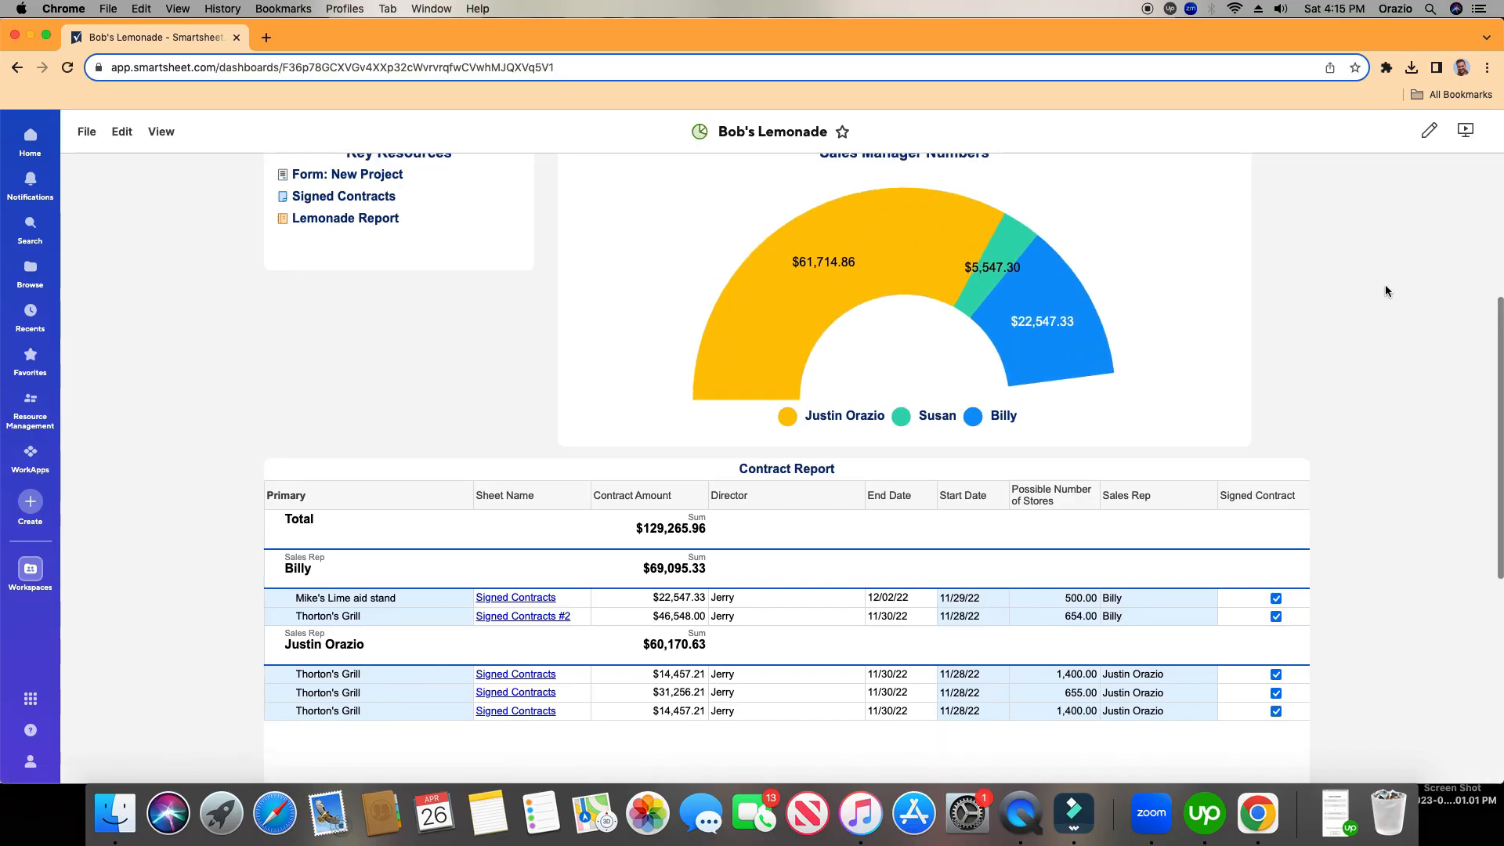